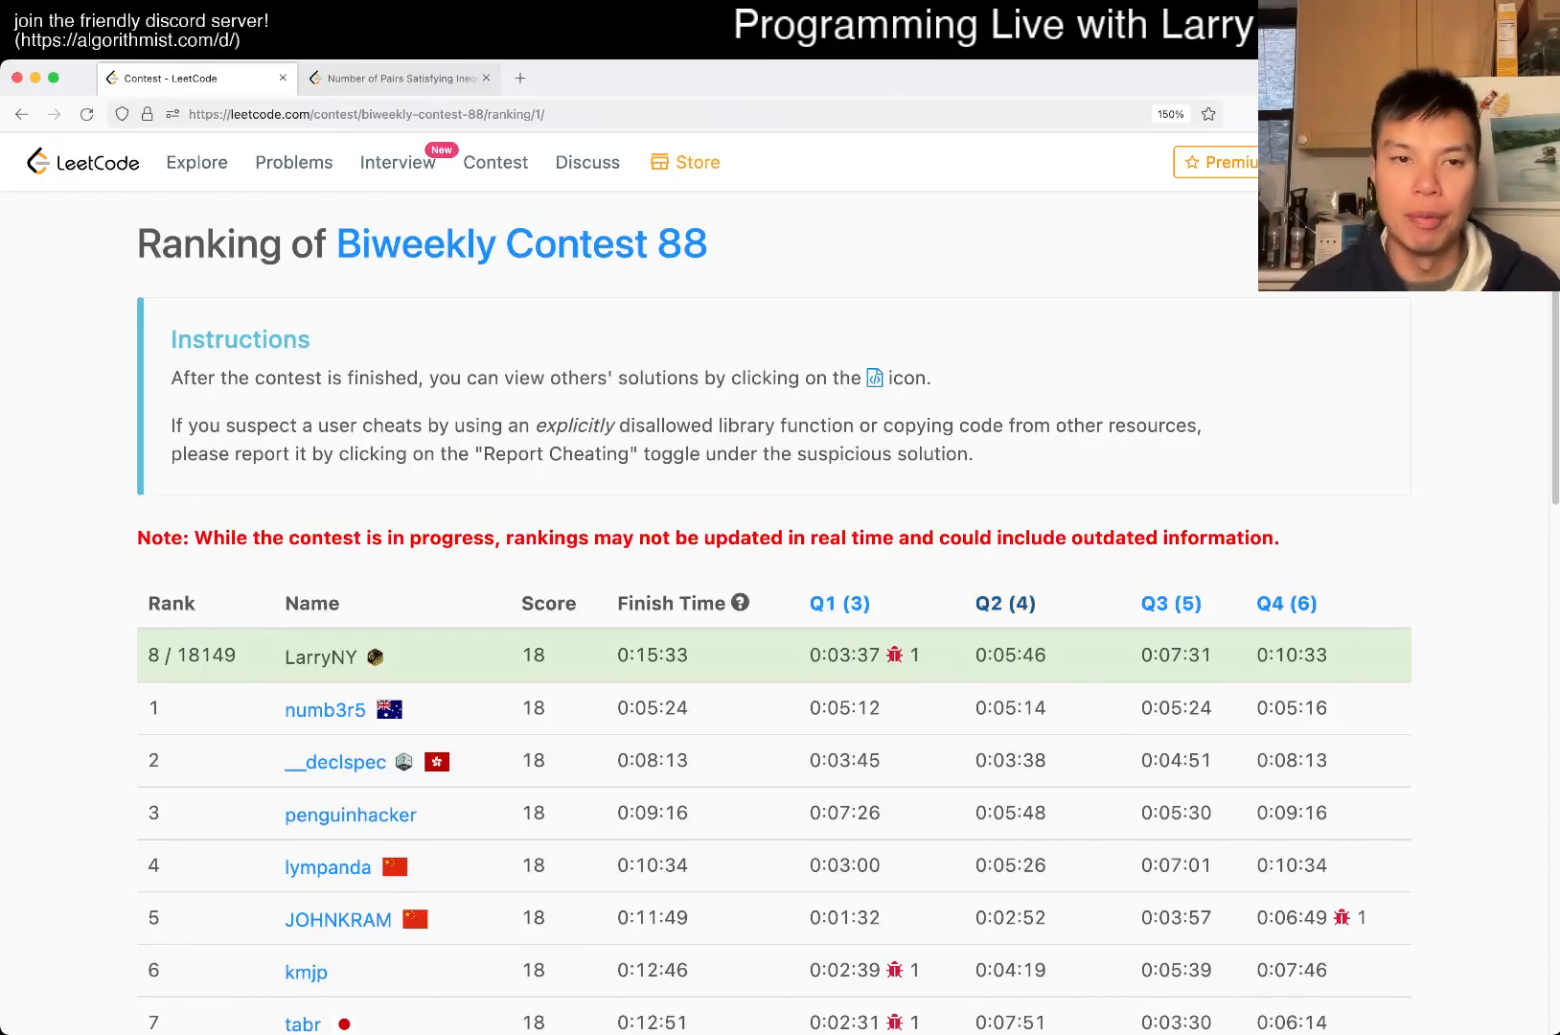
# Step: Switch between the Number of Pairs problem tab and the contest rankings, ending on the problem
pyautogui.click(399, 78)
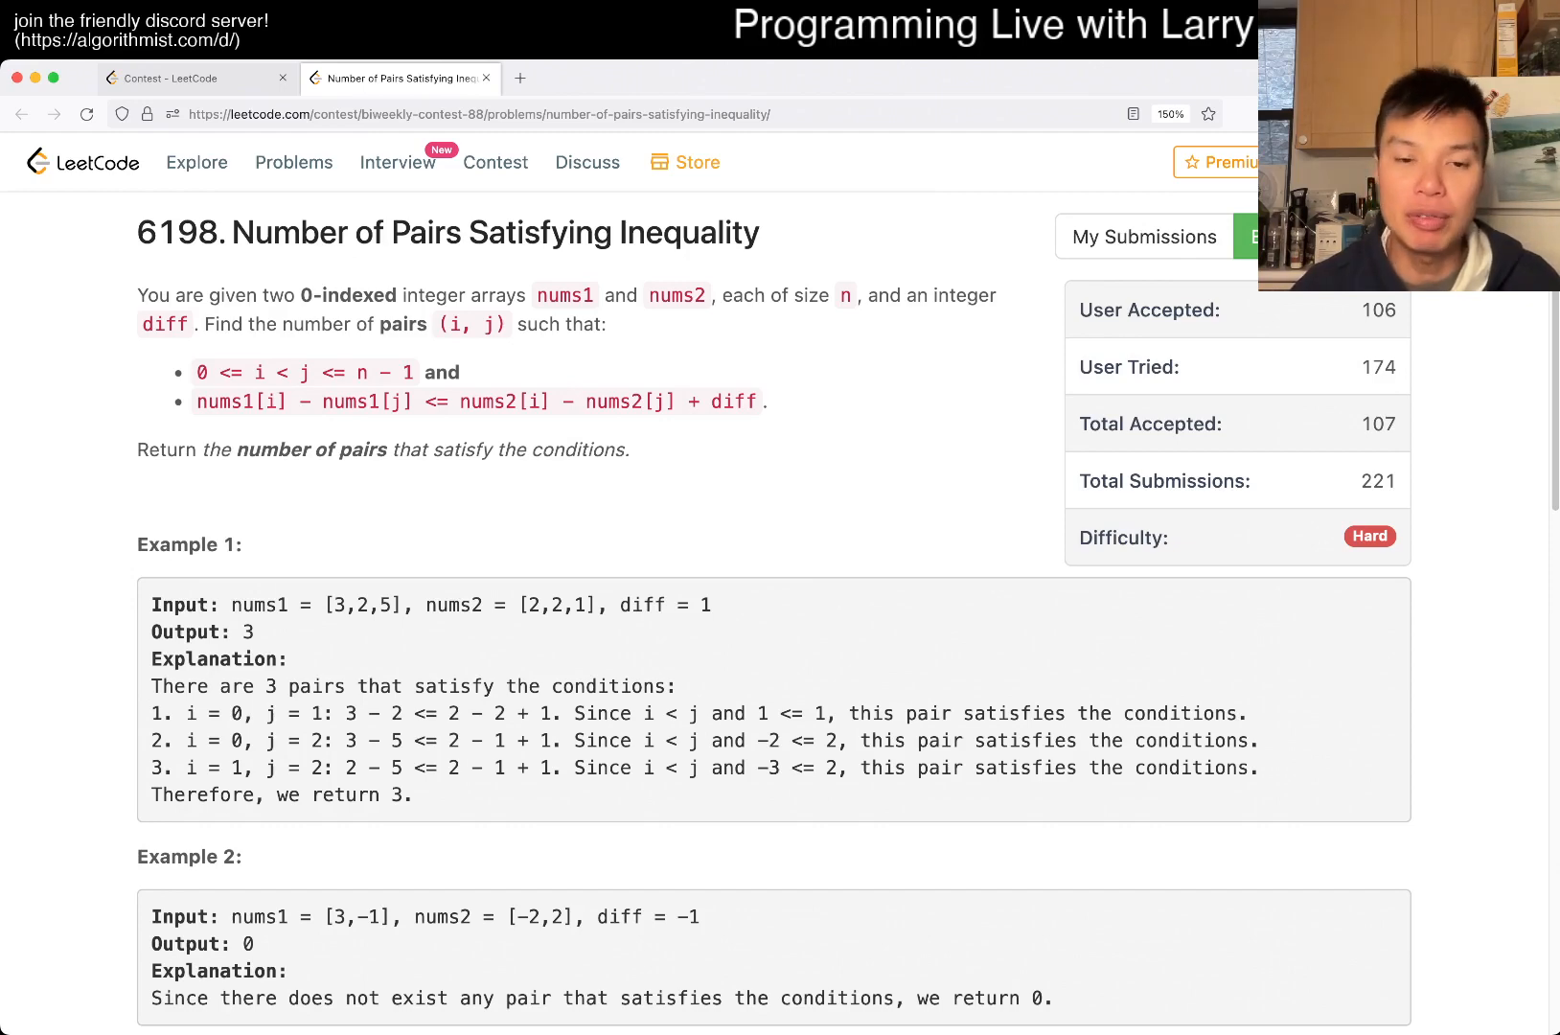
pyautogui.click(193, 77)
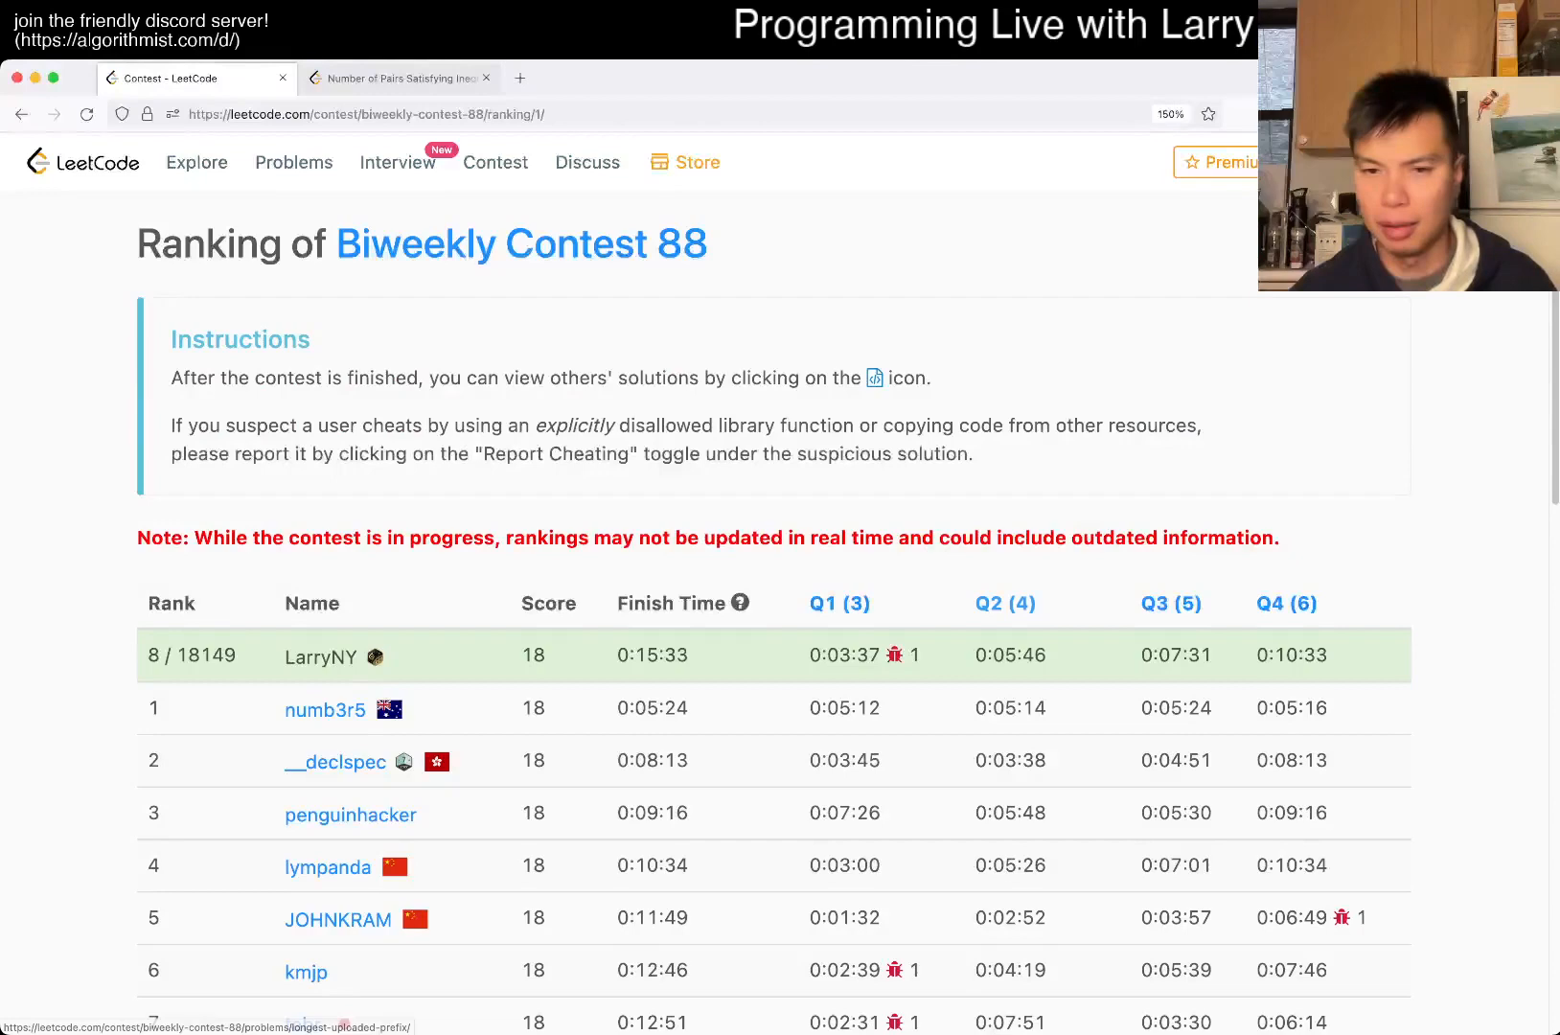
pyautogui.click(398, 77)
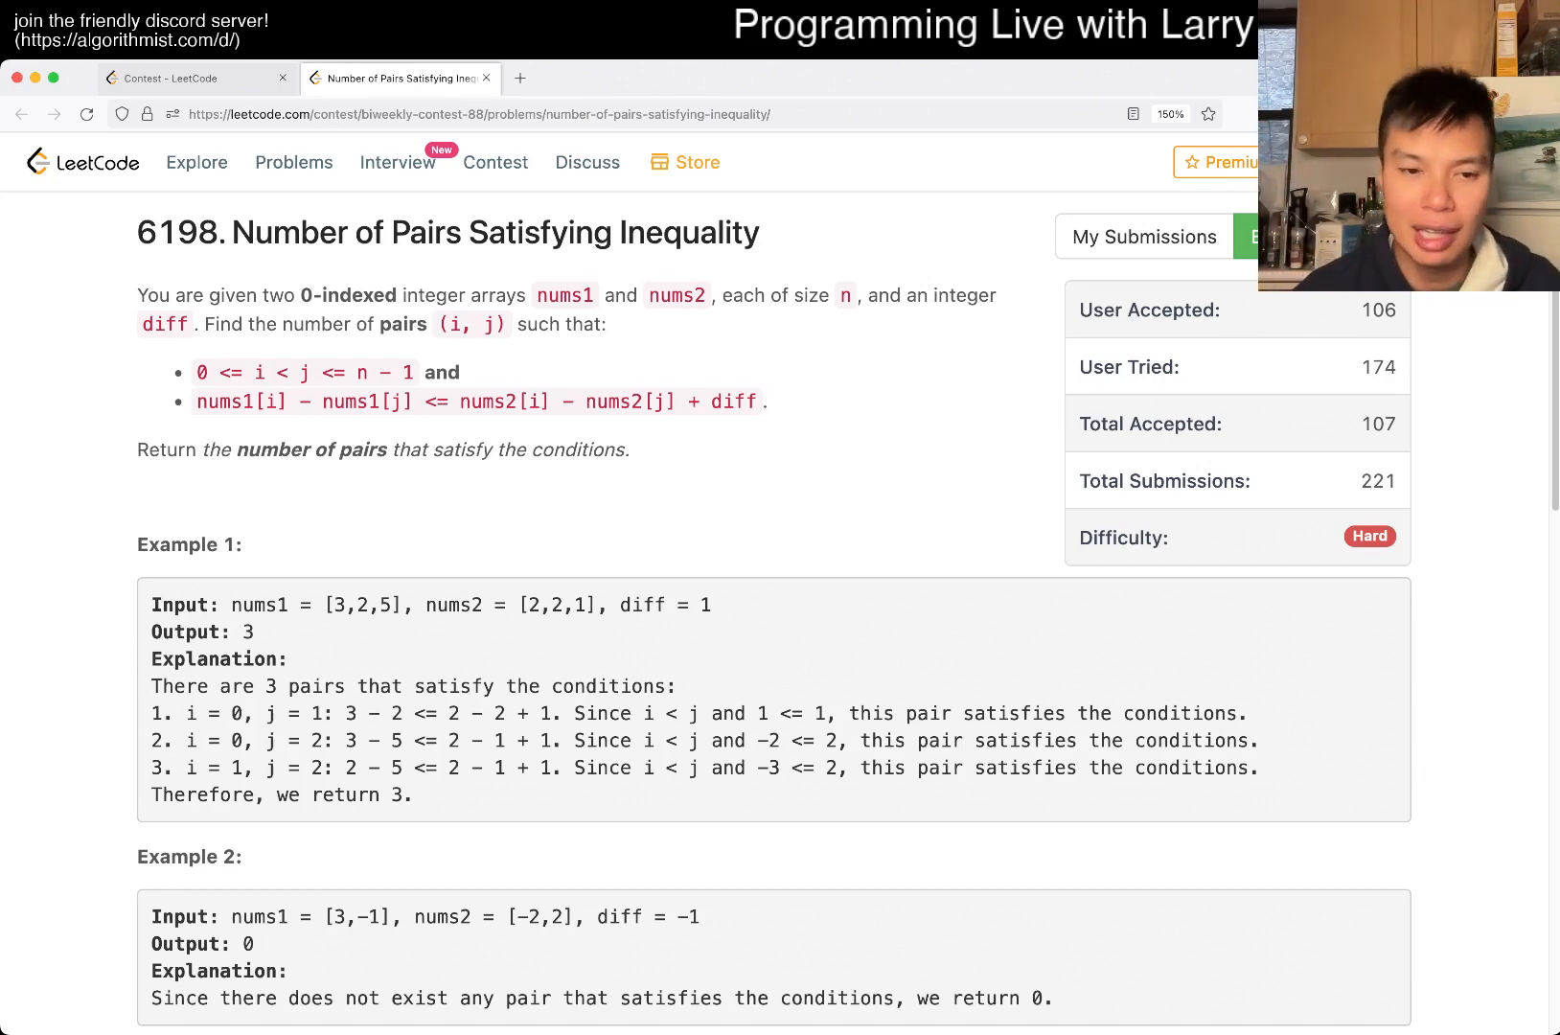
# Step: Scroll down to the code editor showing the compact SortedList solution
pyautogui.scroll(-3)
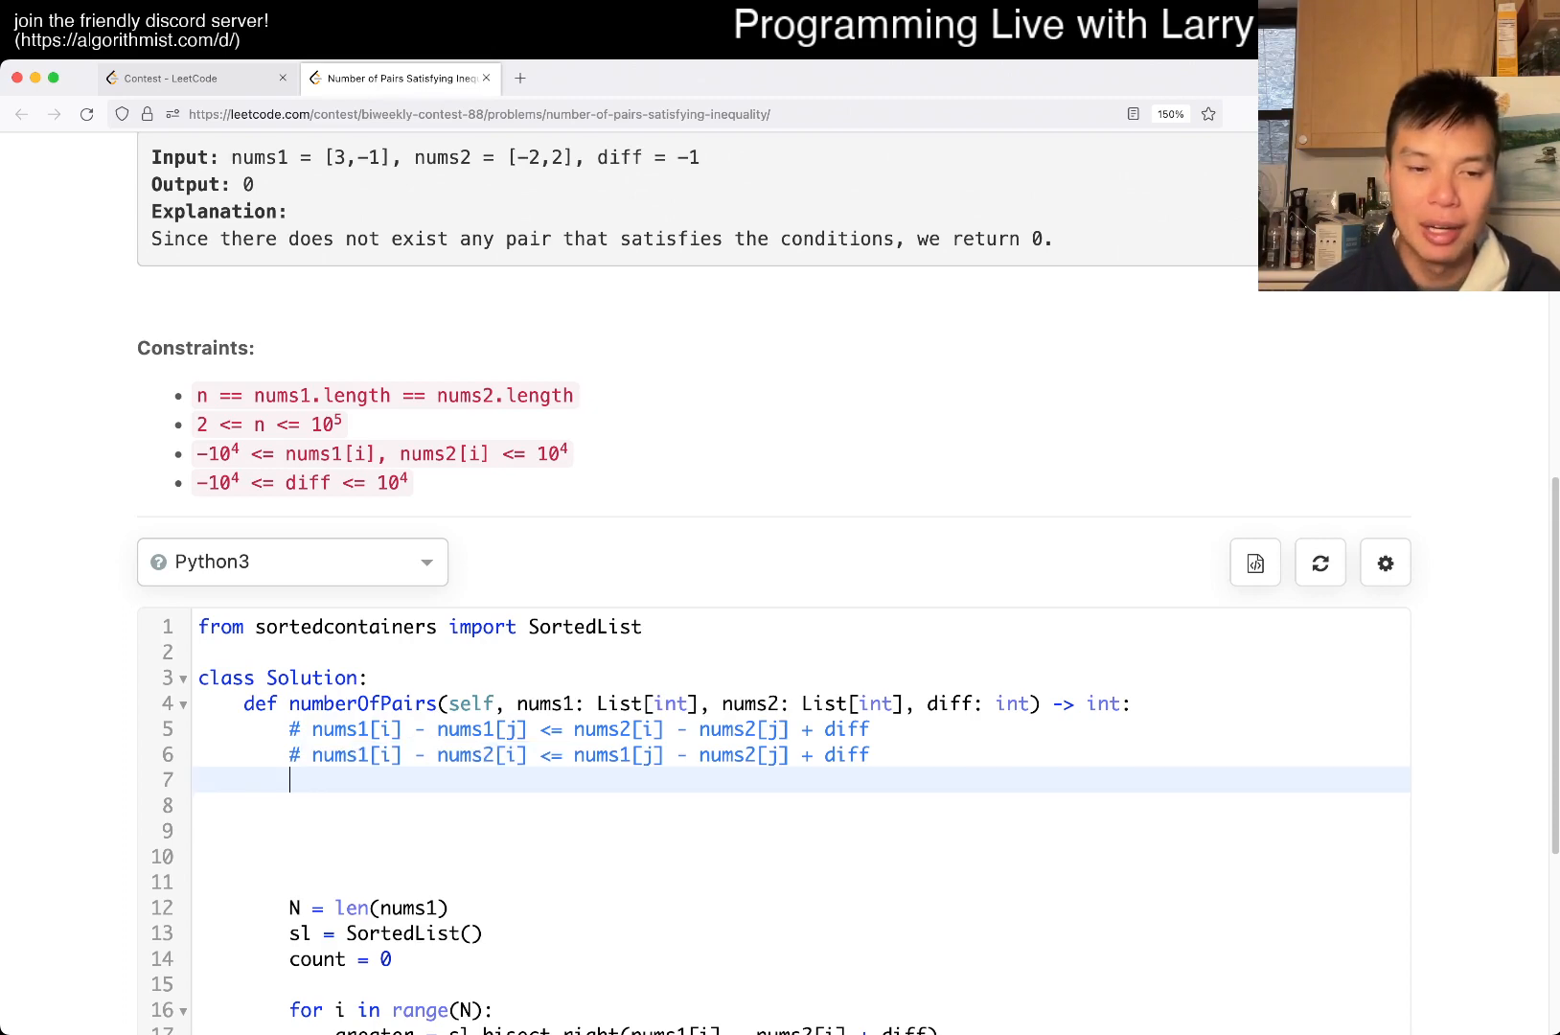
pyautogui.scroll(-3)
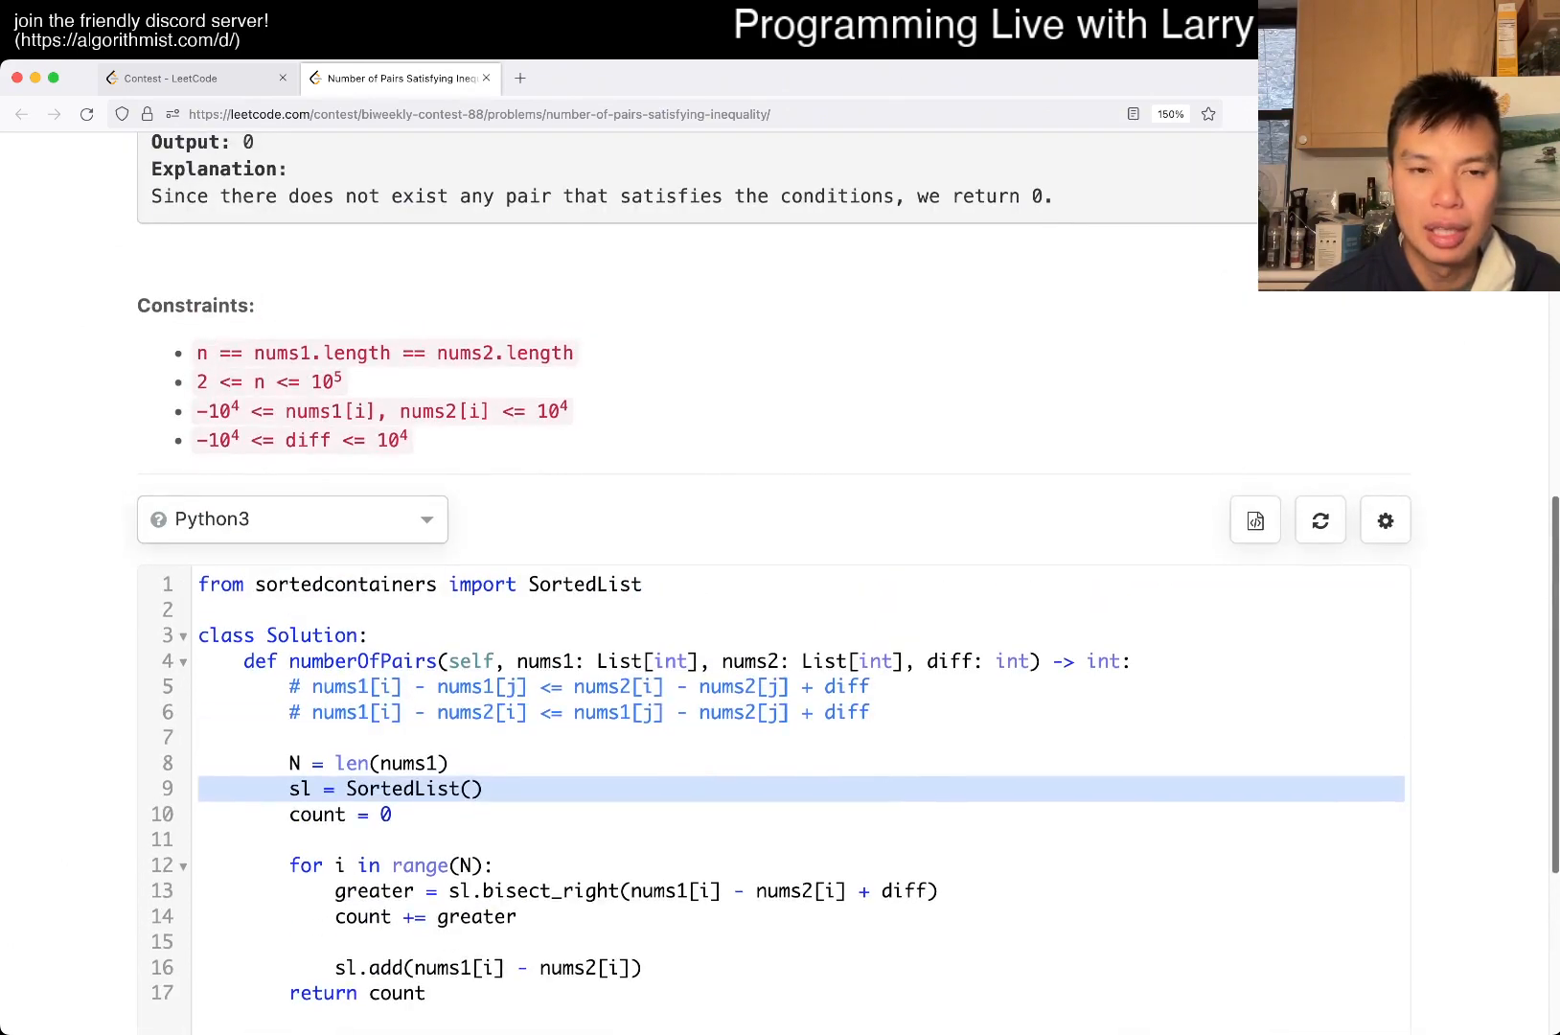
pyautogui.scroll(-3)
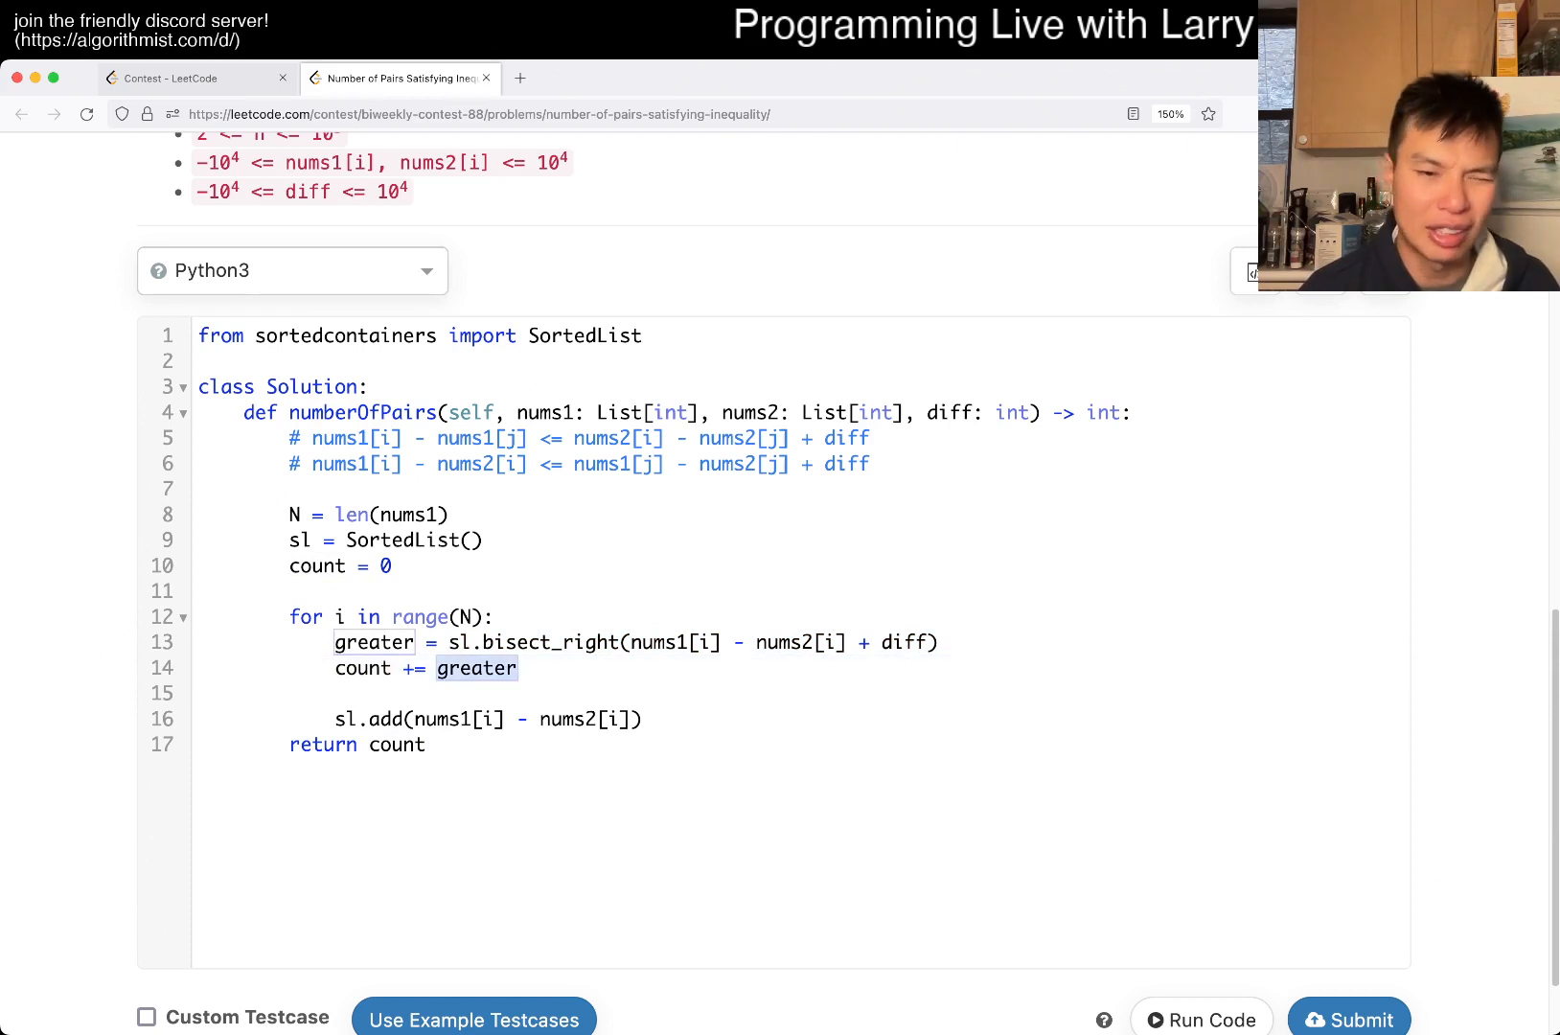
pyautogui.click(436, 668)
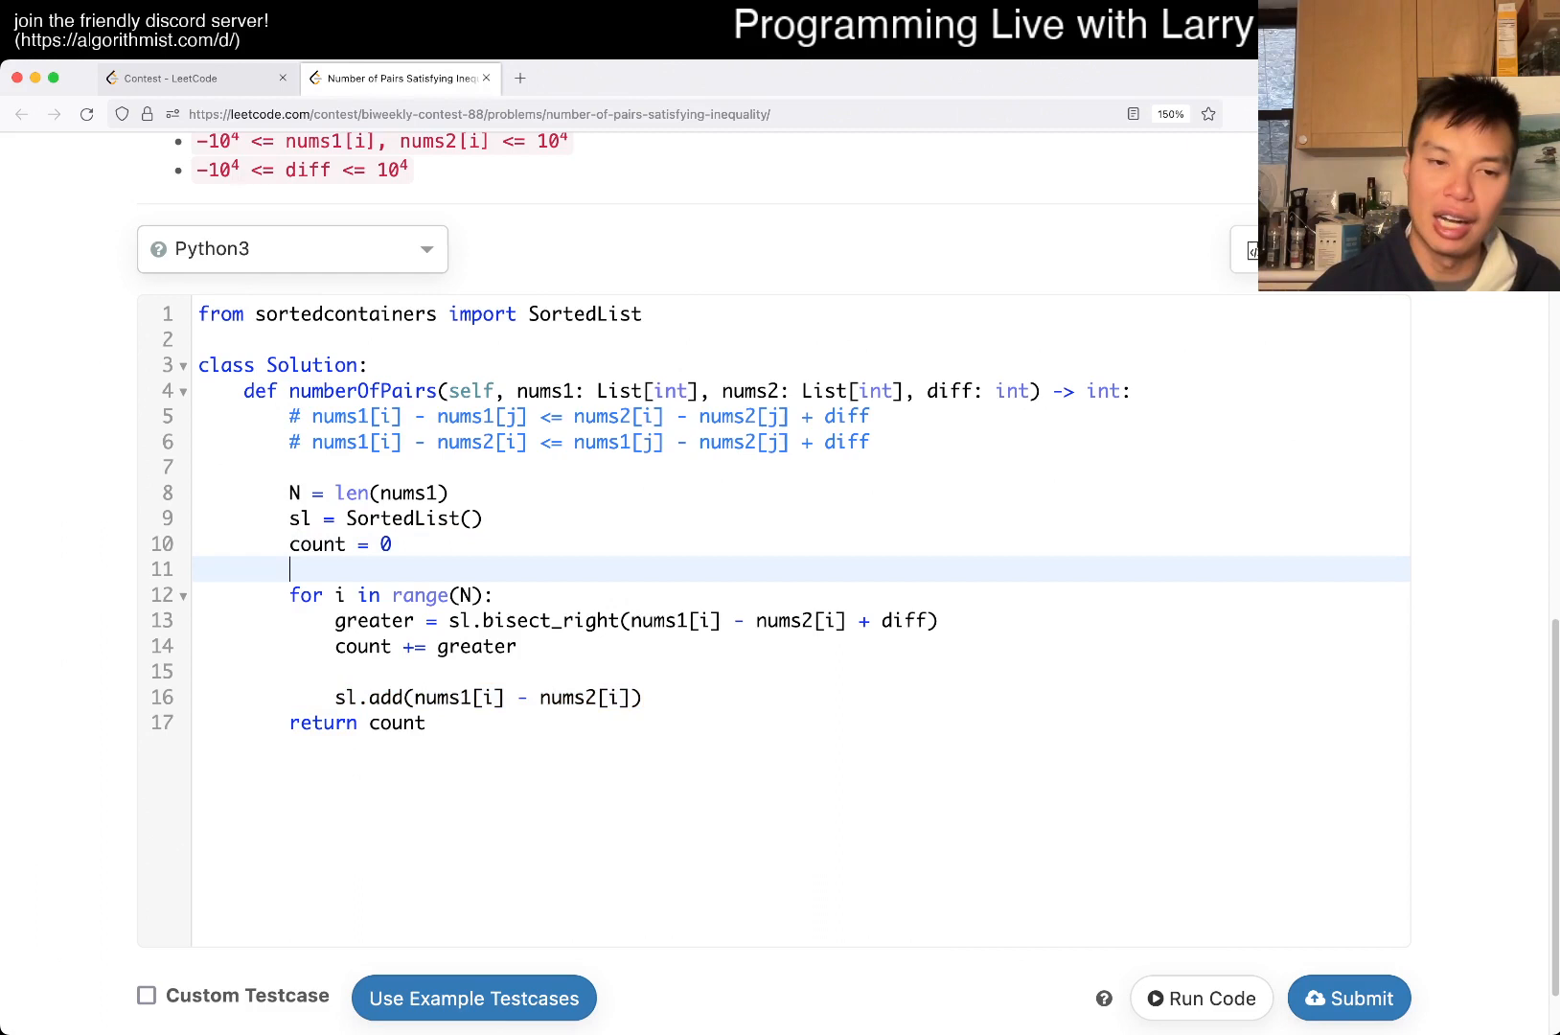
# Step: Add the complexity comments # O(N log N) and # O(N) space above the loop
pyautogui.write('# N log N')
pyautogui.write('# N space')
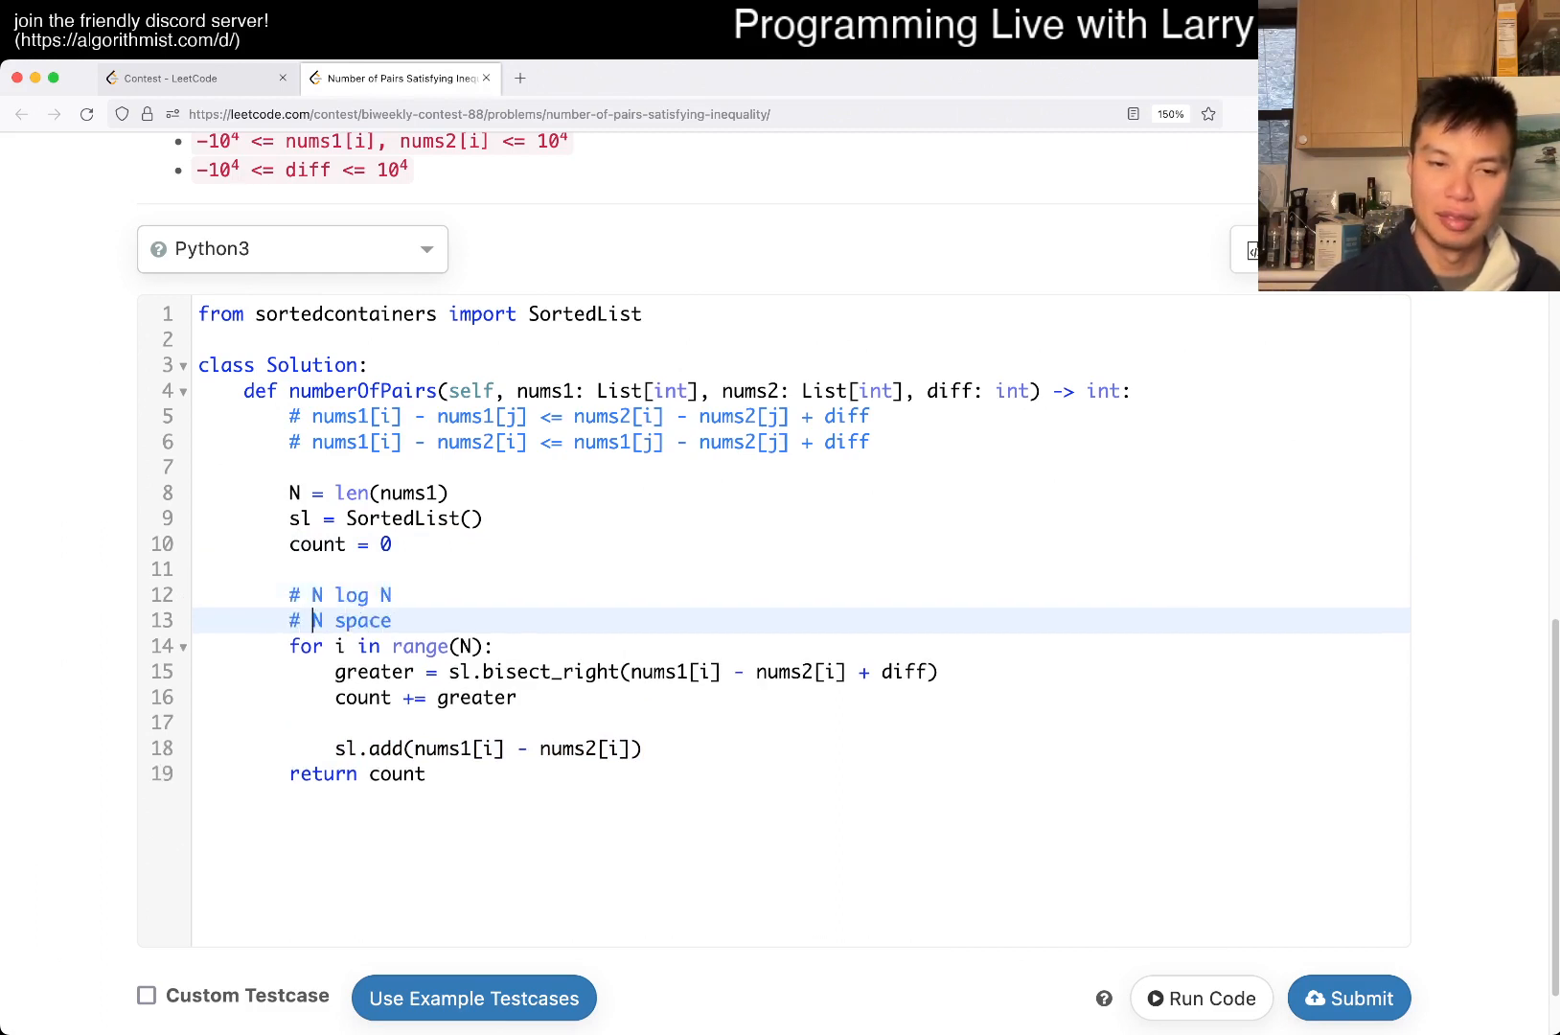
pyautogui.write('O(N)')
pyautogui.click(803, 671)
pyautogui.write('#')
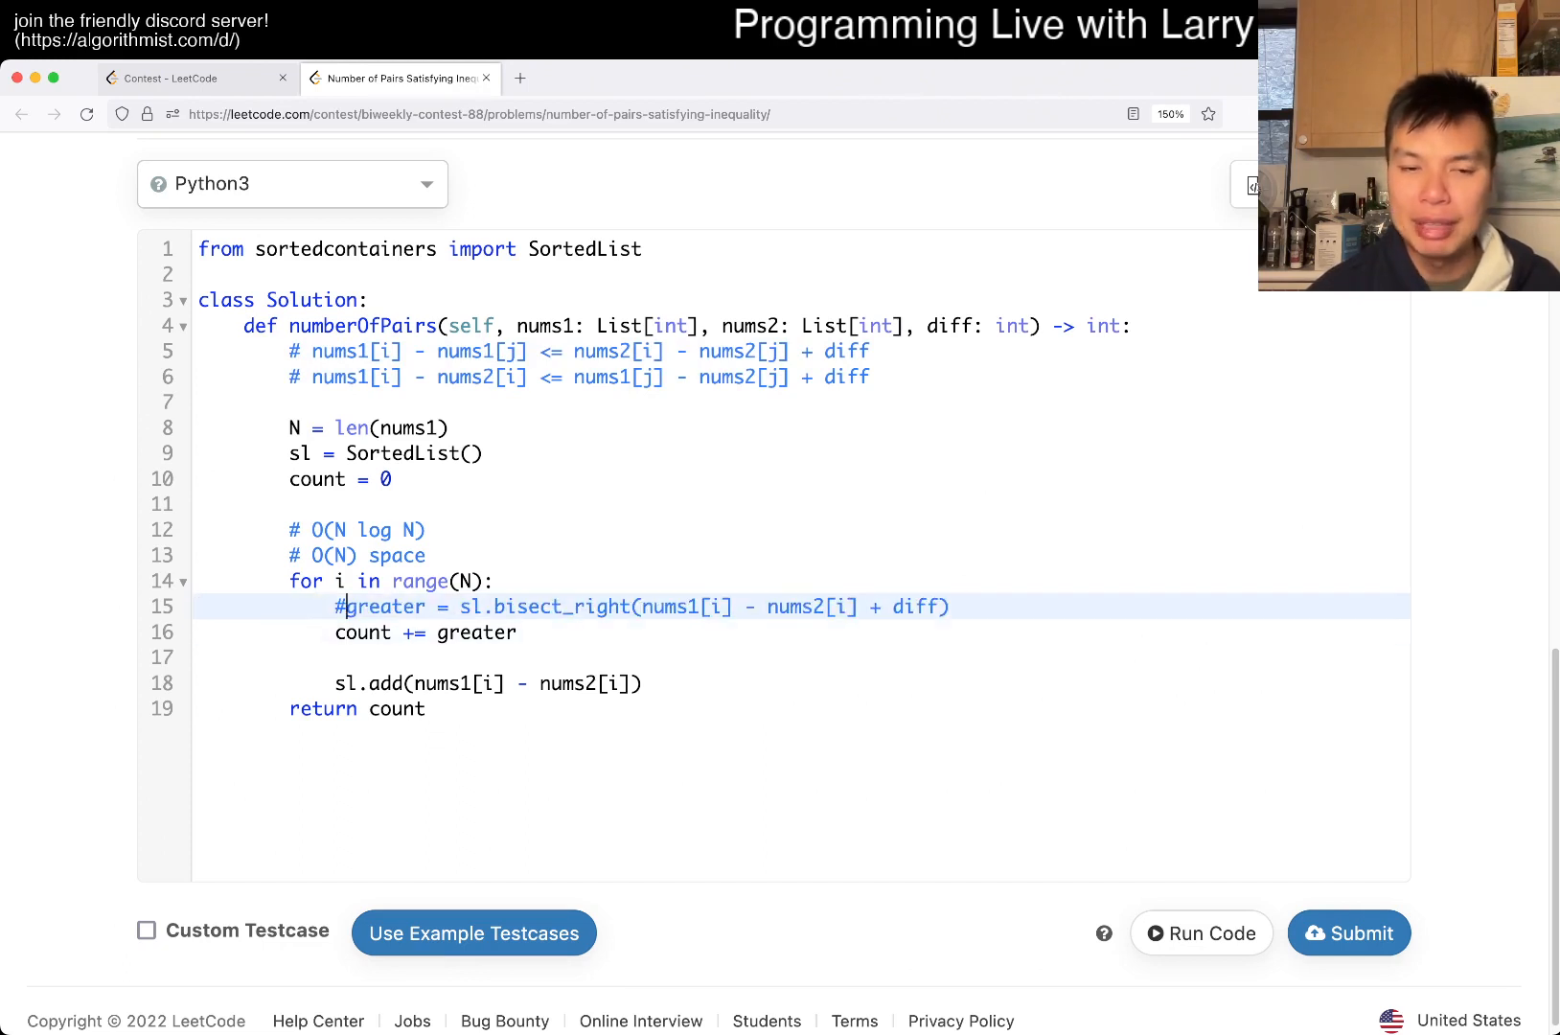
# Step: Write an inner loop for j in range(i) with greater = 0 initialised above it
pyautogui.write('for j')
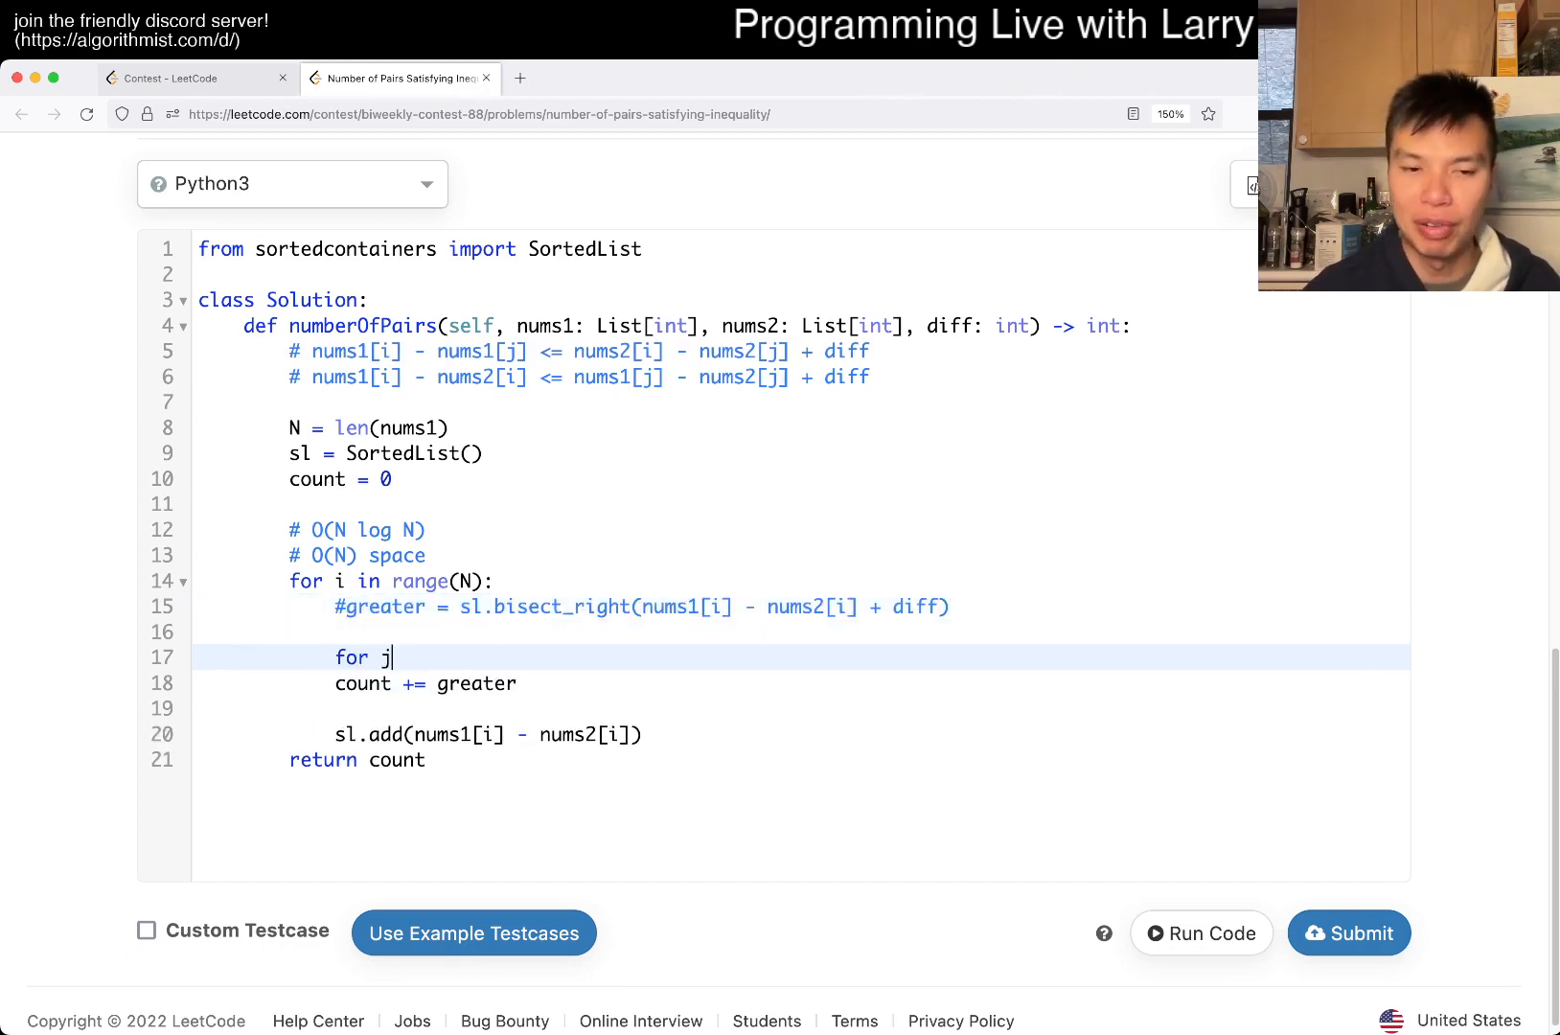
pyautogui.write('in range')
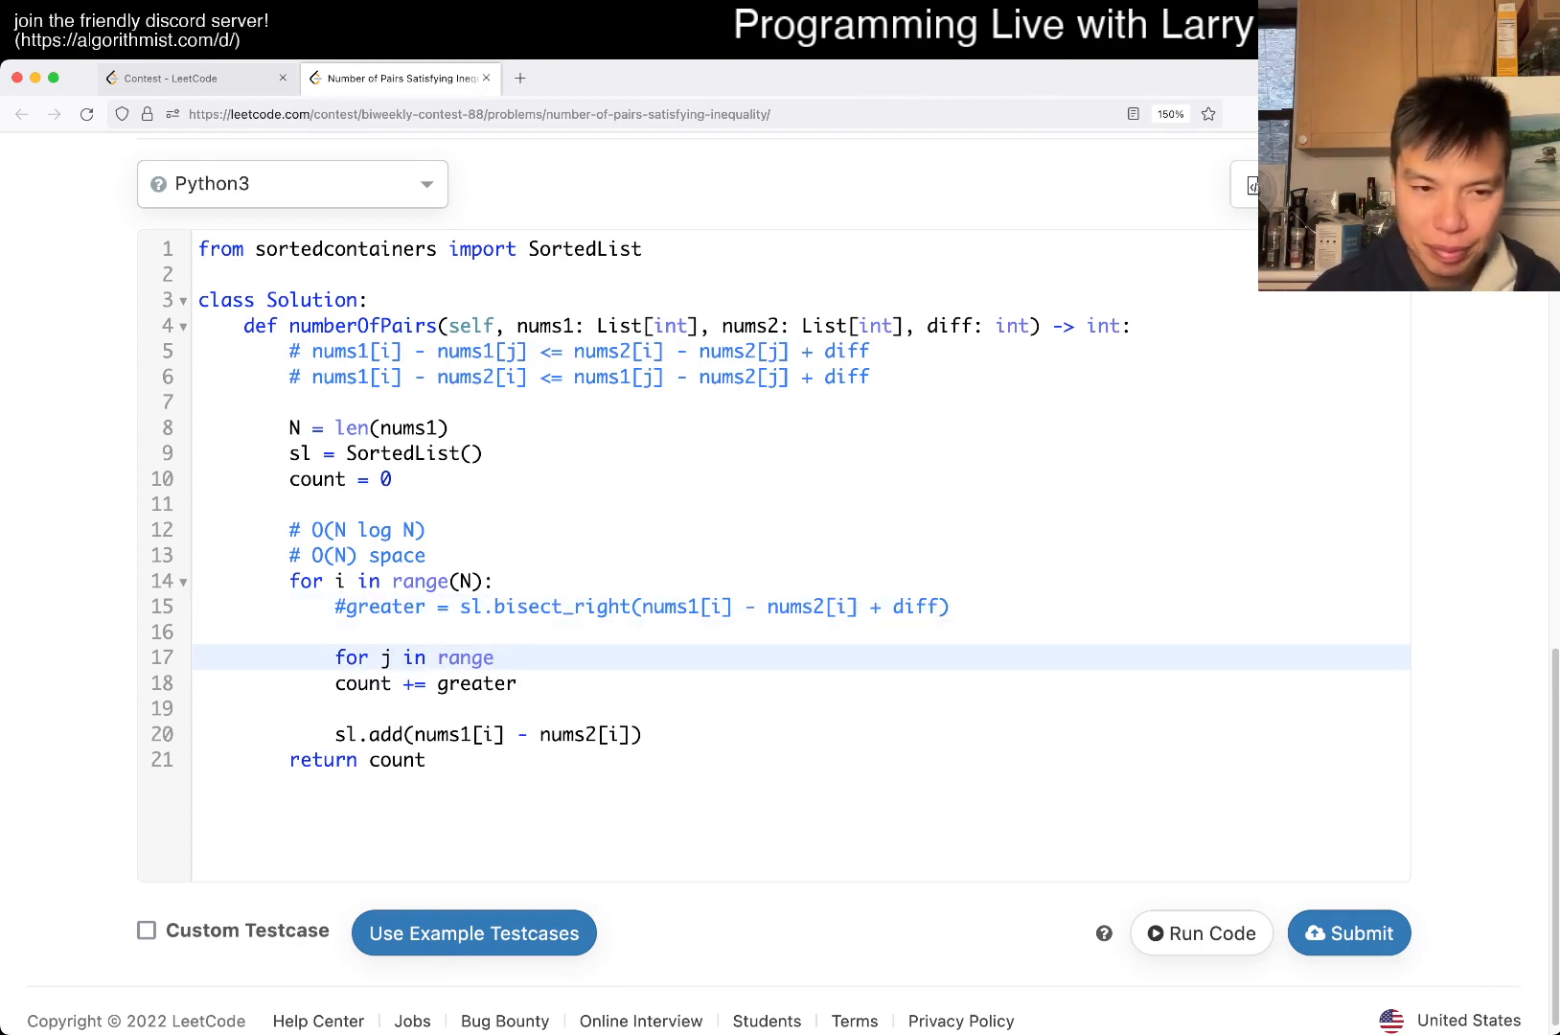
pyautogui.write('n')
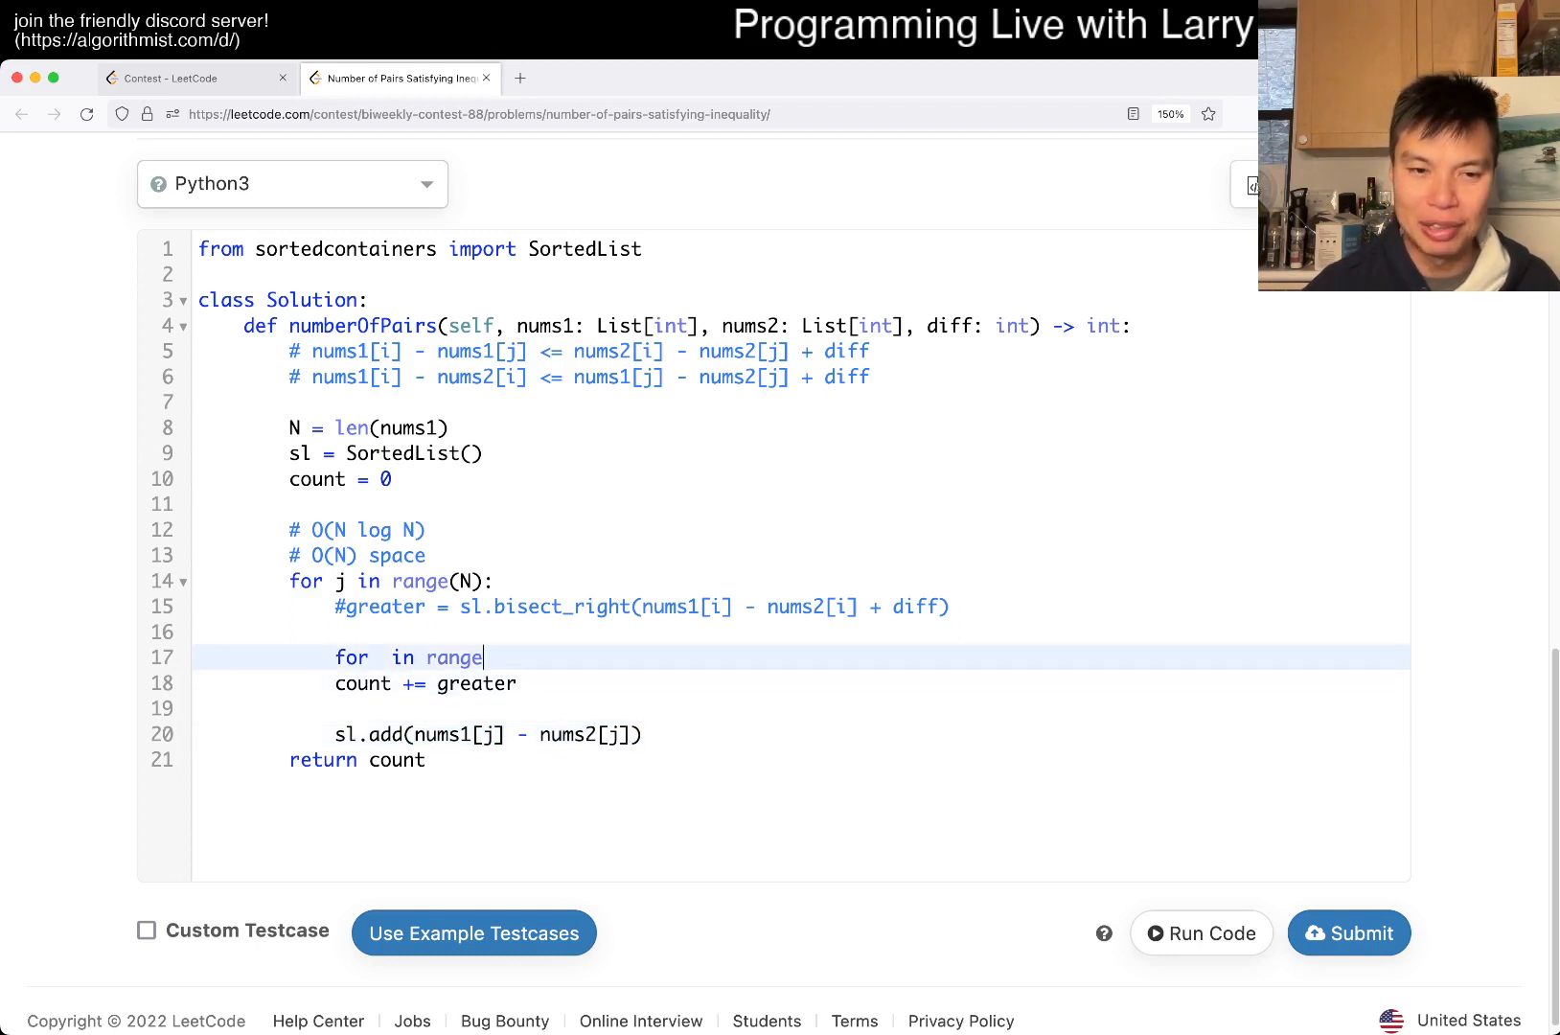
pyautogui.write('i')
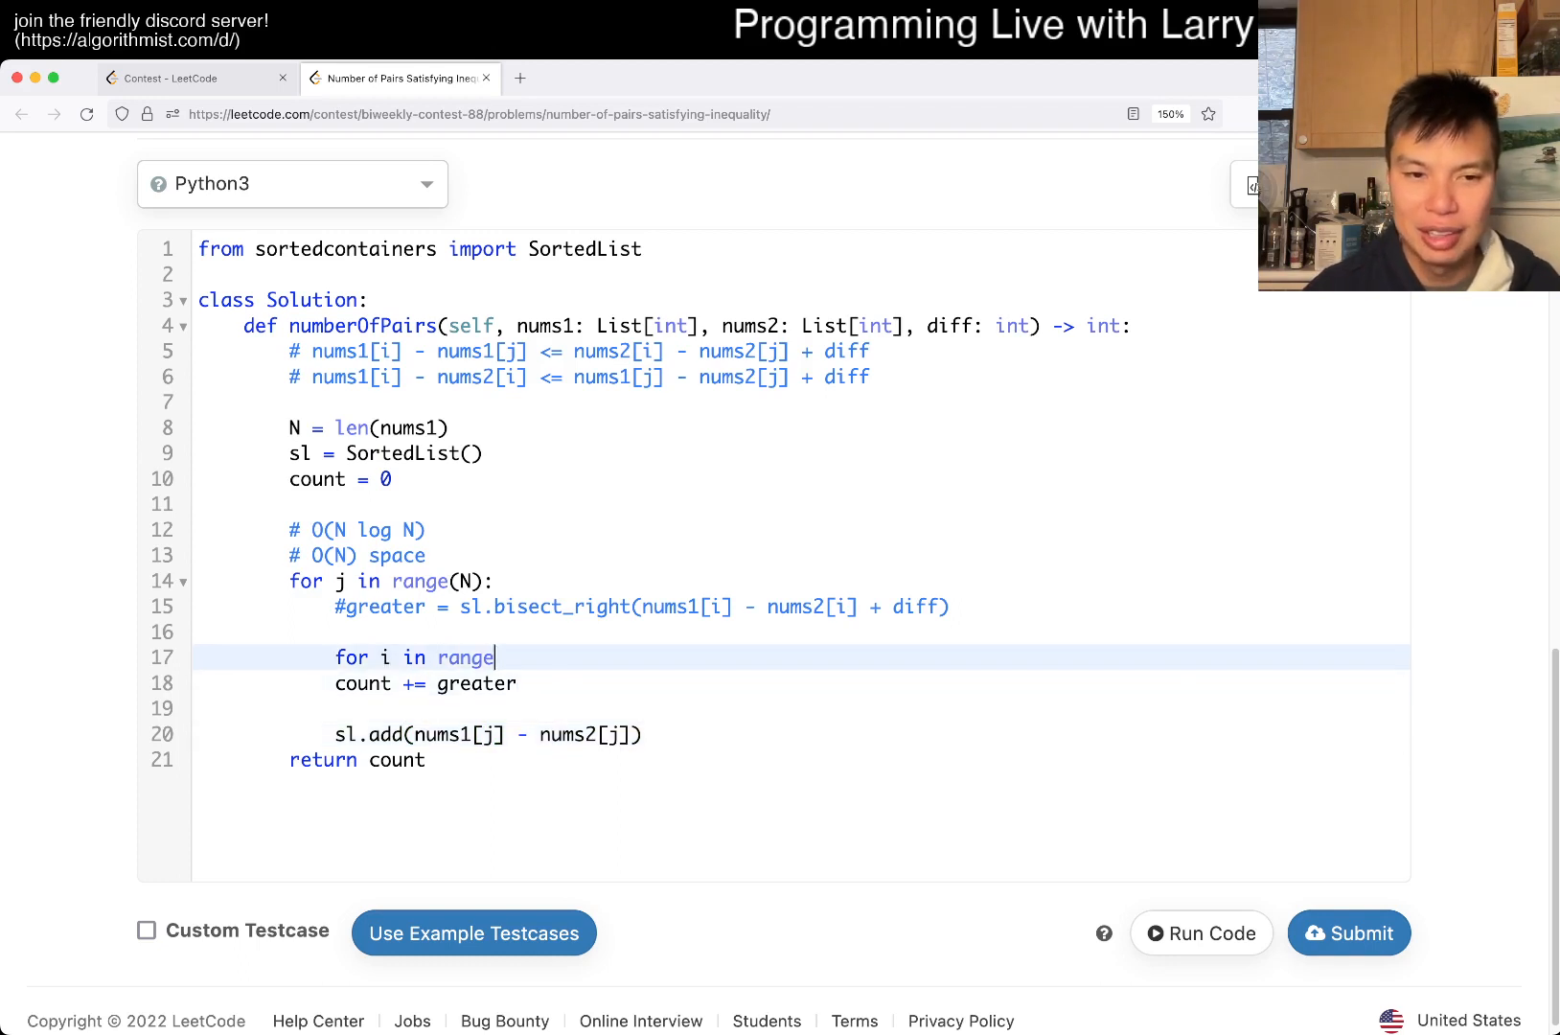
pyautogui.write('(j)')
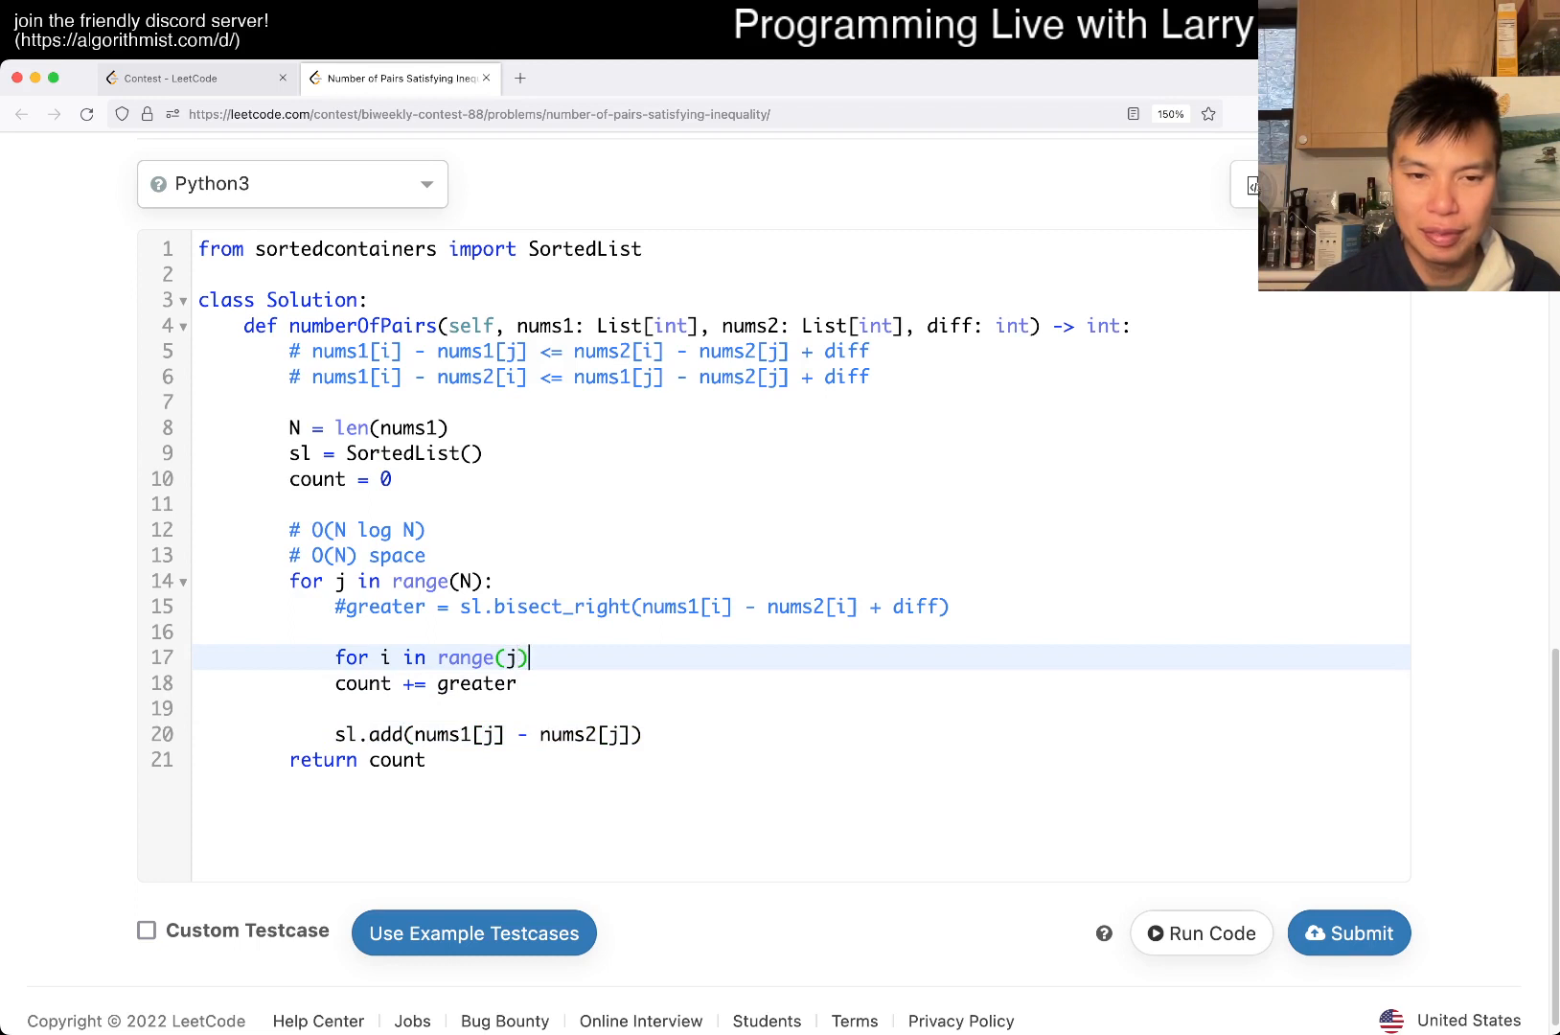
pyautogui.write(':')
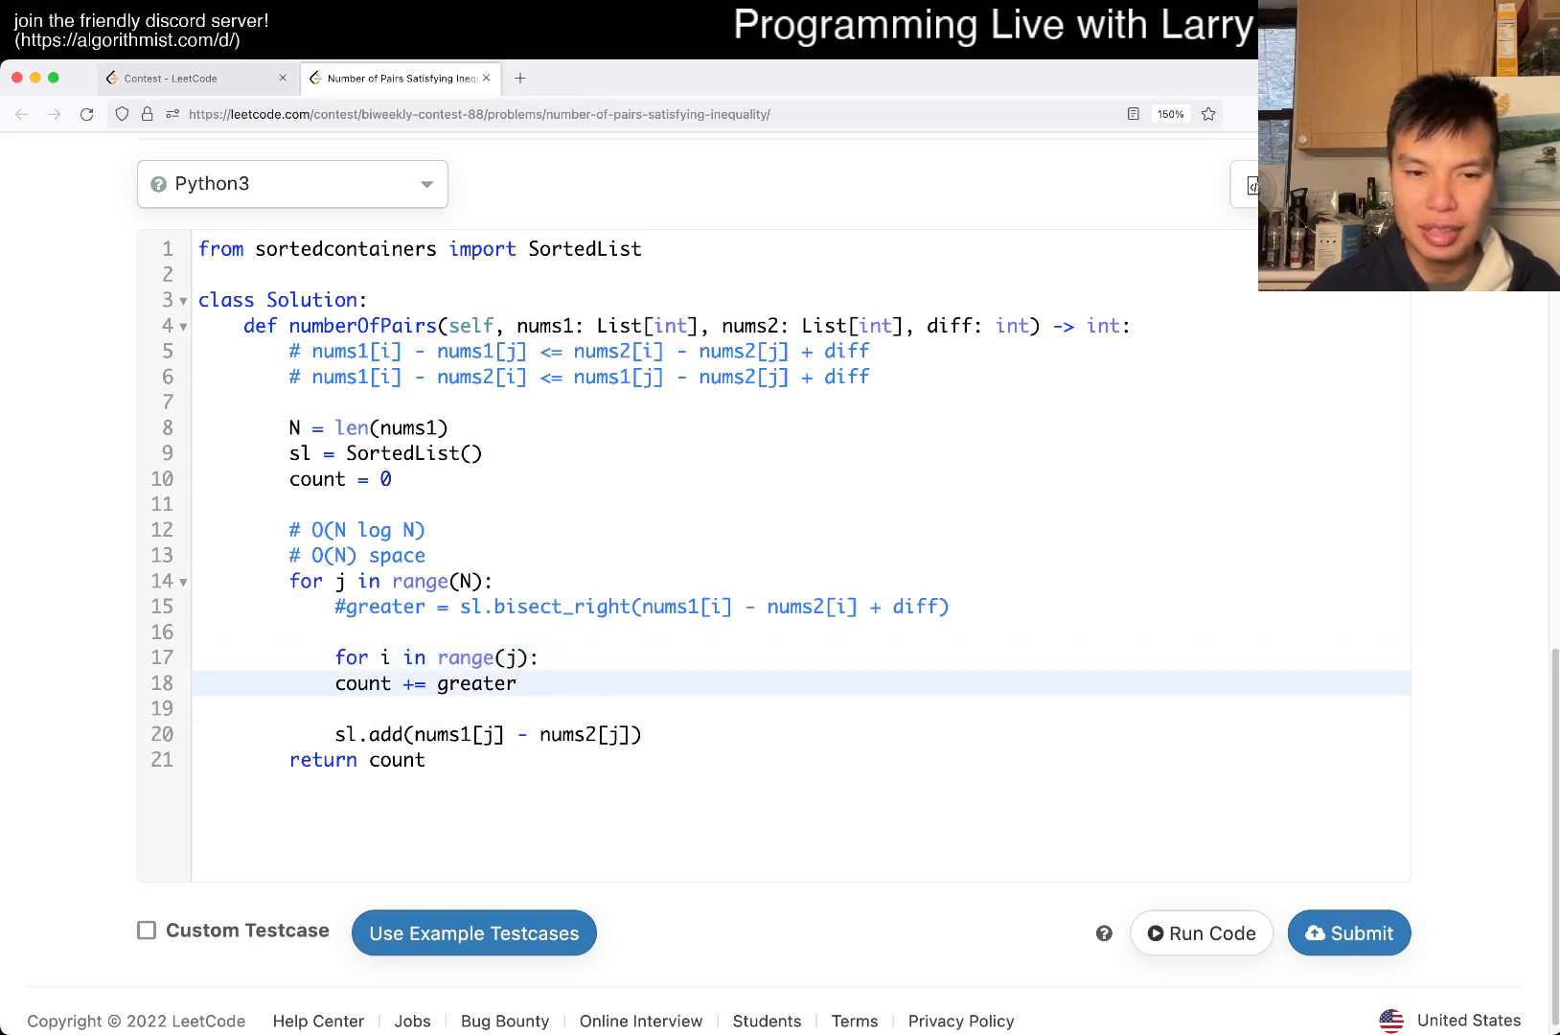
pyautogui.write('g')
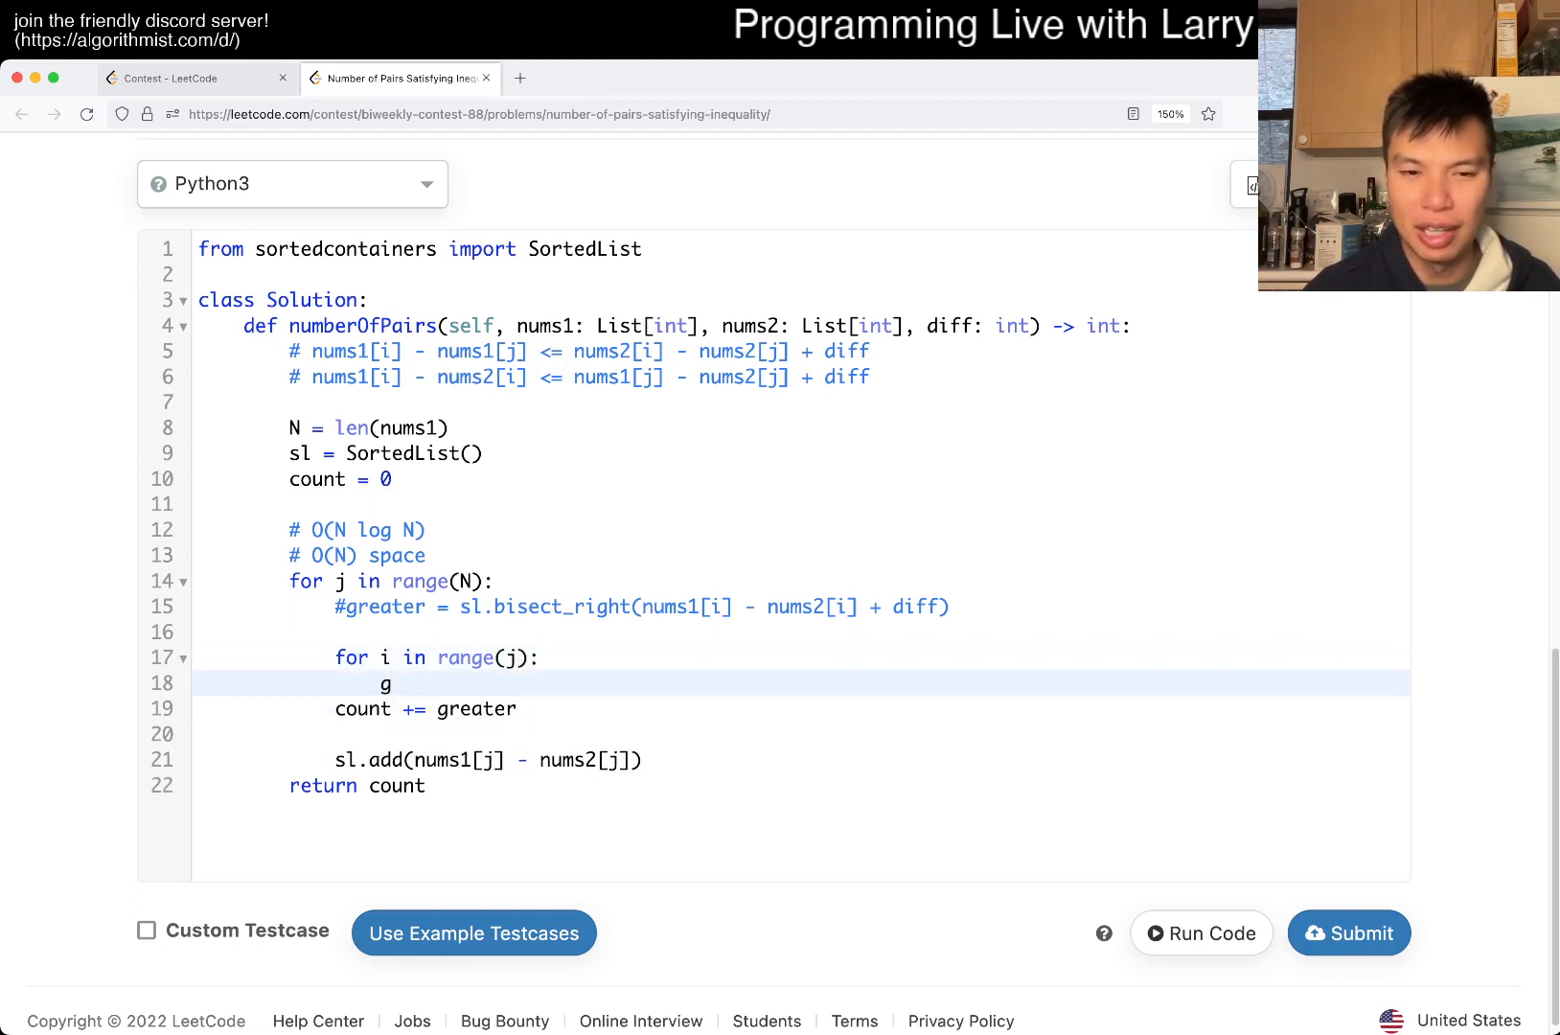
pyautogui.press('enter')
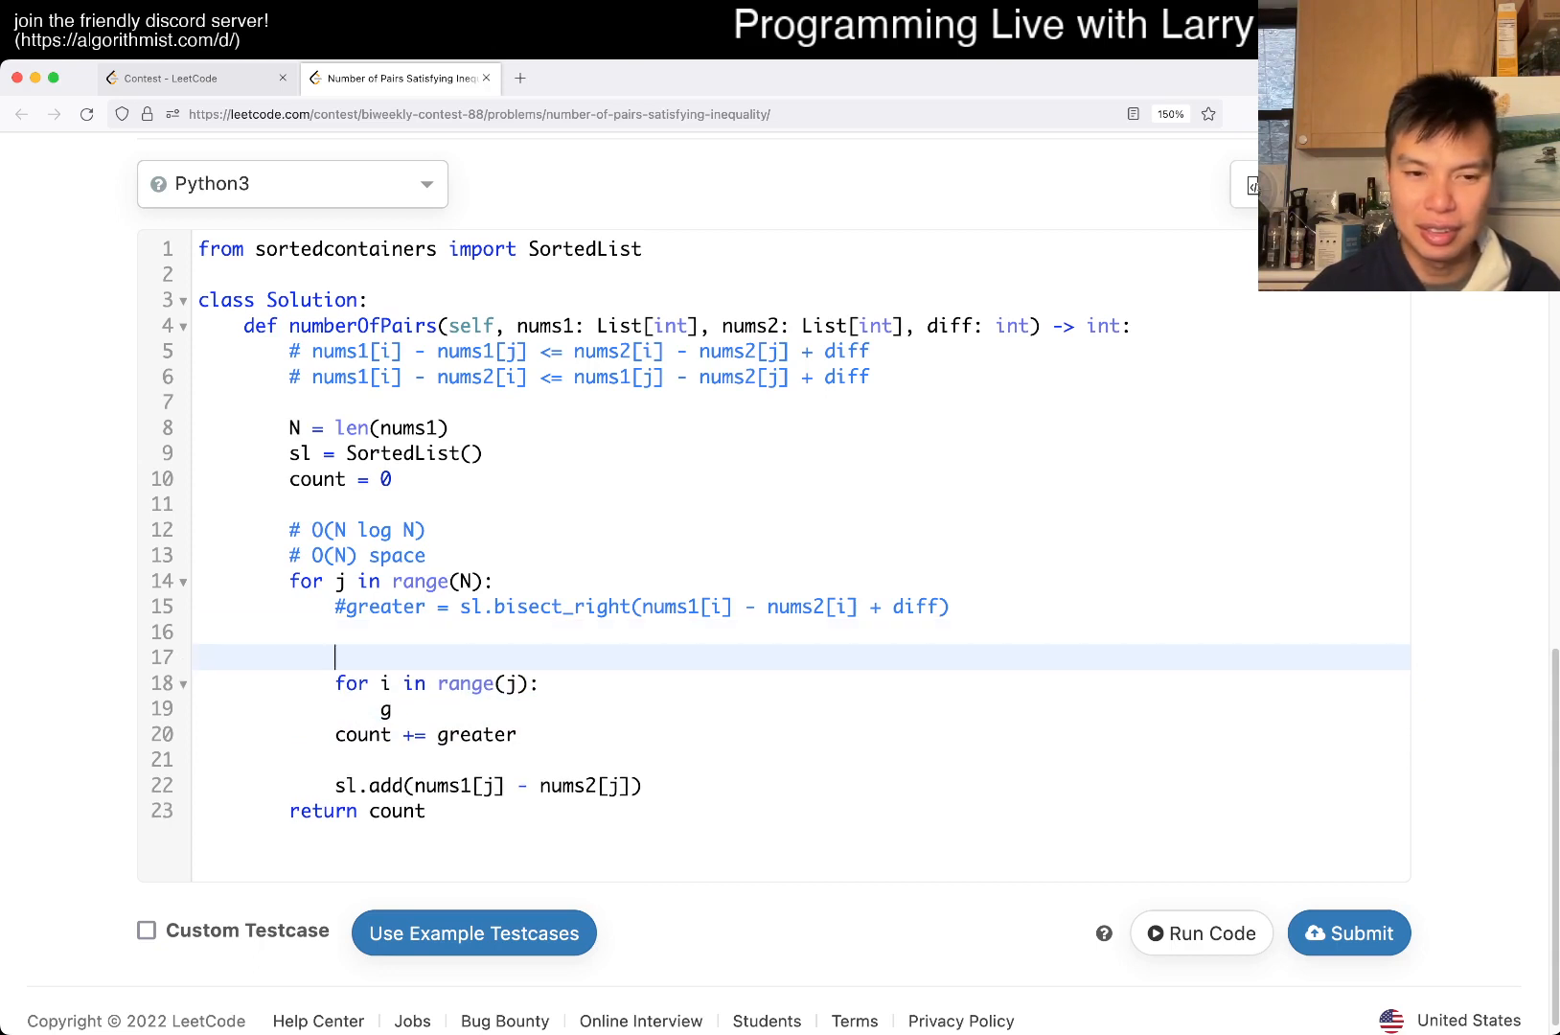
pyautogui.write('greater = 0')
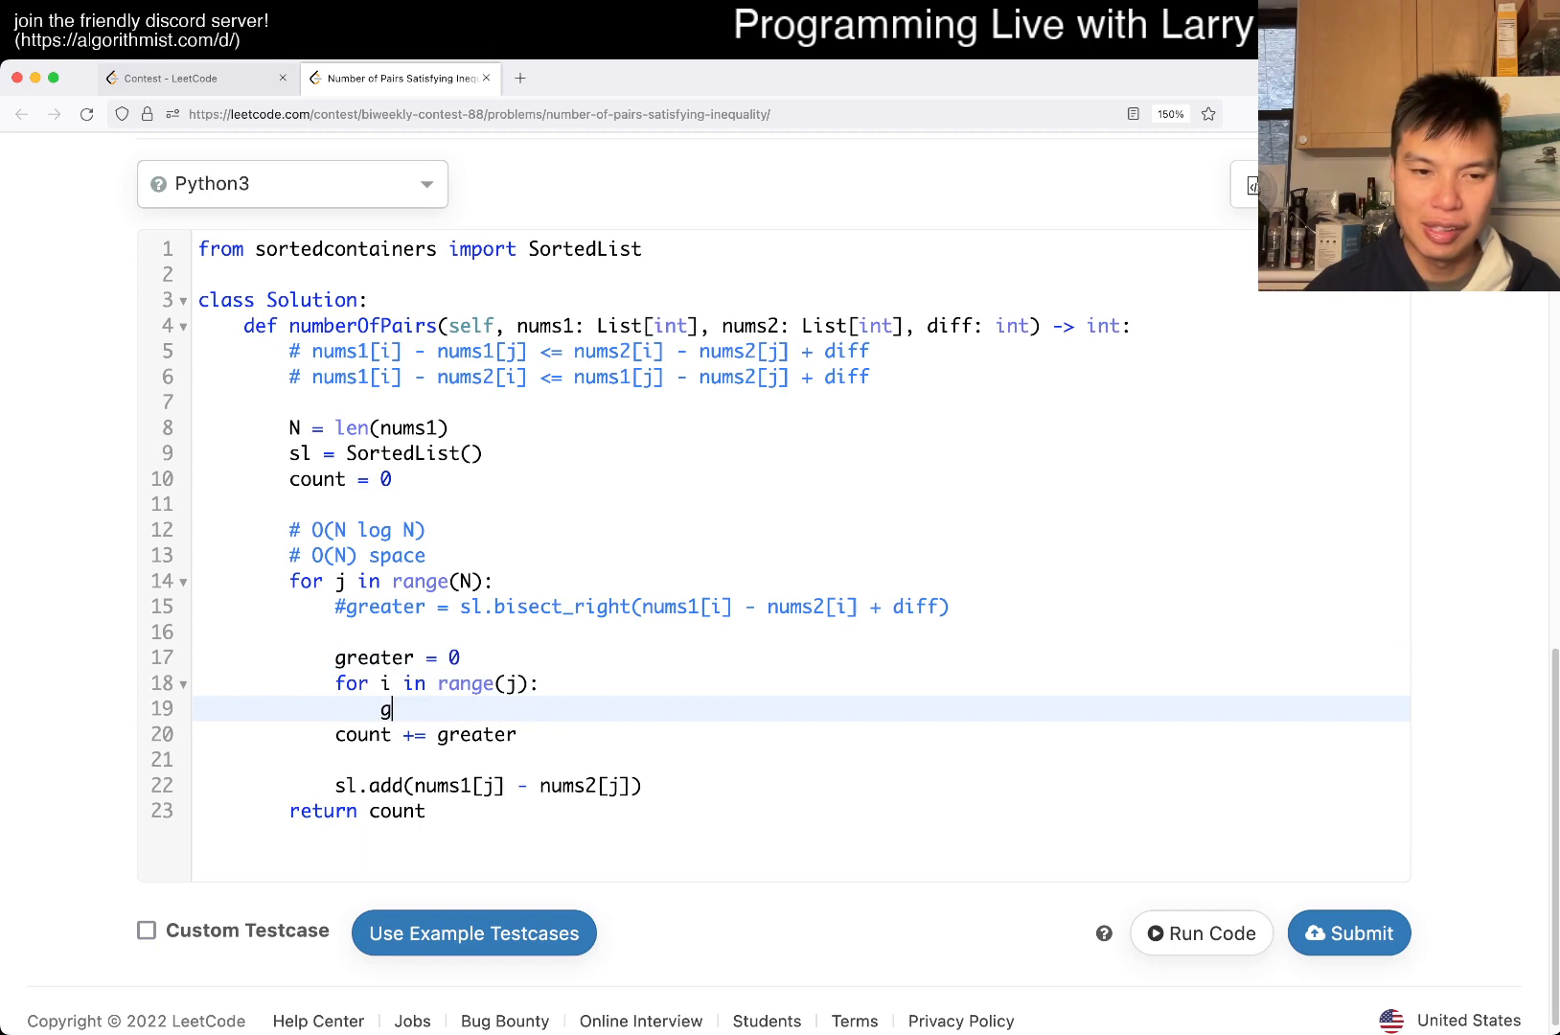
pyautogui.write('reater')
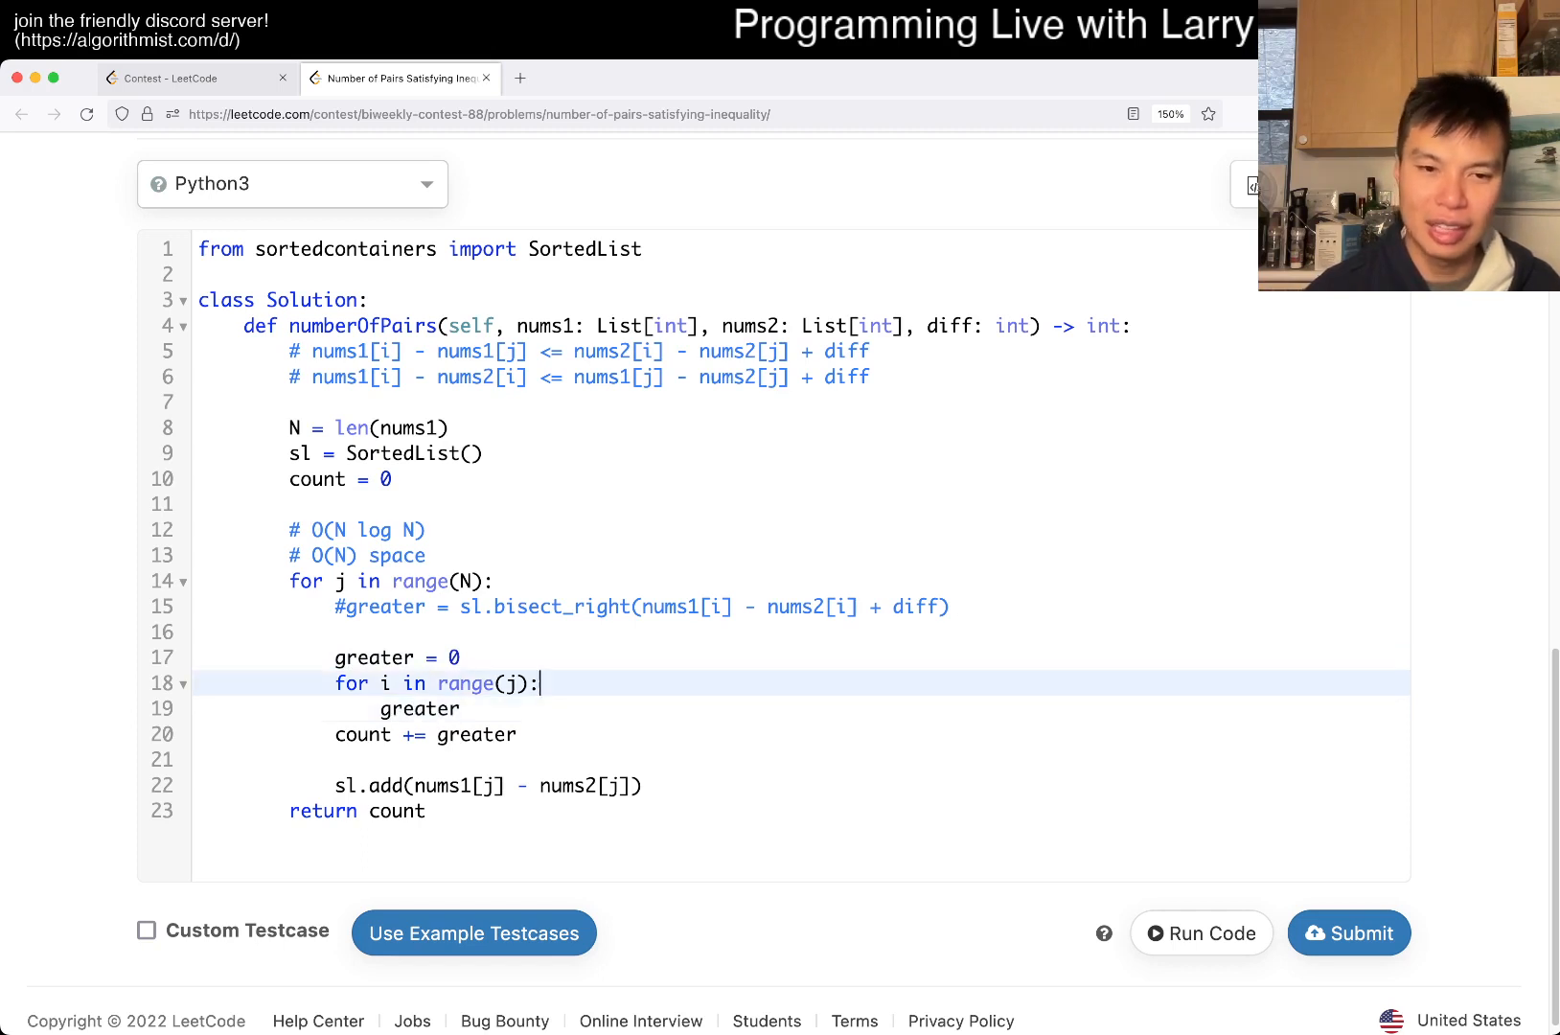
# Step: Add the check if nums1[j] - nums2[j] + diff >= sl[i]: greater += 1 inside the inner loop
pyautogui.write('if nums1[')
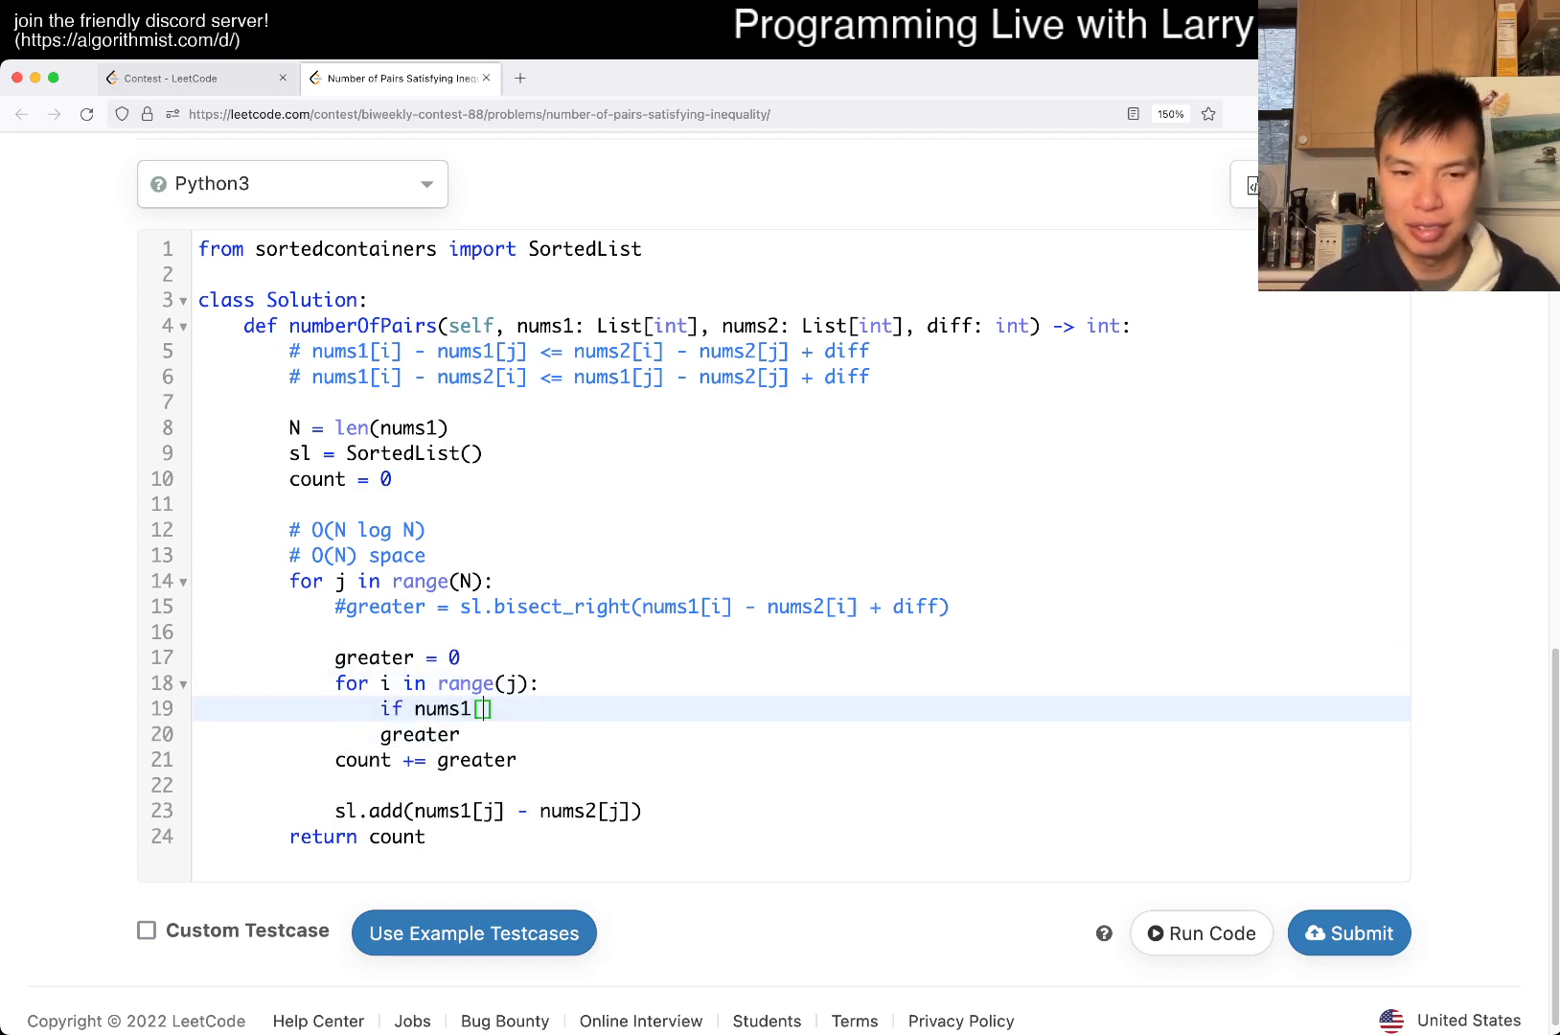
pyautogui.write('j')
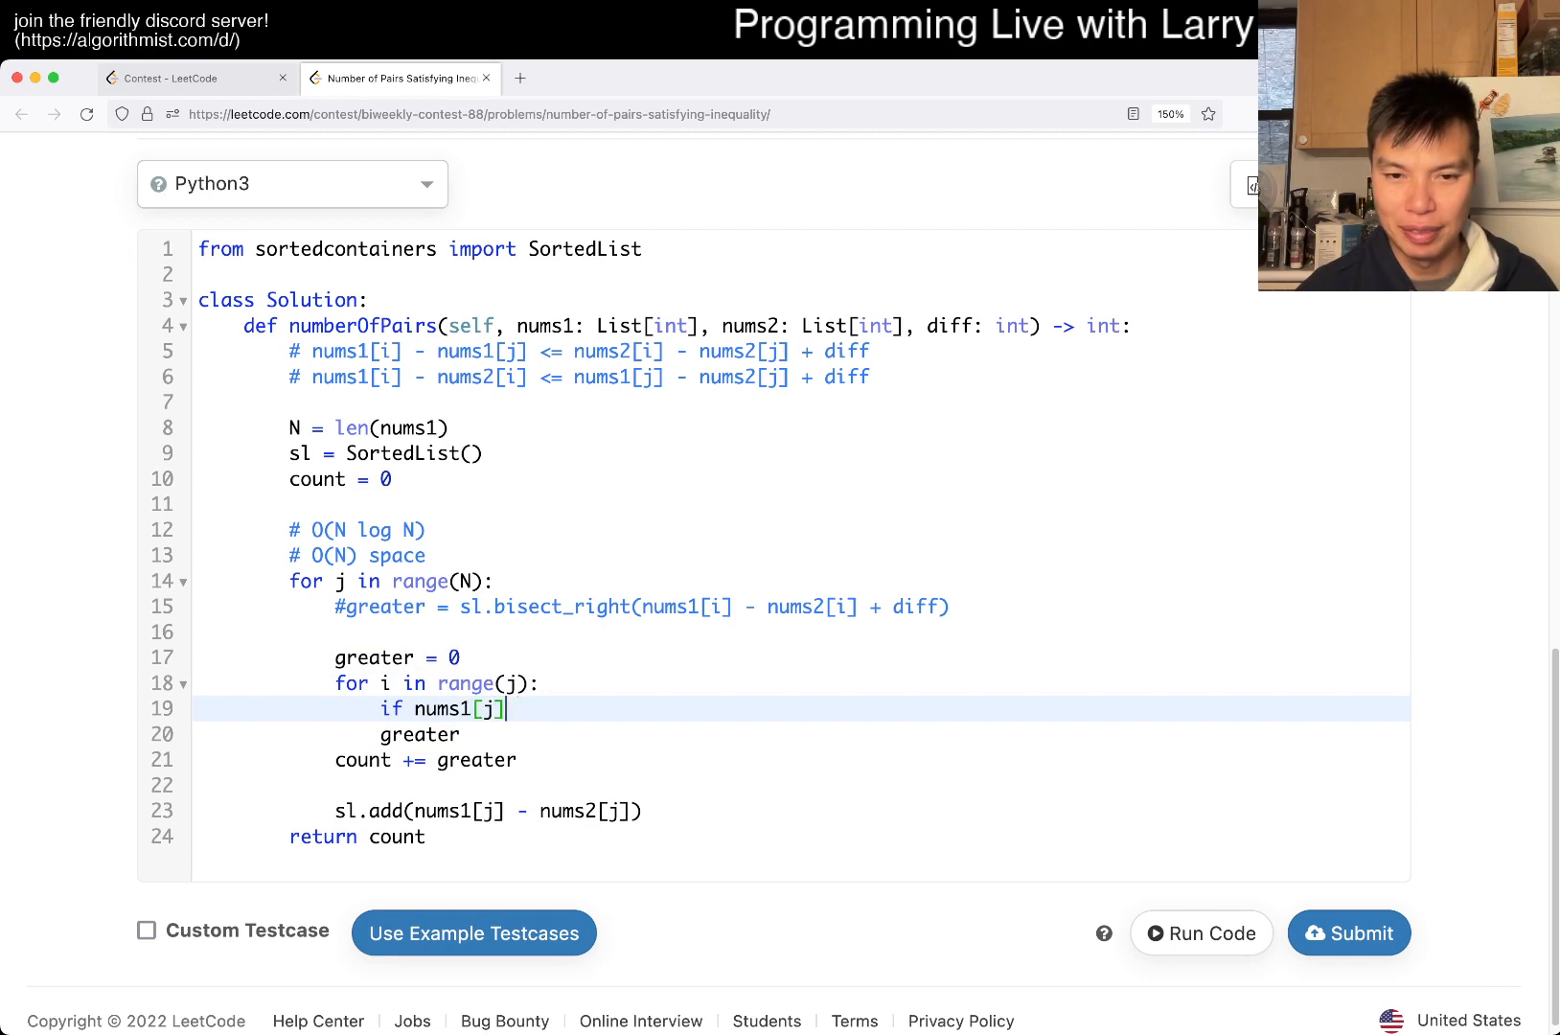
pyautogui.write('- nums[j]')
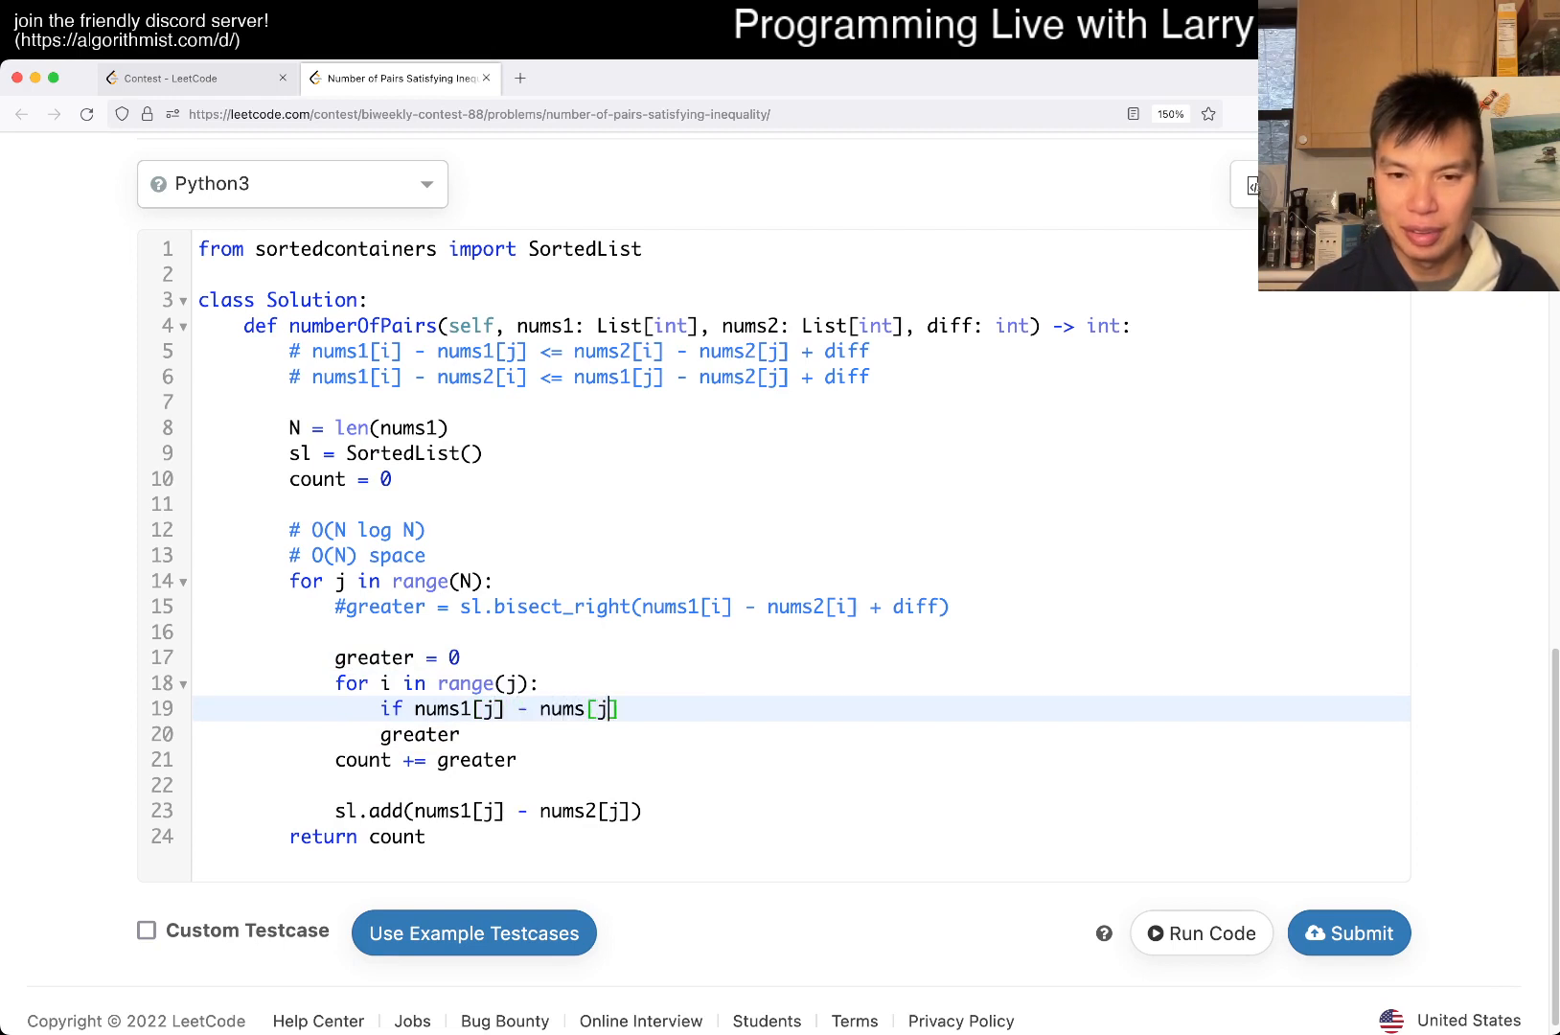
pyautogui.write('2')
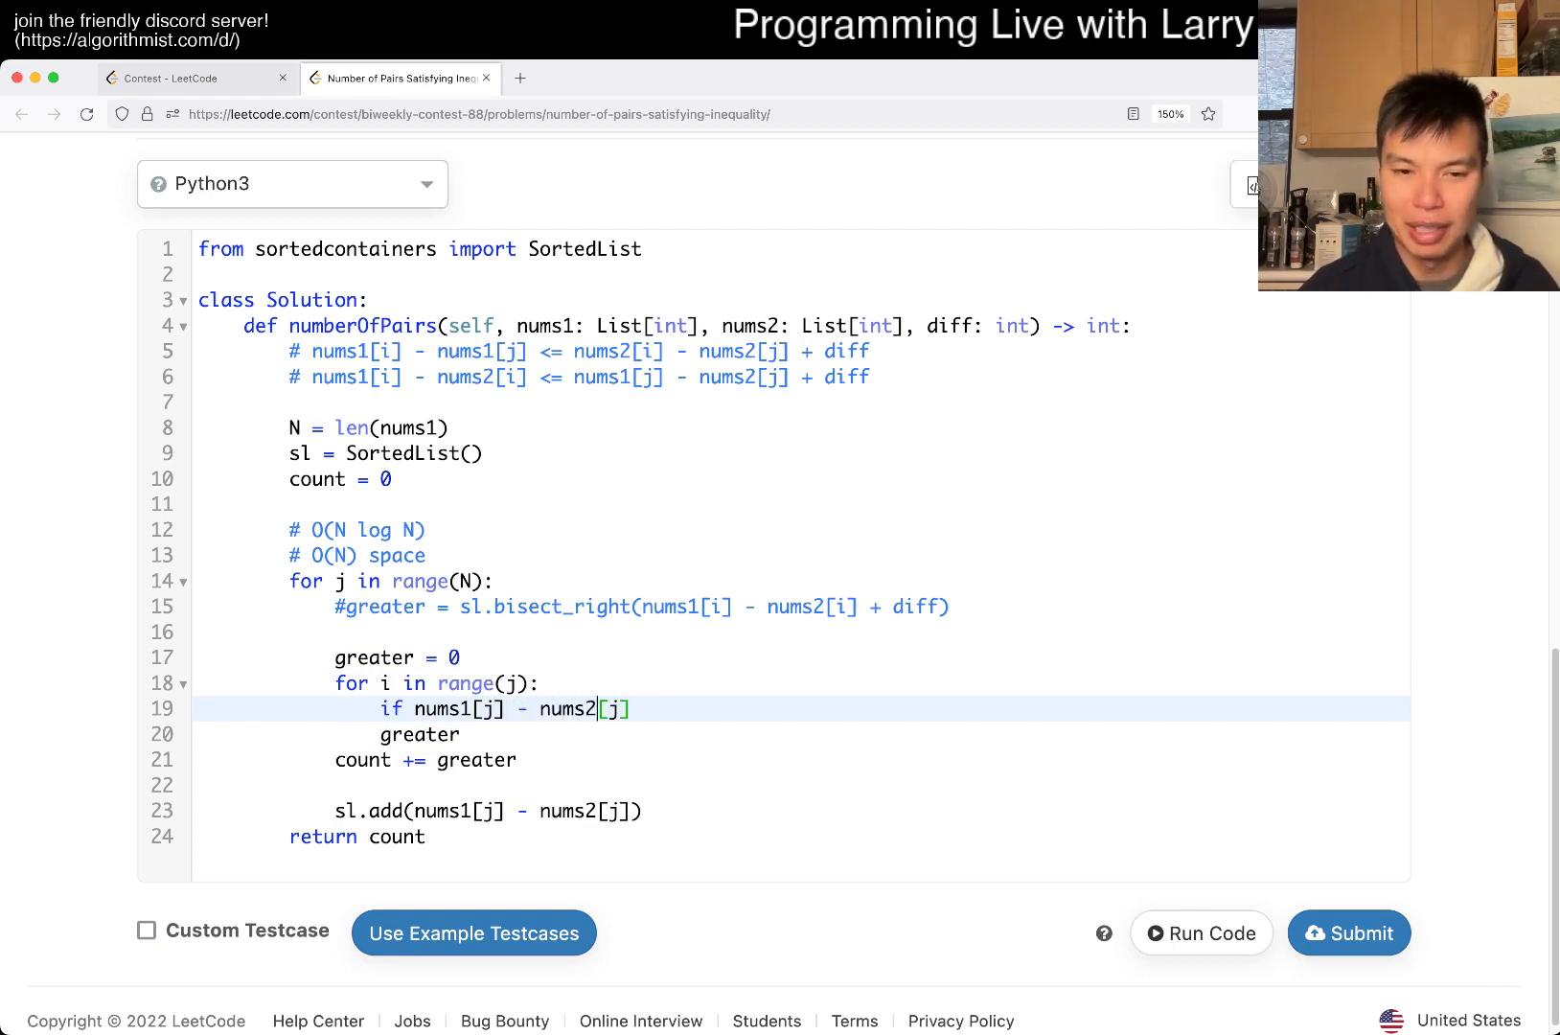
pyautogui.write('+ diff >')
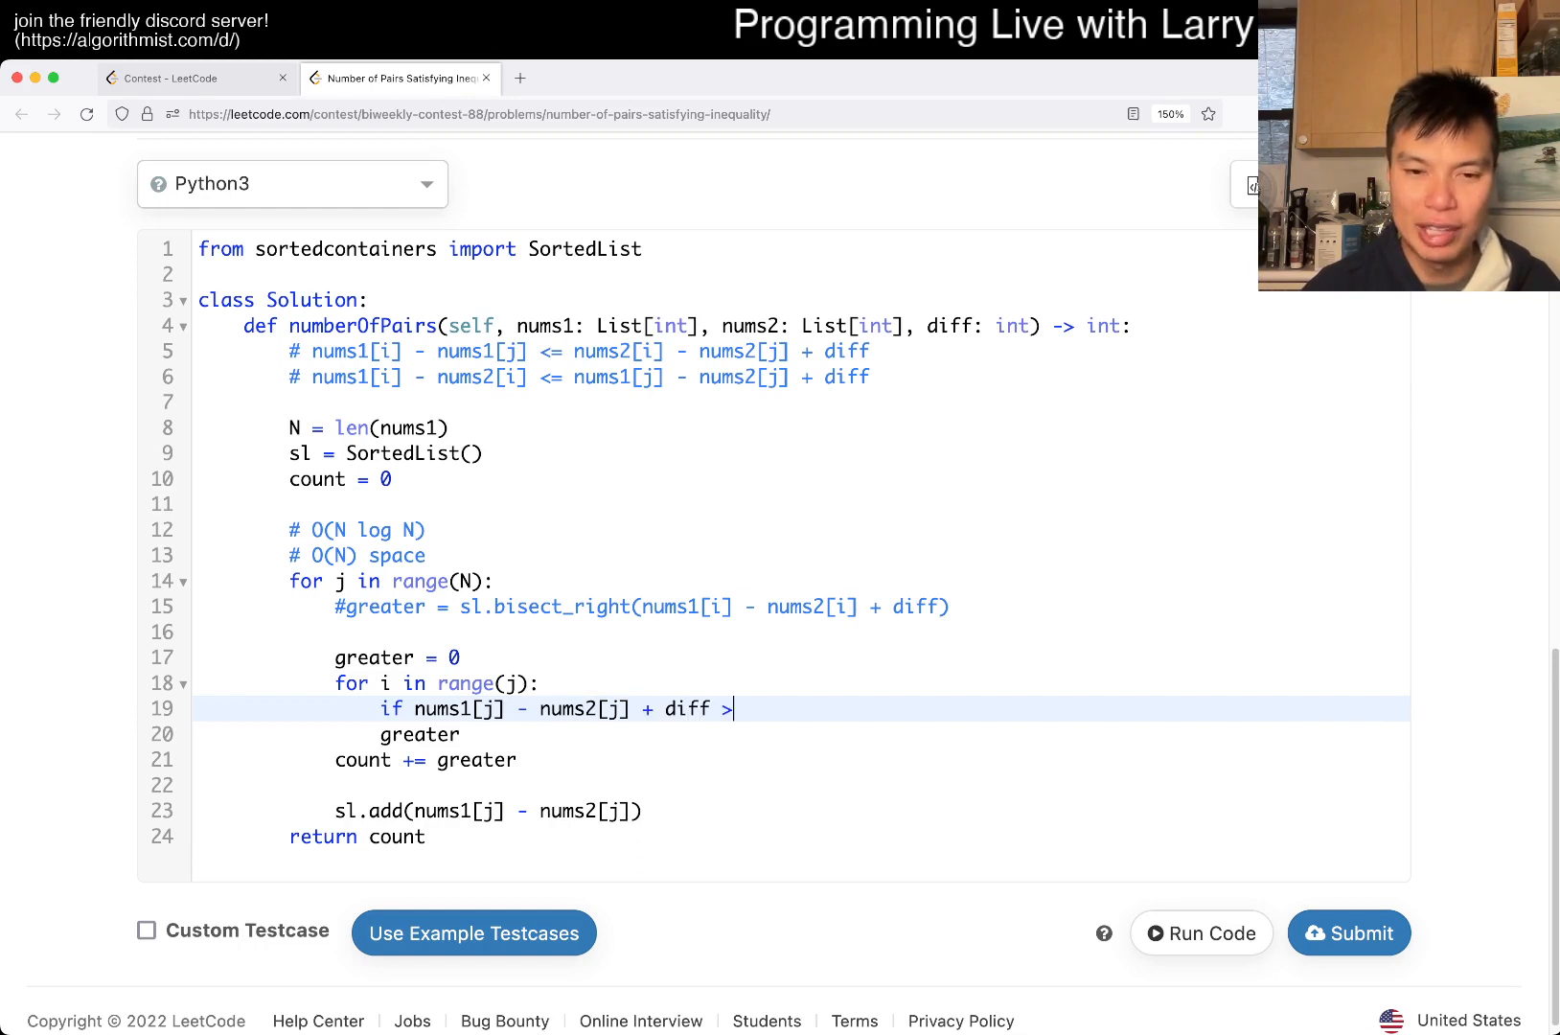
pyautogui.write('=')
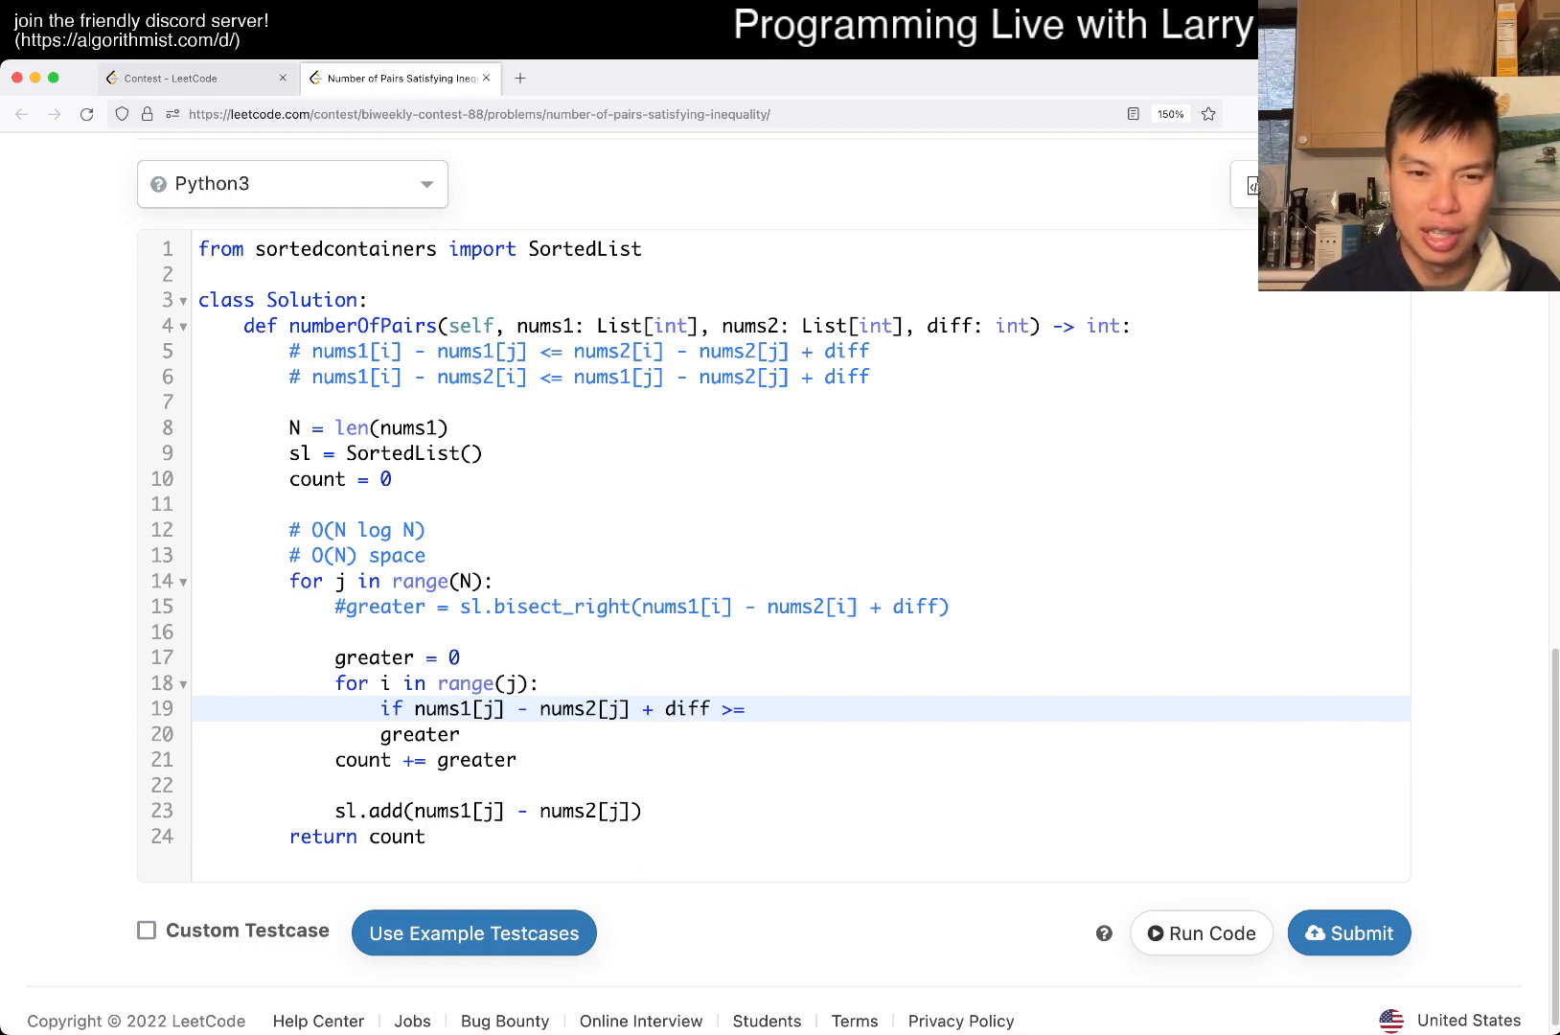
pyautogui.write('sl[i]:')
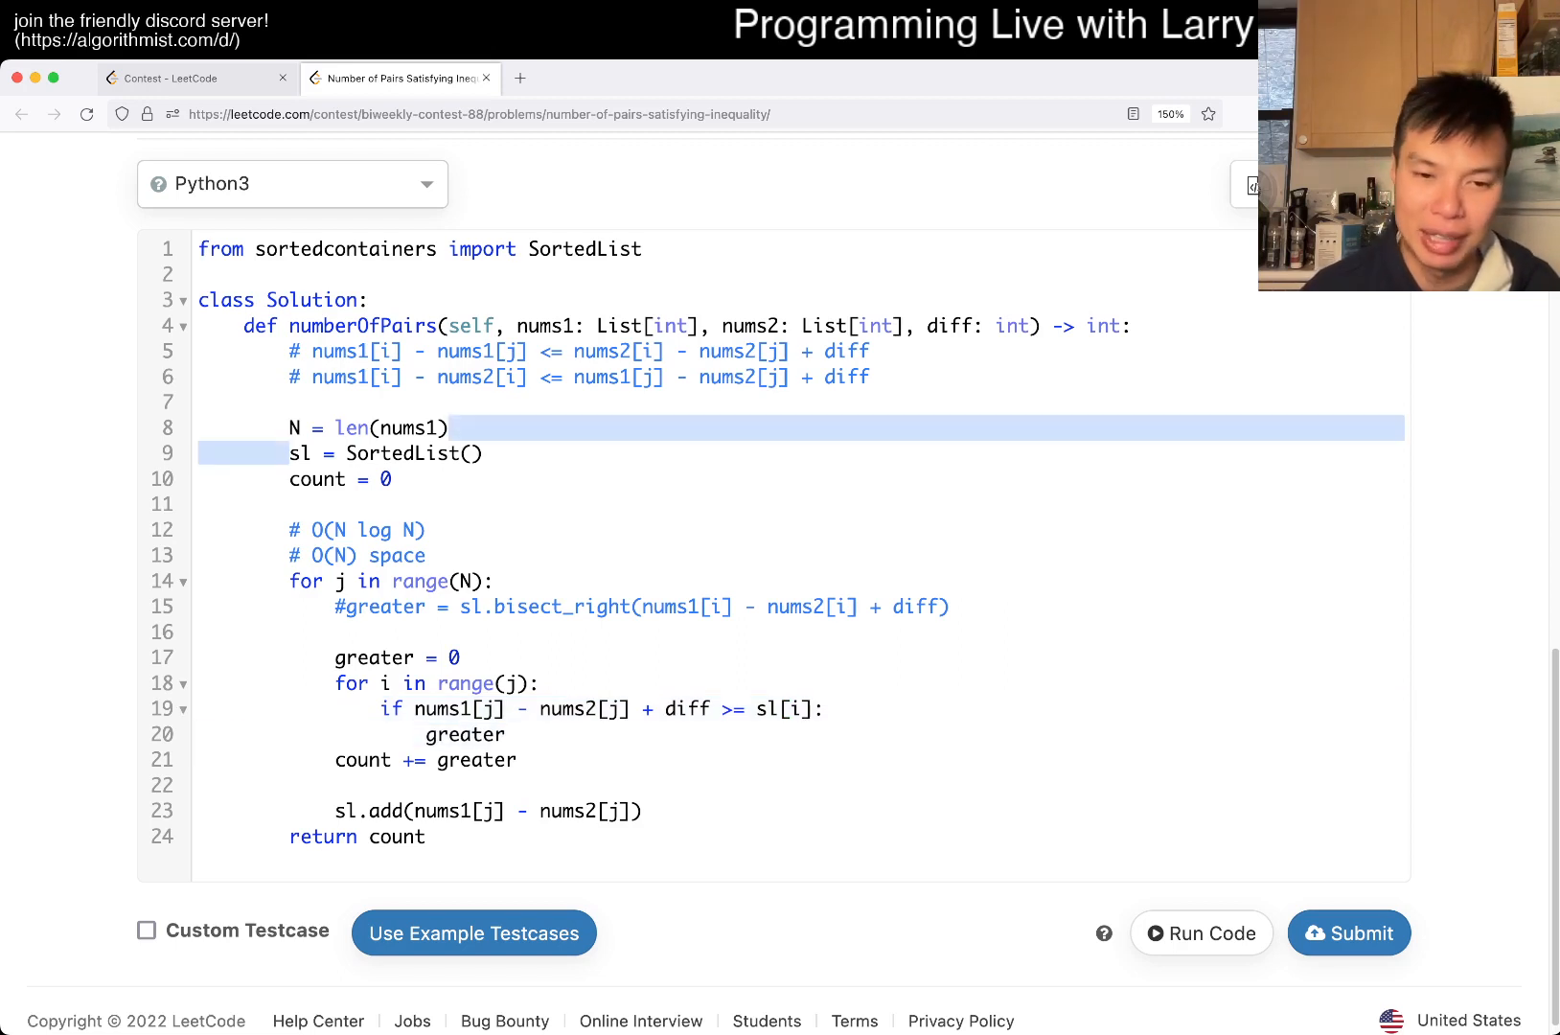
pyautogui.write('+= 1')
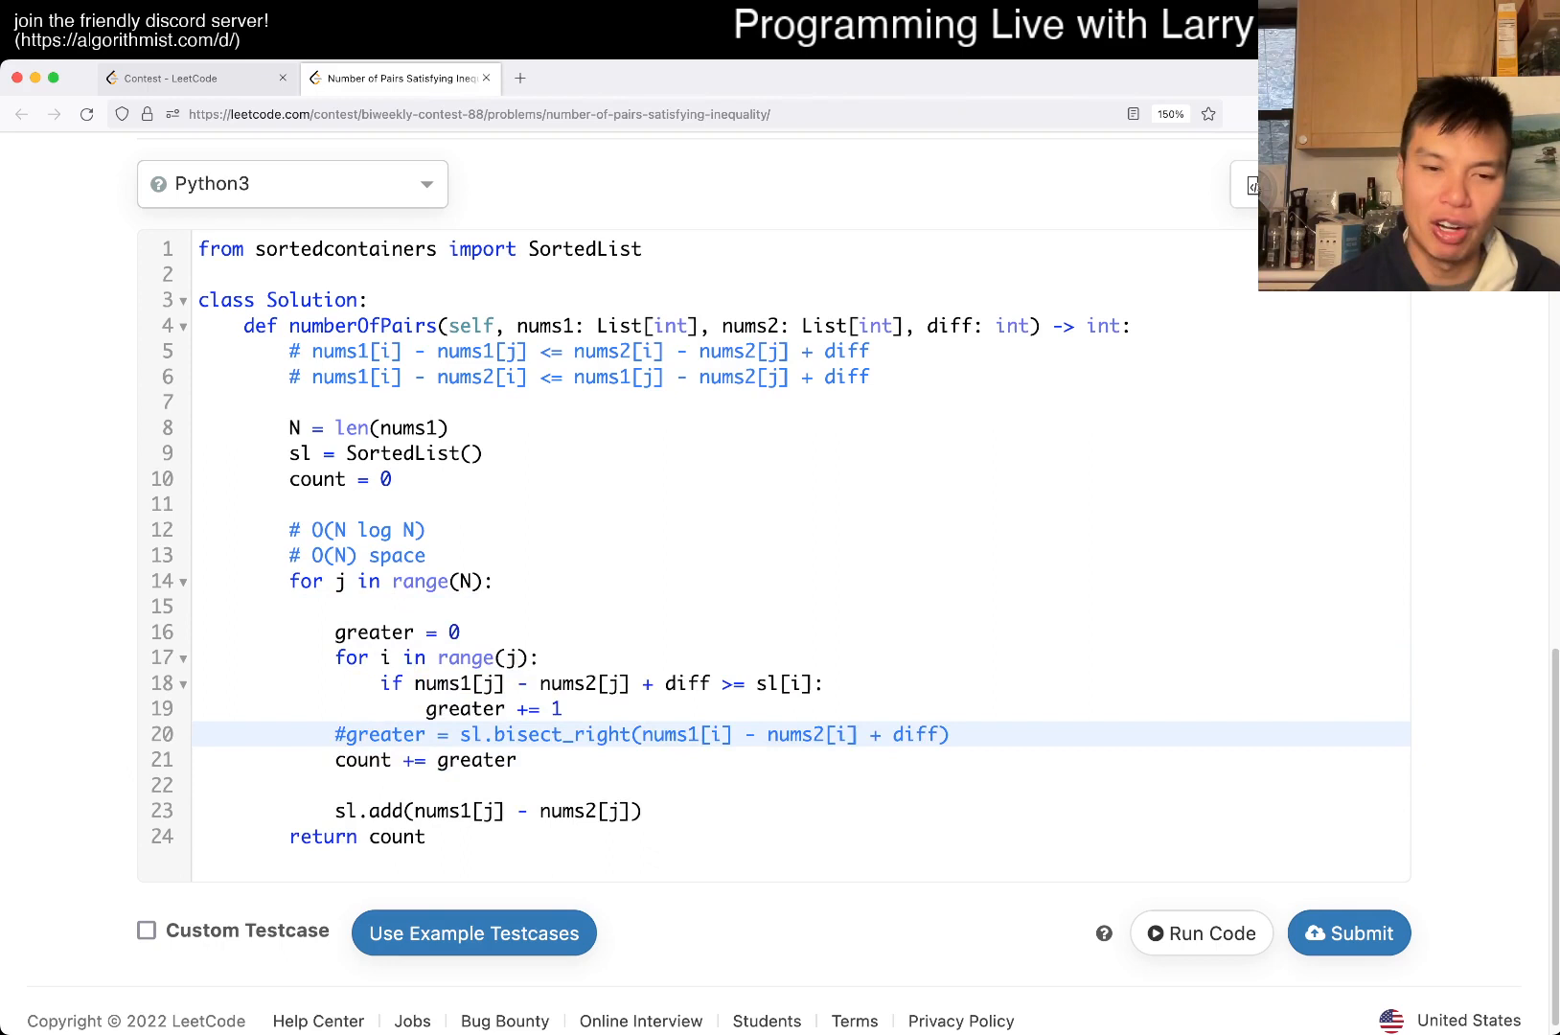
# Step: Select the bisect_right call and reload the problem page to show its description
pyautogui.doubleClick(558, 734)
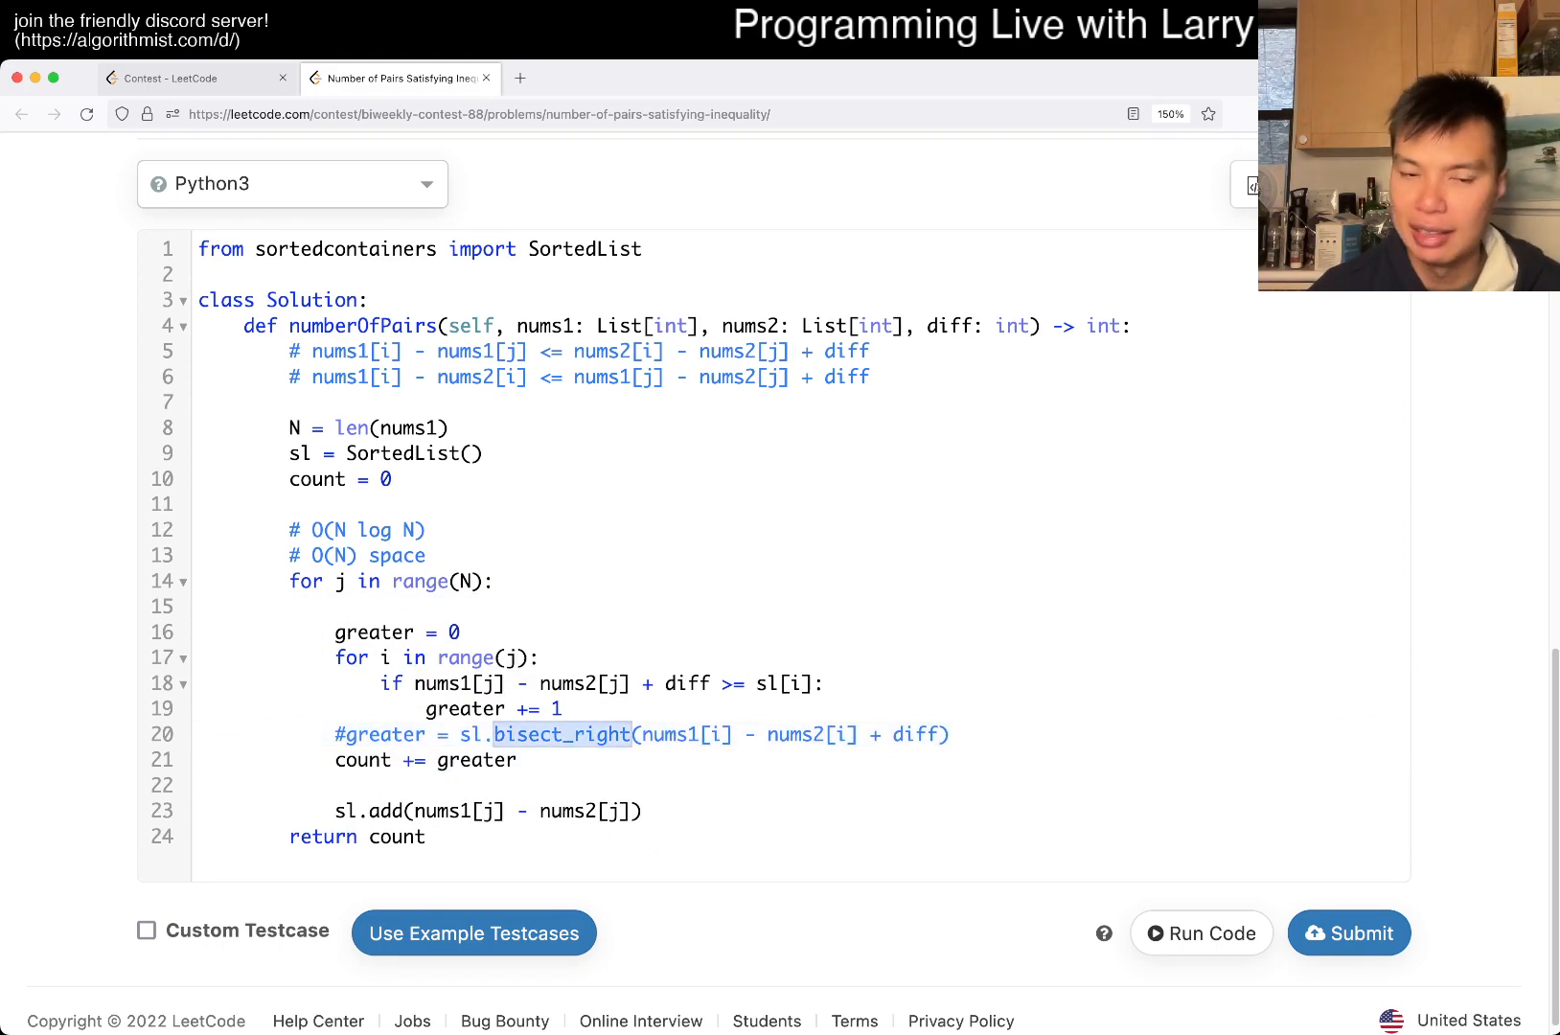
pyautogui.click(541, 658)
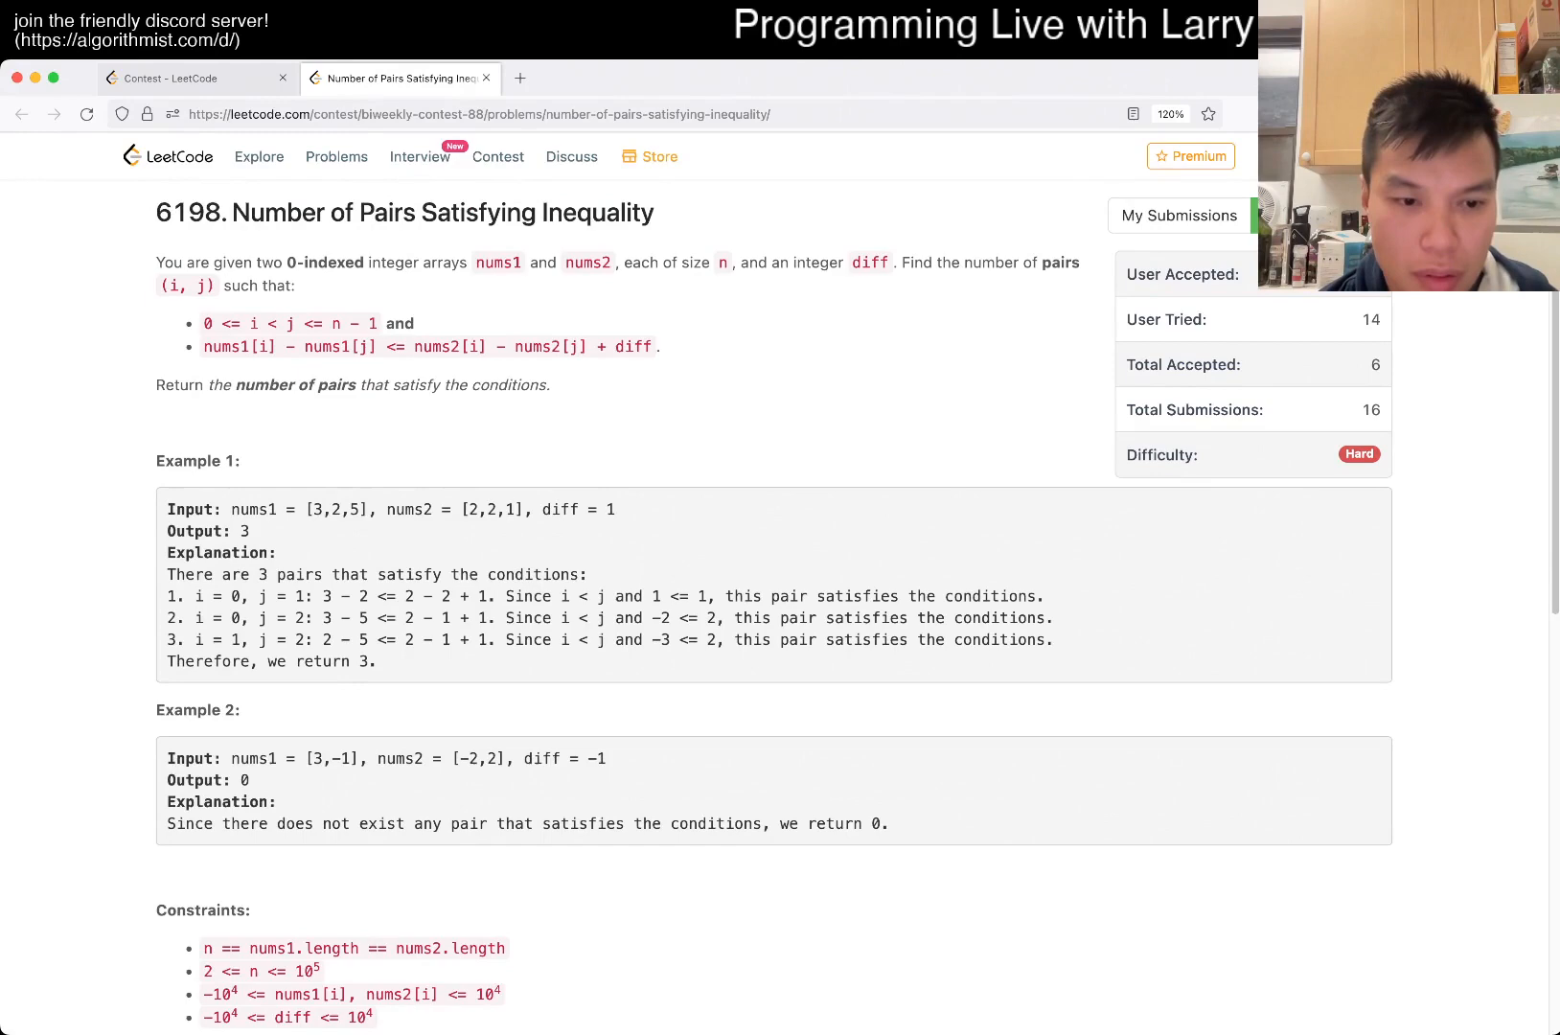
# Step: Scroll to the fresh editor and begin a second comment line with nums1[]
pyautogui.scroll(-3)
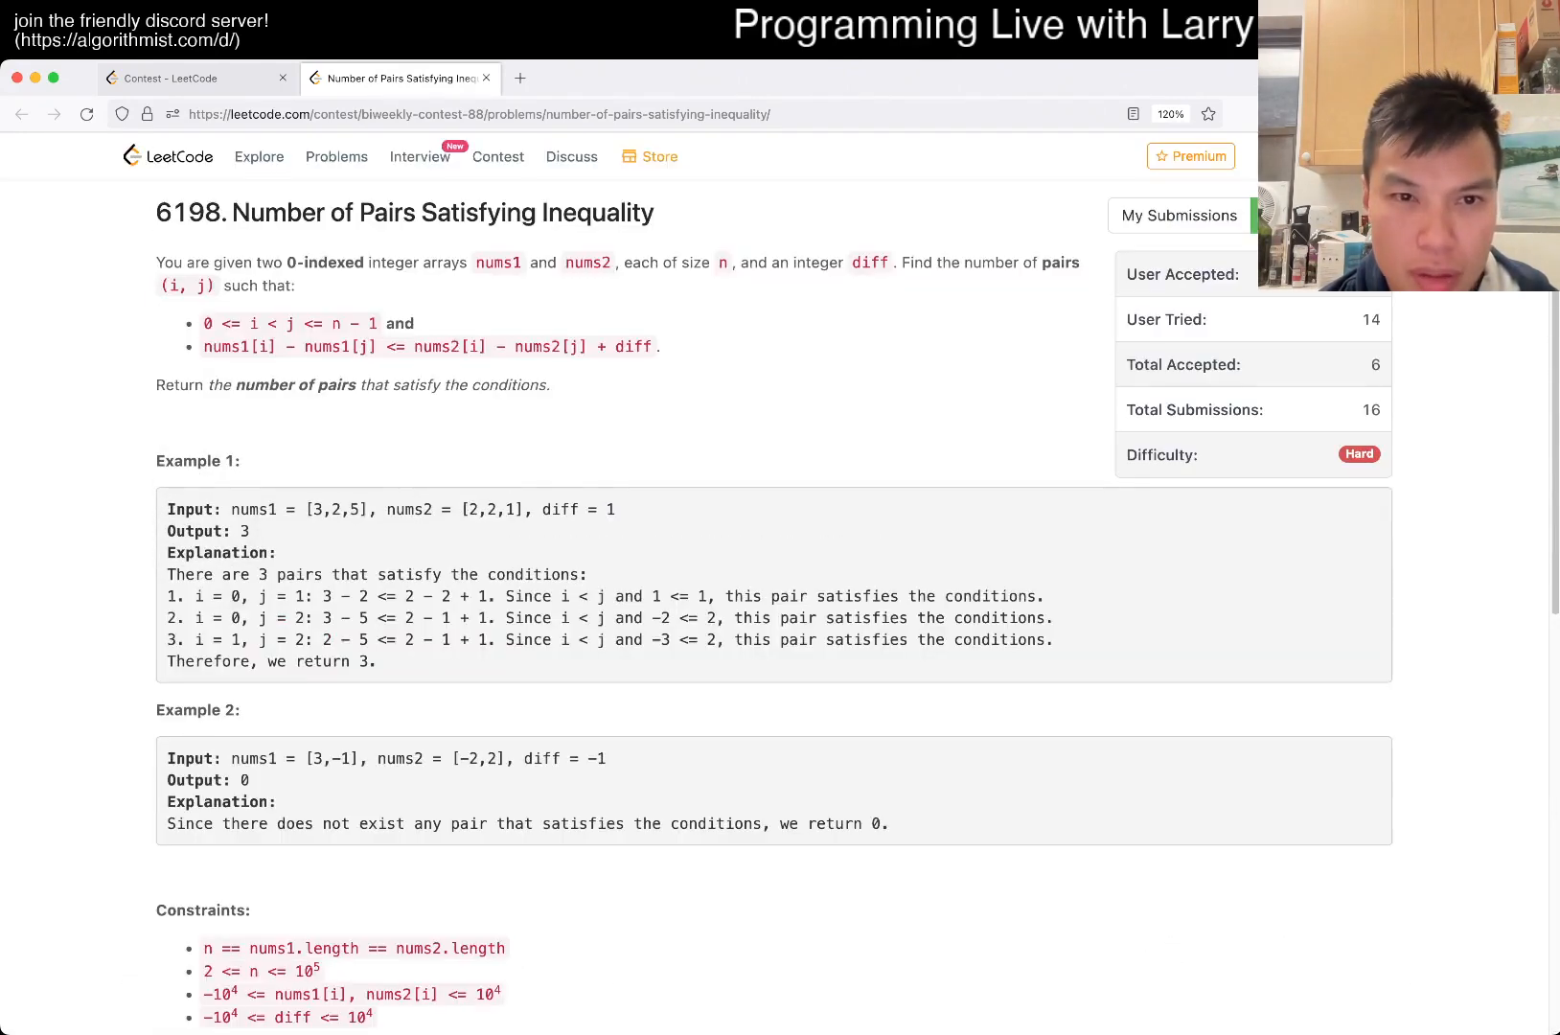
pyautogui.scroll(-3)
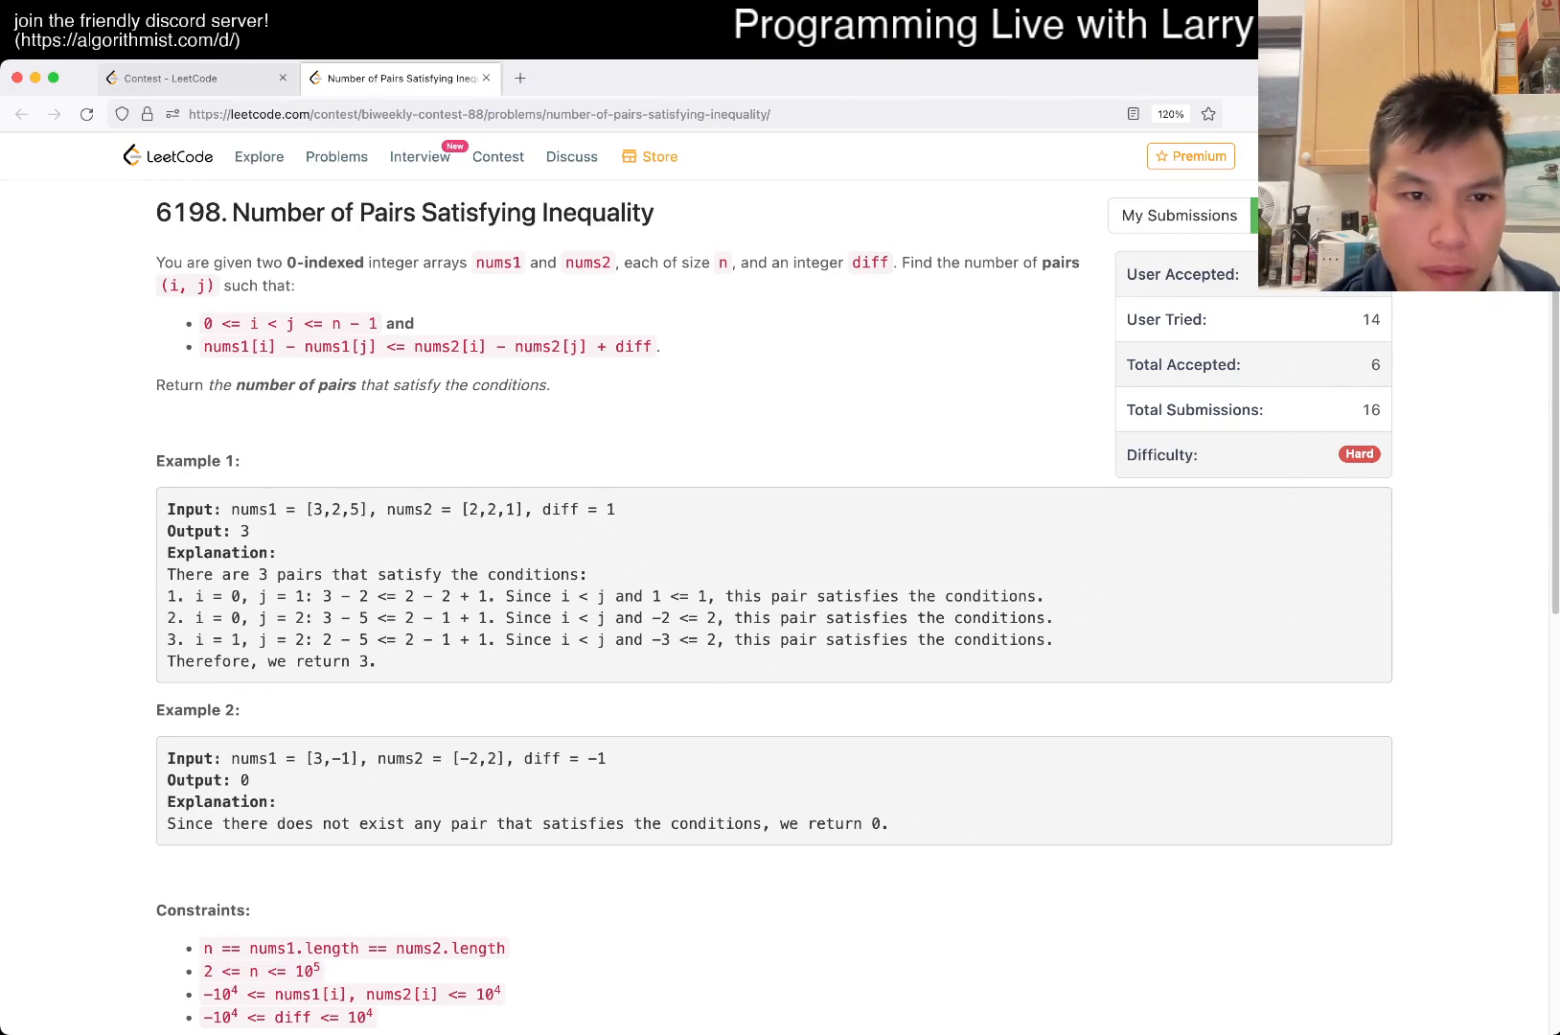
pyautogui.scroll(-3)
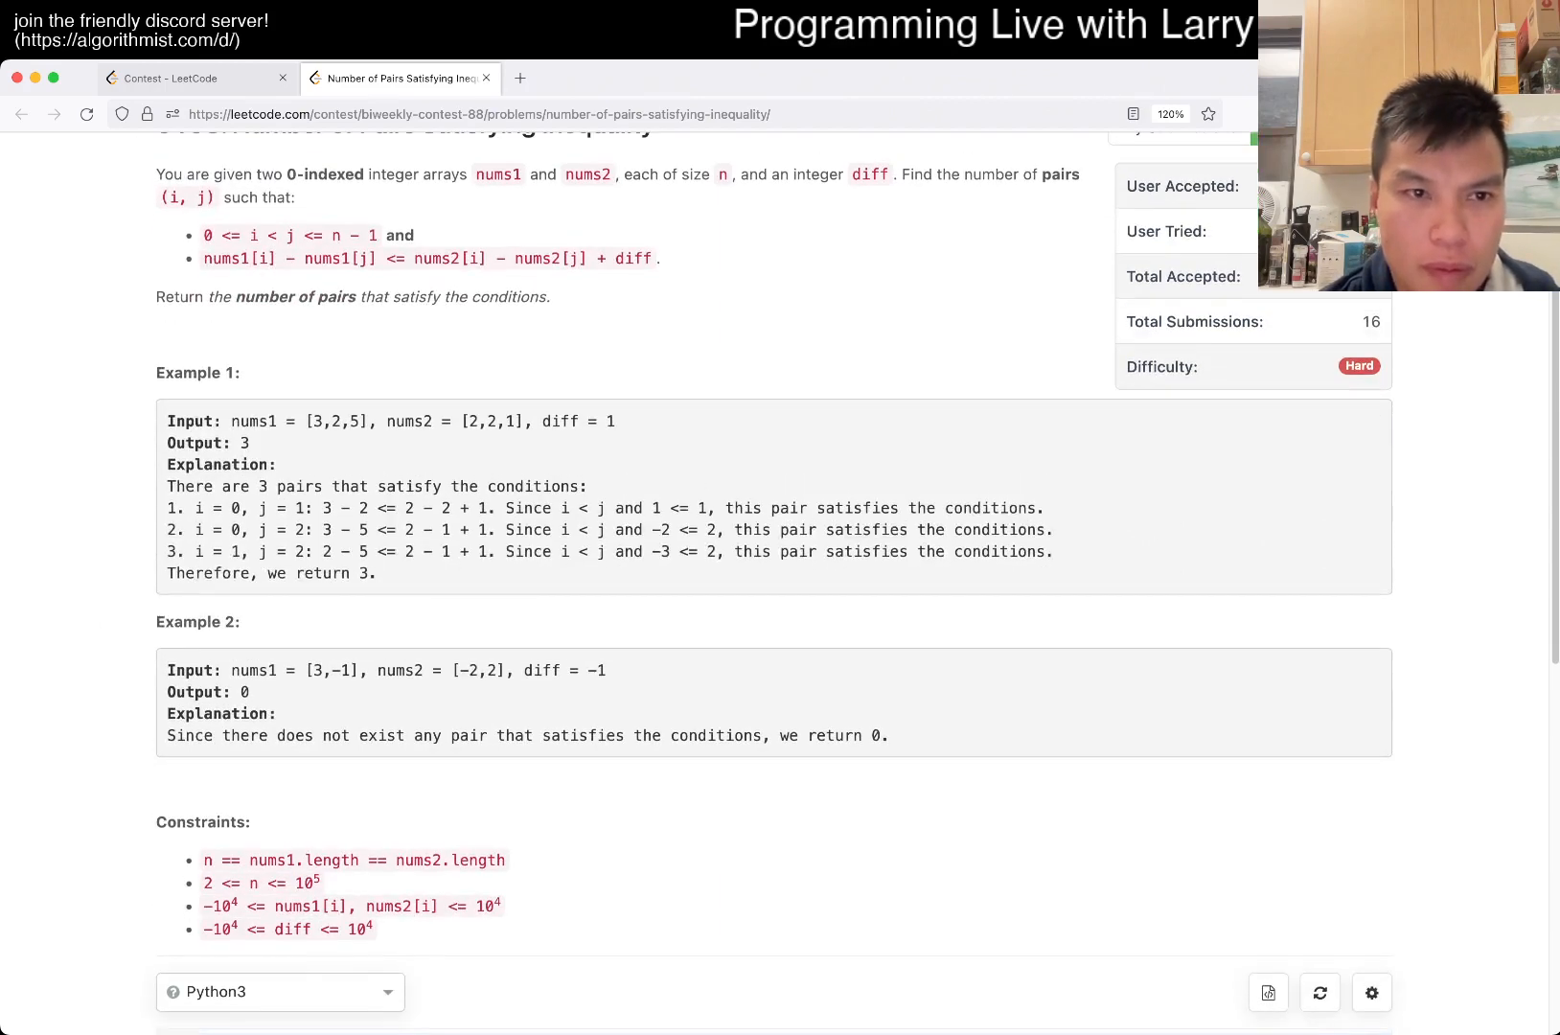
pyautogui.scroll(-3)
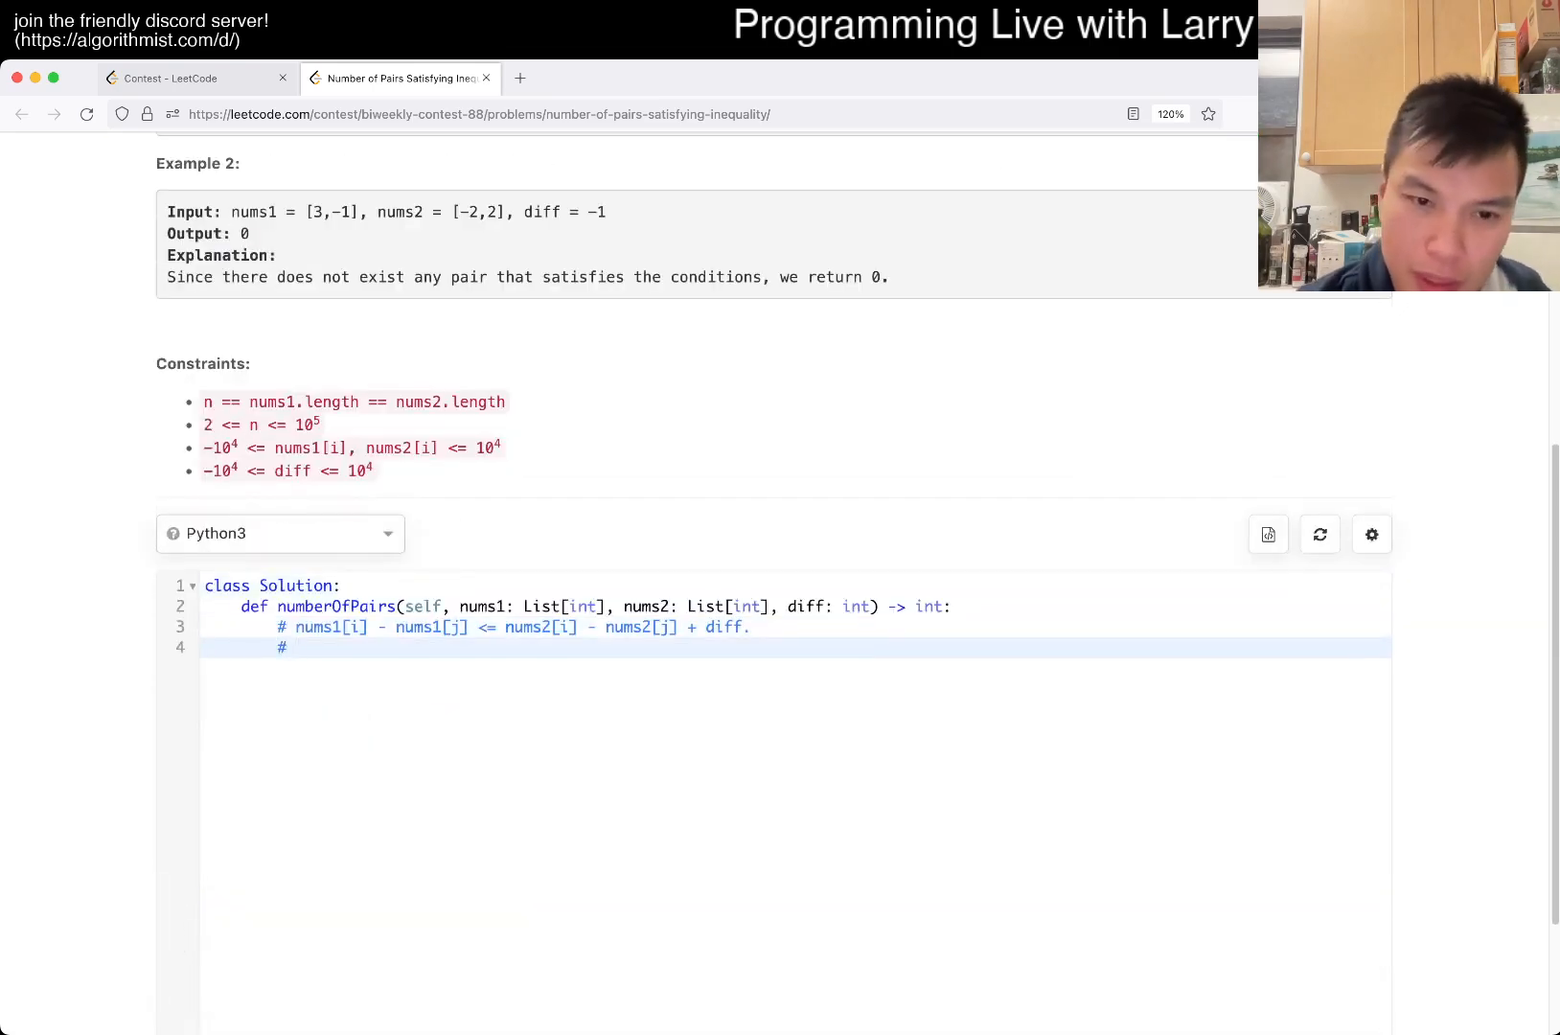
pyautogui.write('nums1[]')
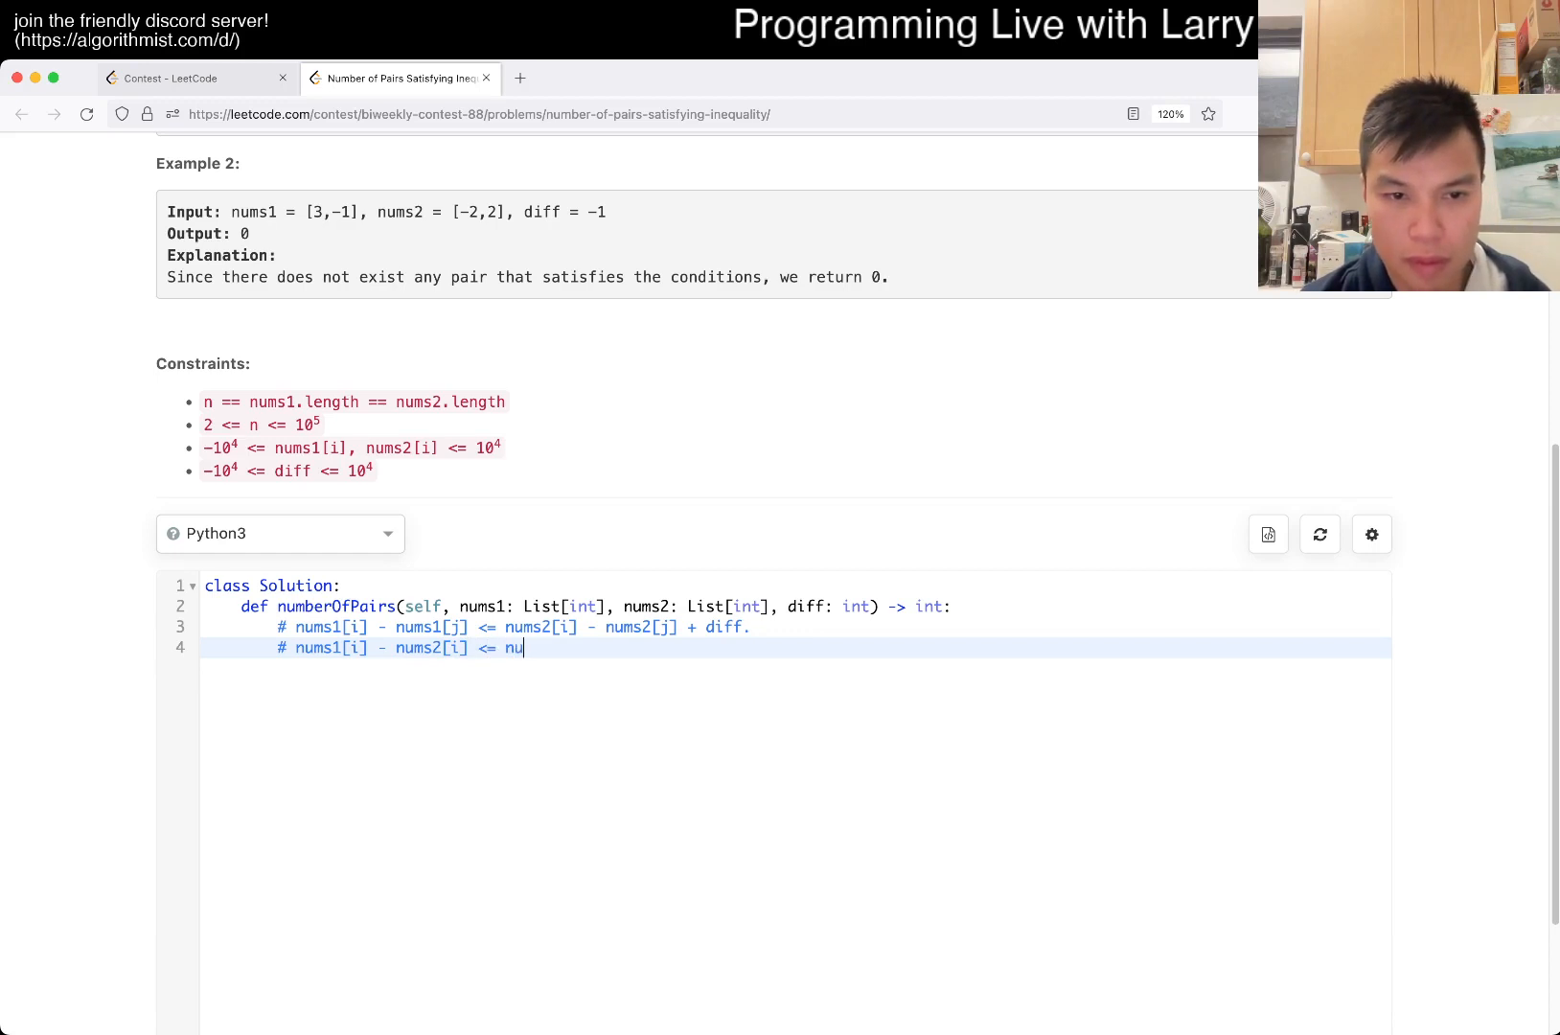
# Step: Complete the comment nums1[i] - nums2[i] <= nums1[j] - nums2[j] + diff and add N = len(nums1)
pyautogui.write('ms1[j]')
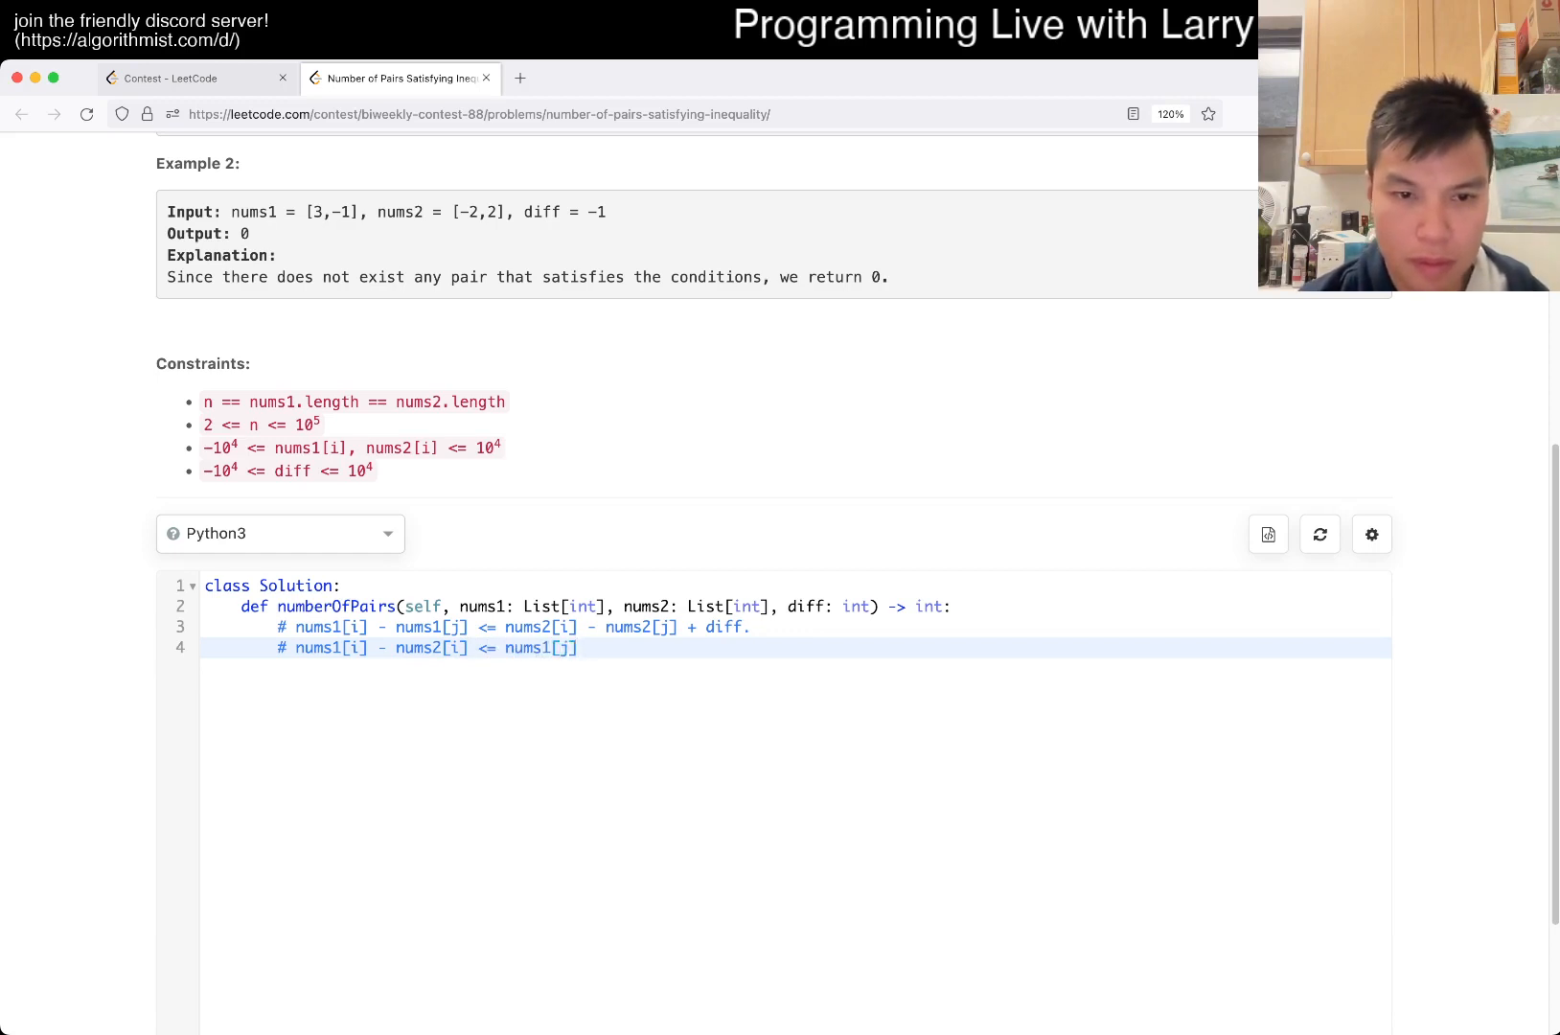
pyautogui.write('- nums2[j]')
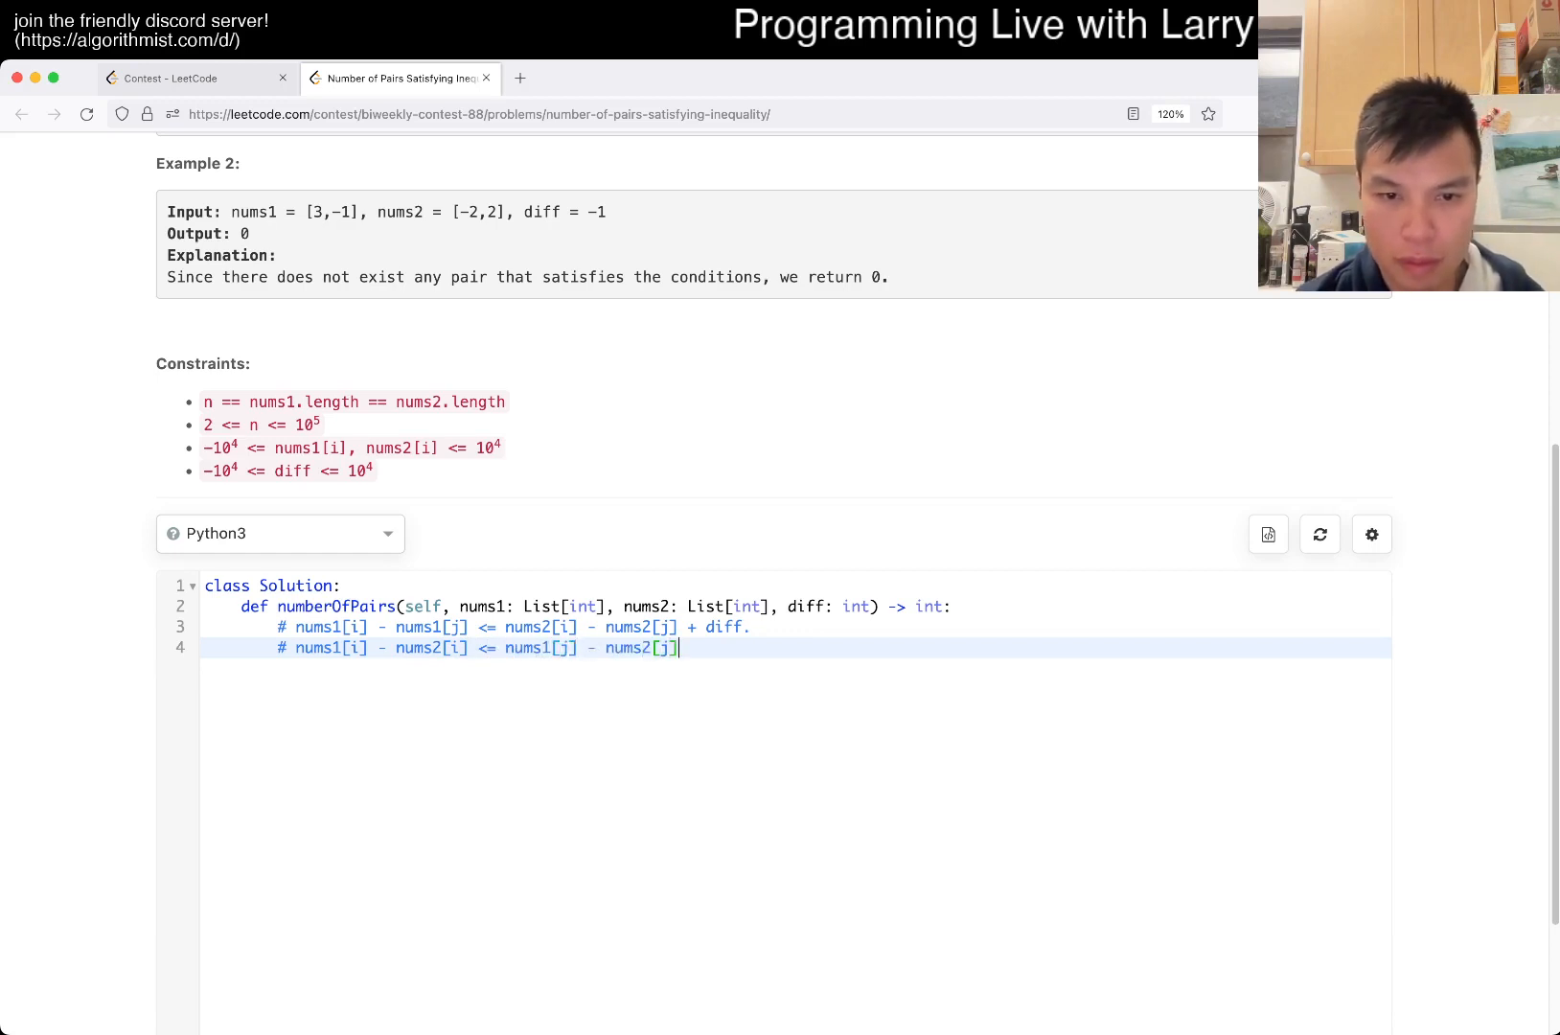
pyautogui.write('+ diff')
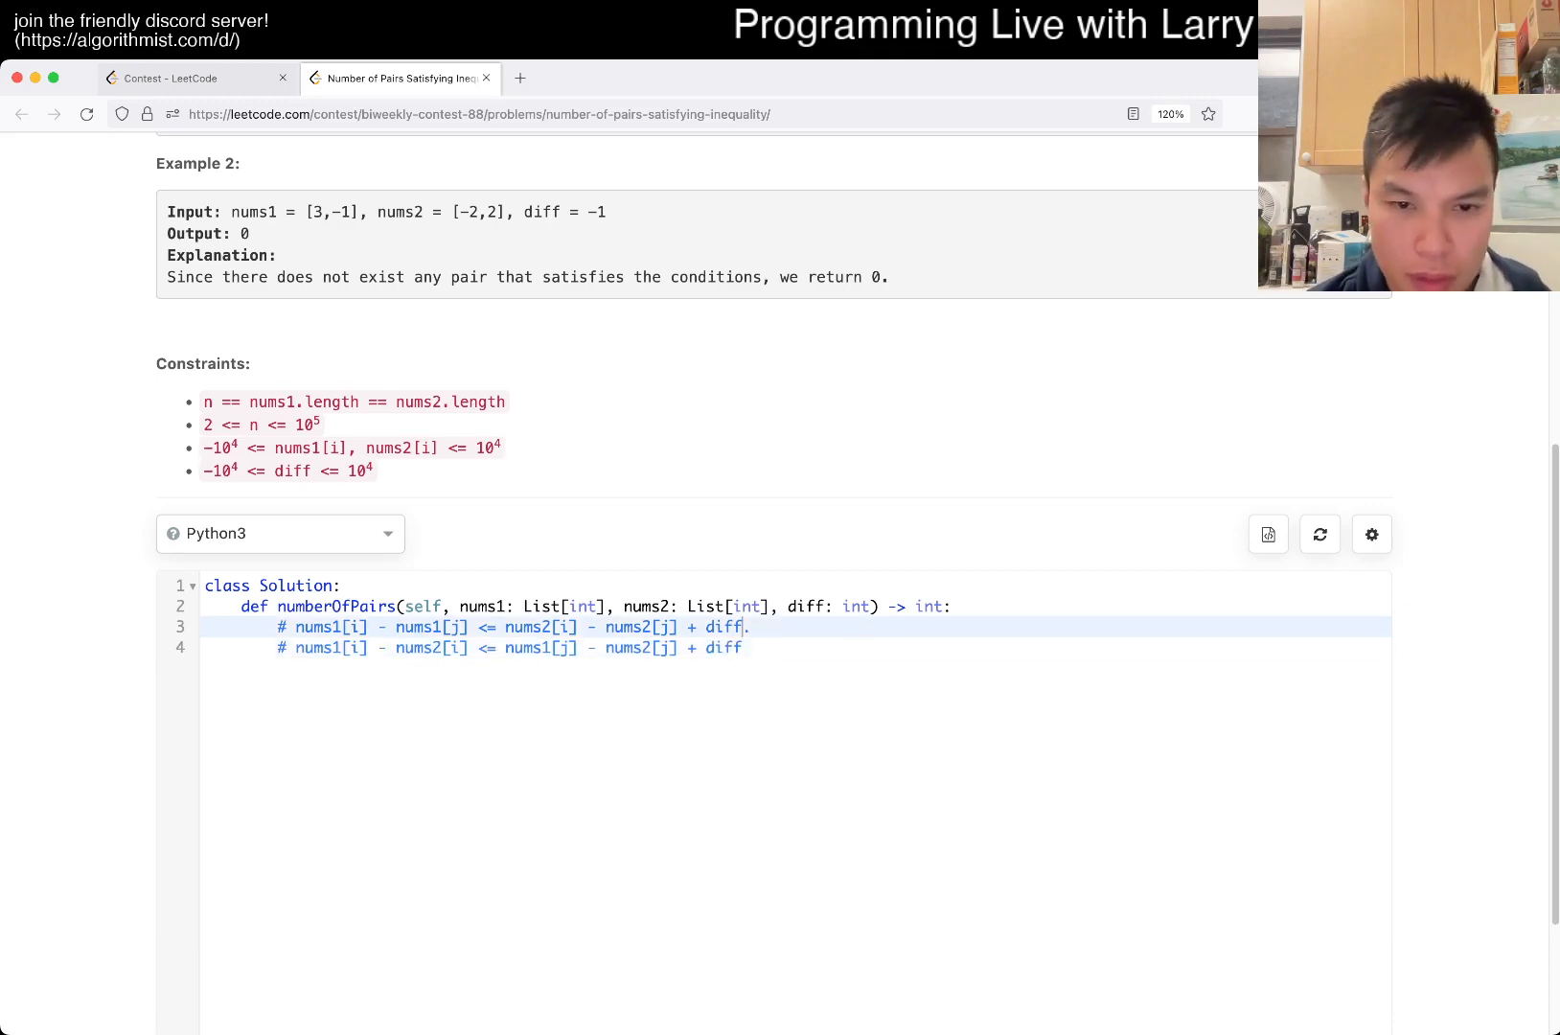
pyautogui.press('enter')
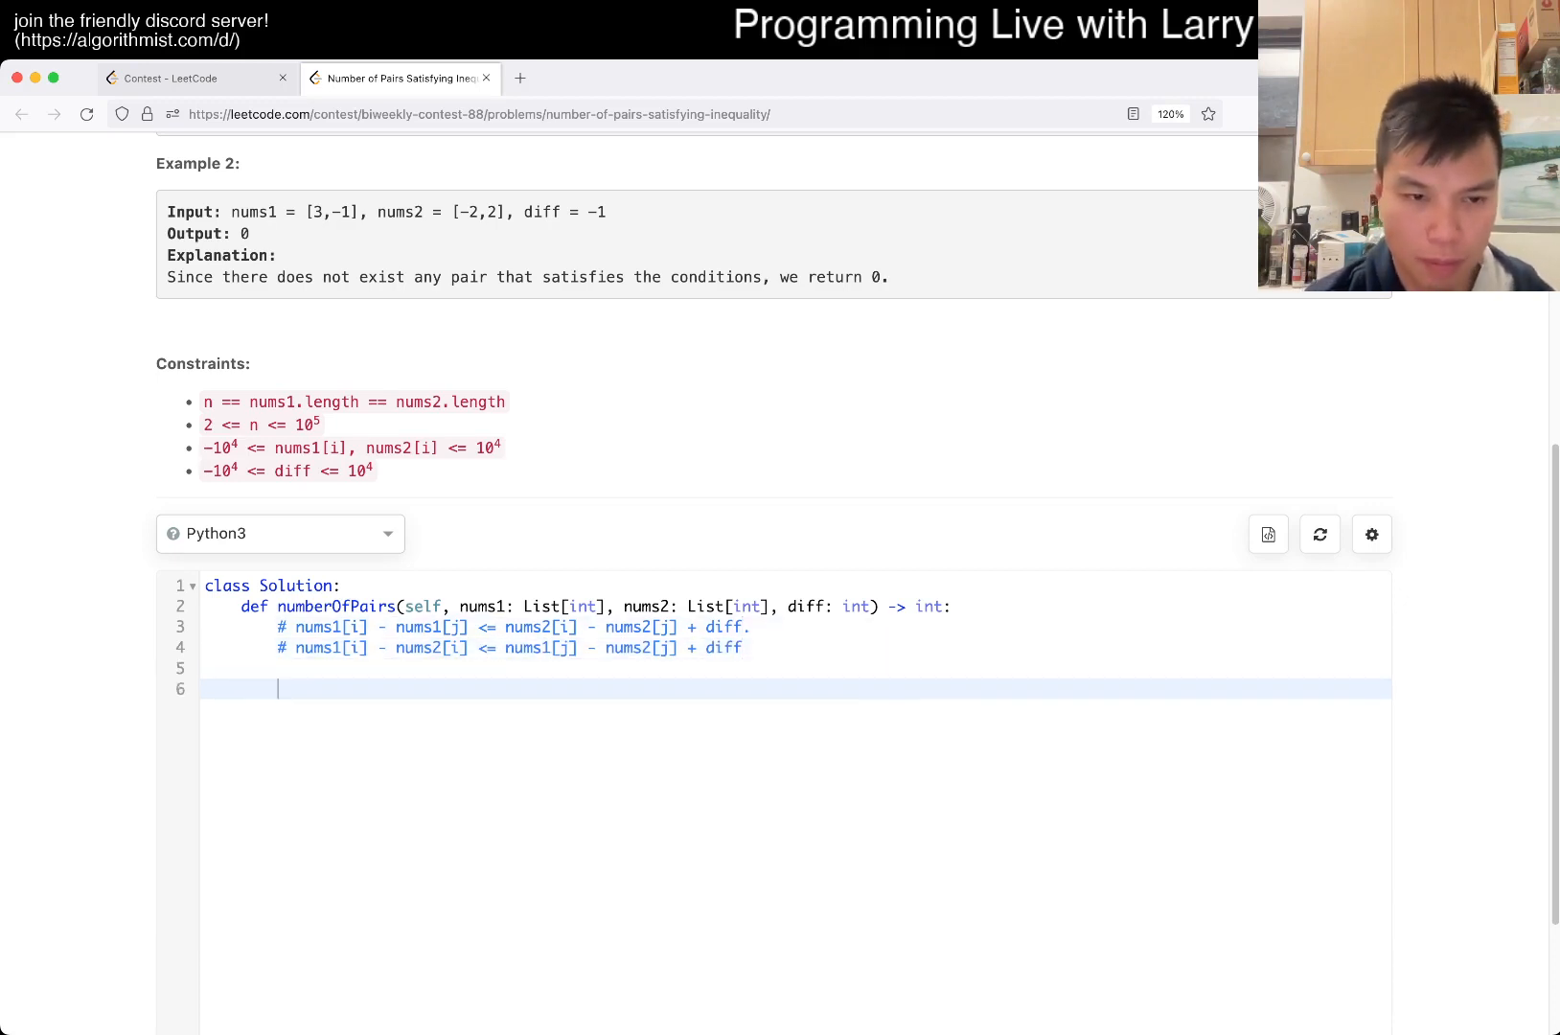
pyautogui.write('i =')
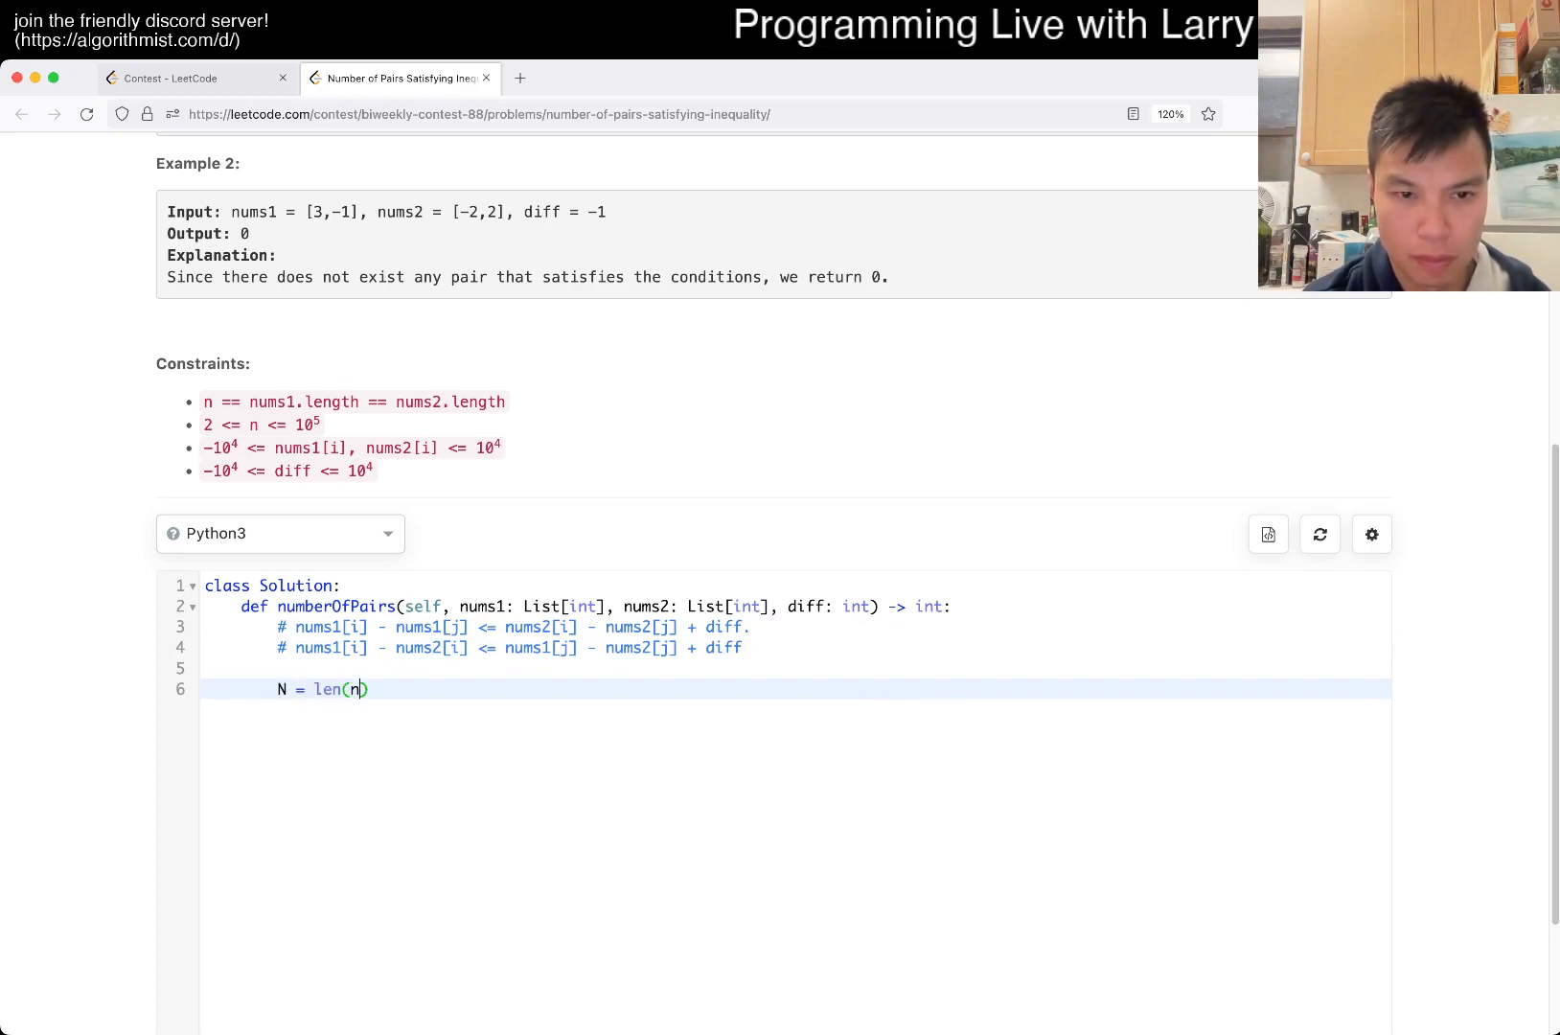
pyautogui.write('ums1)')
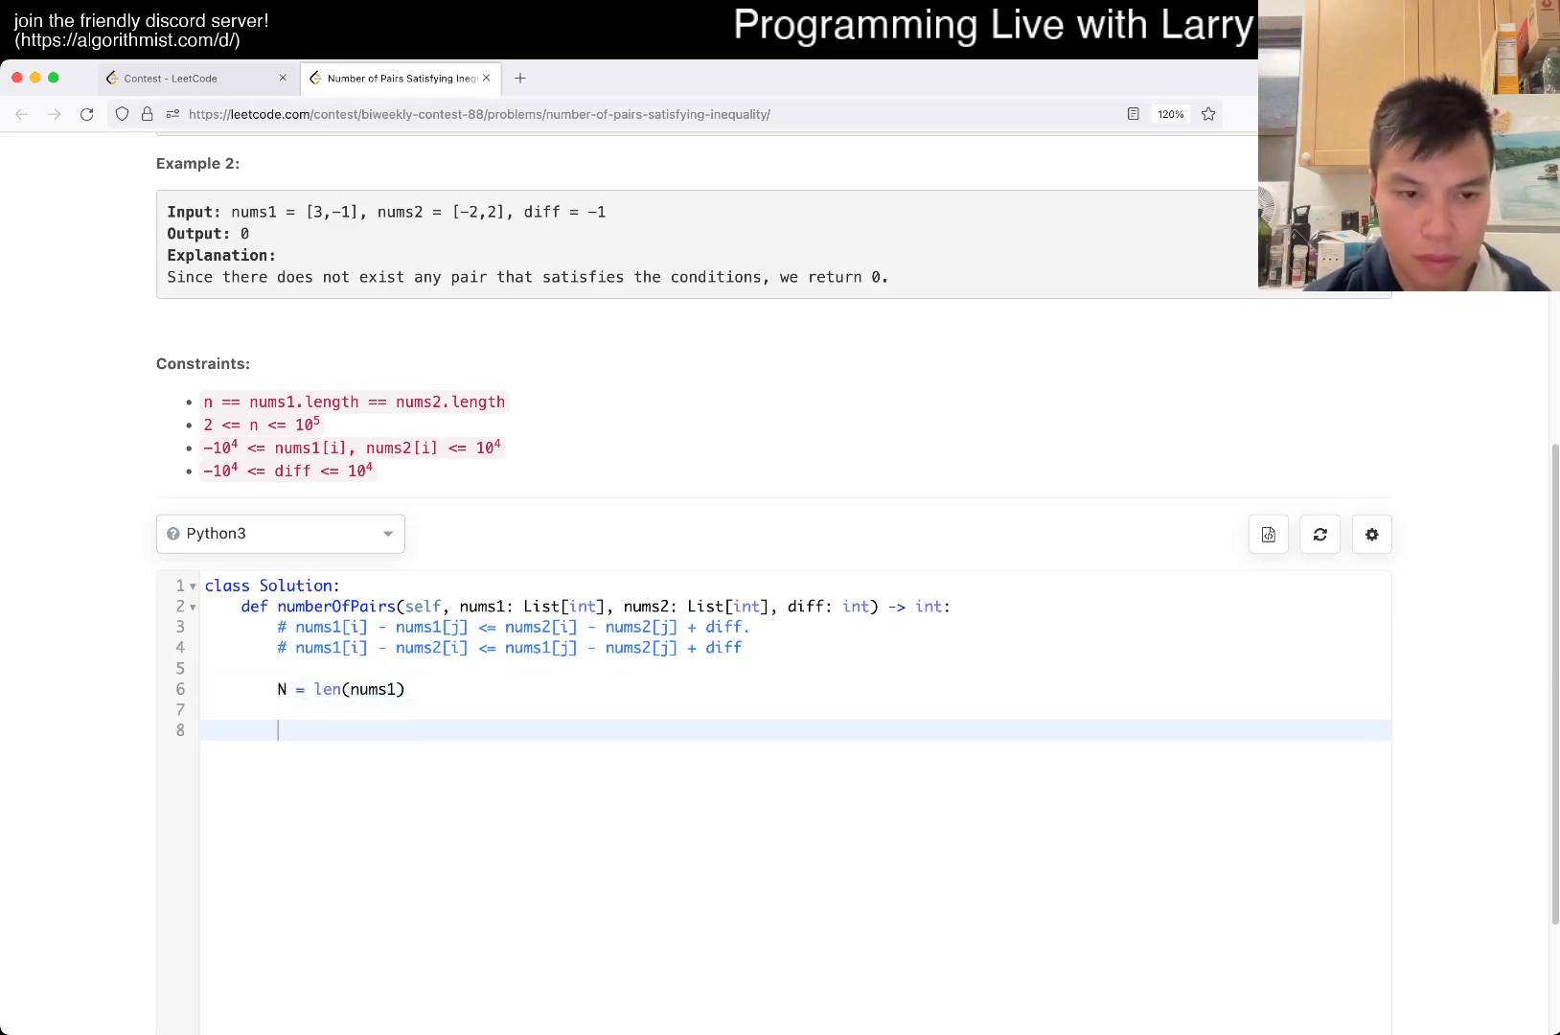
# Step: Write for i in range(N): and import SortedList from sortedcontainers to create sl
pyautogui.write('for i in')
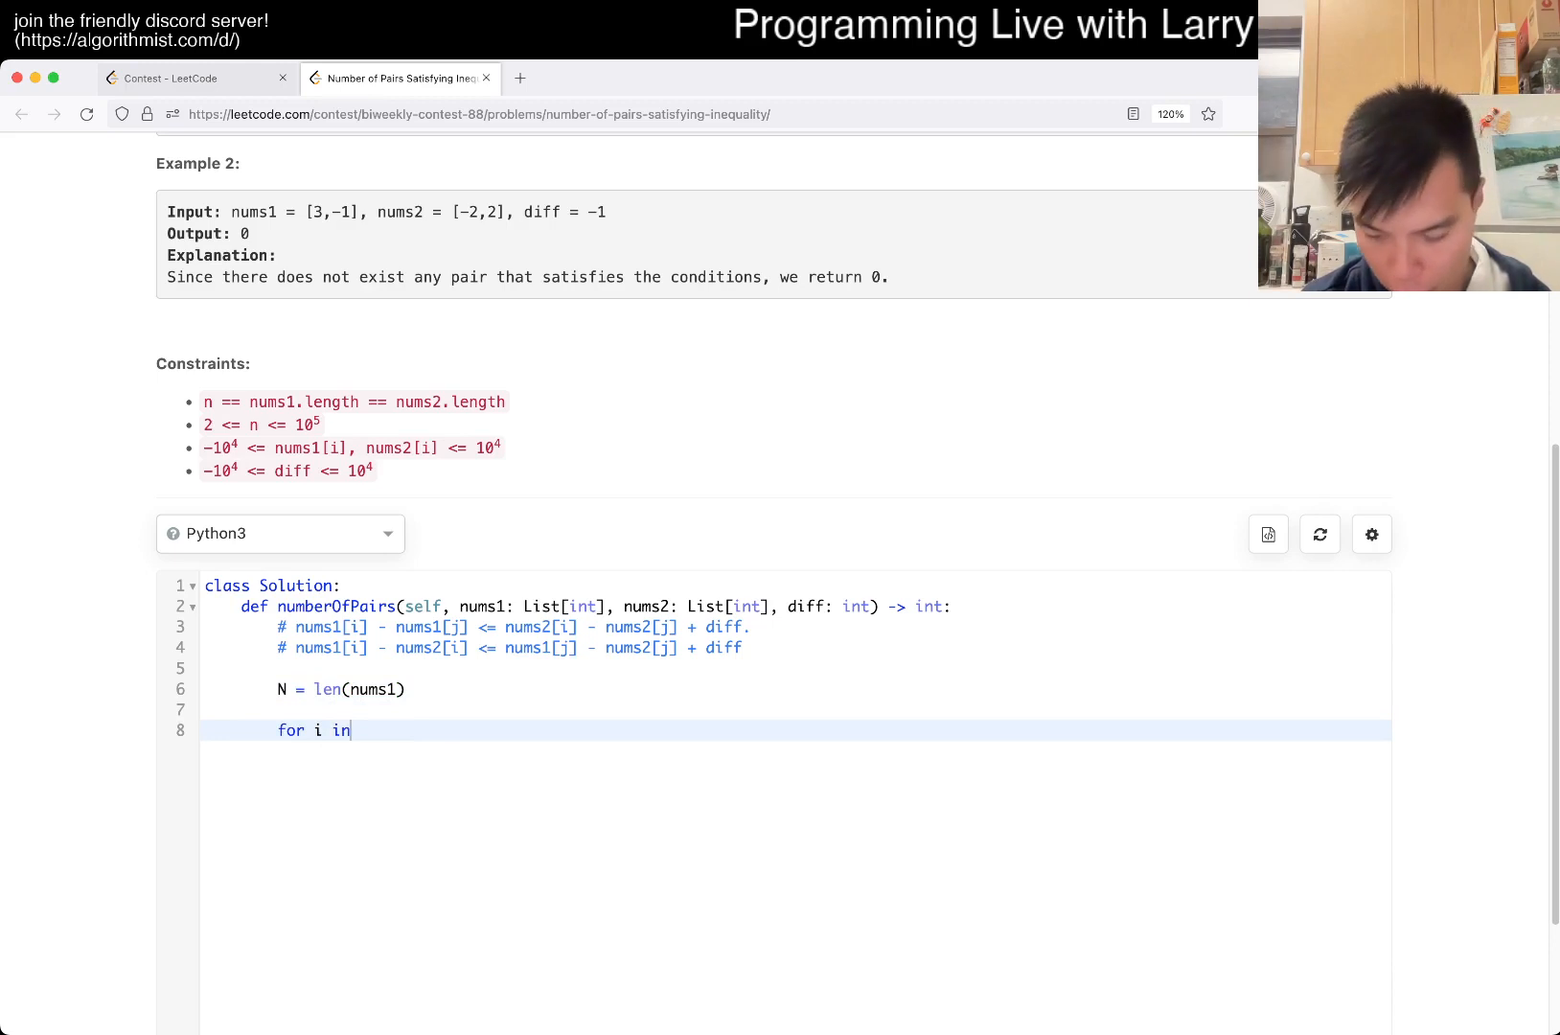
pyautogui.write('range(N):')
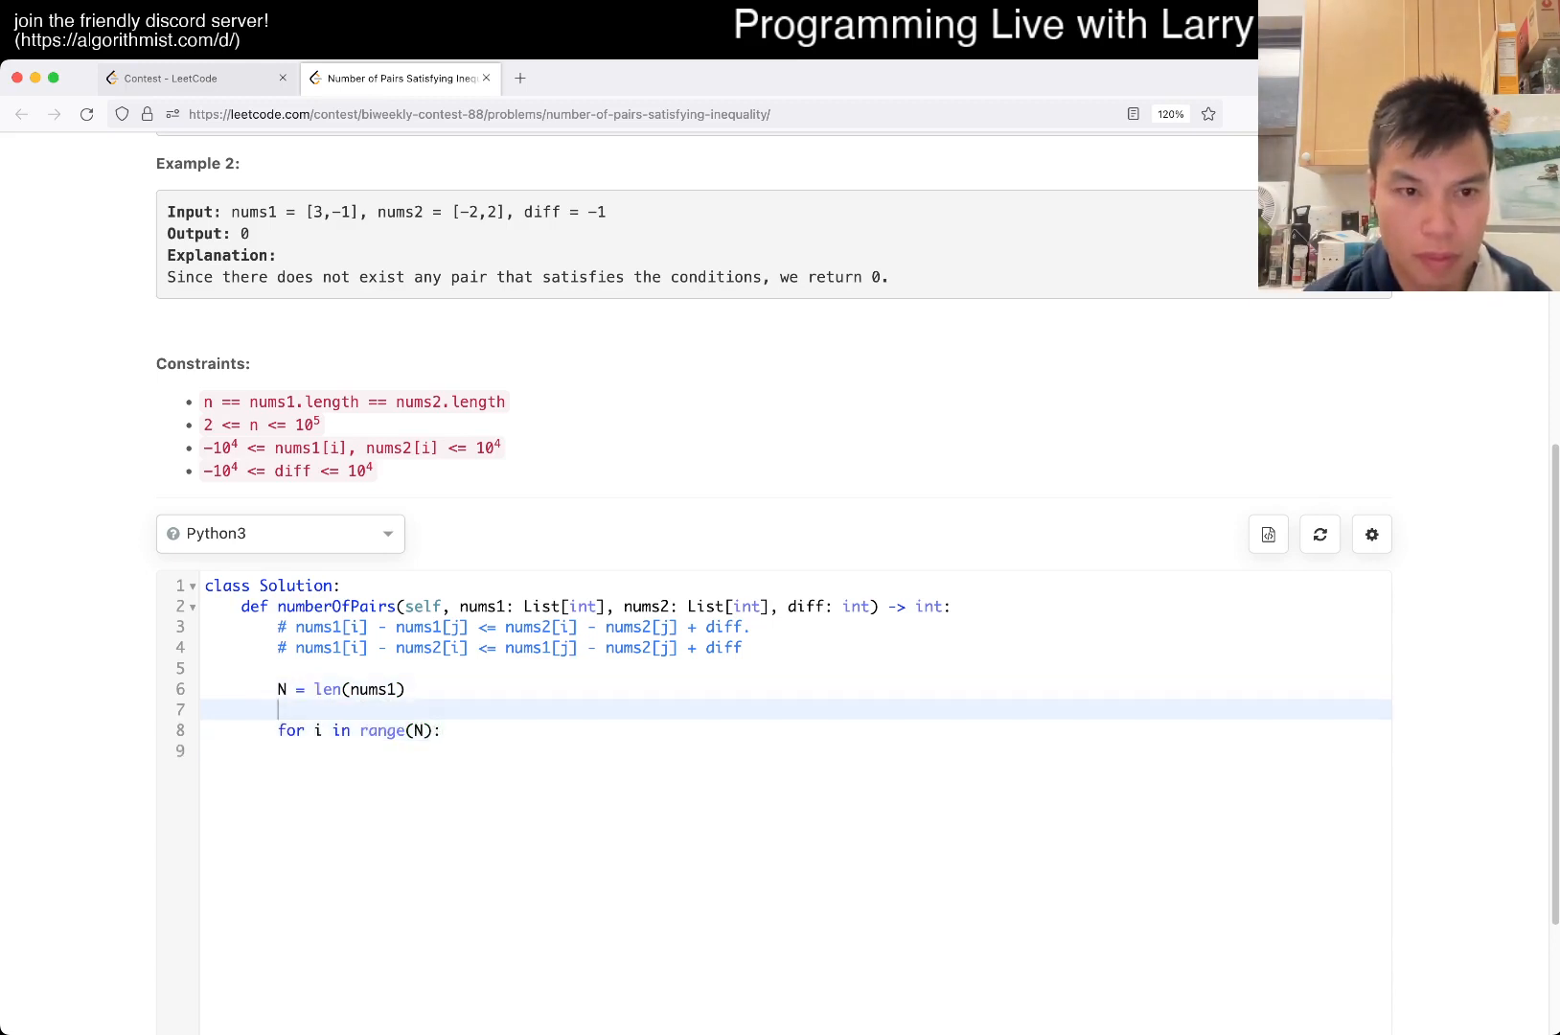
pyautogui.write('sl = SortedList()')
pyautogui.write('from sorted')
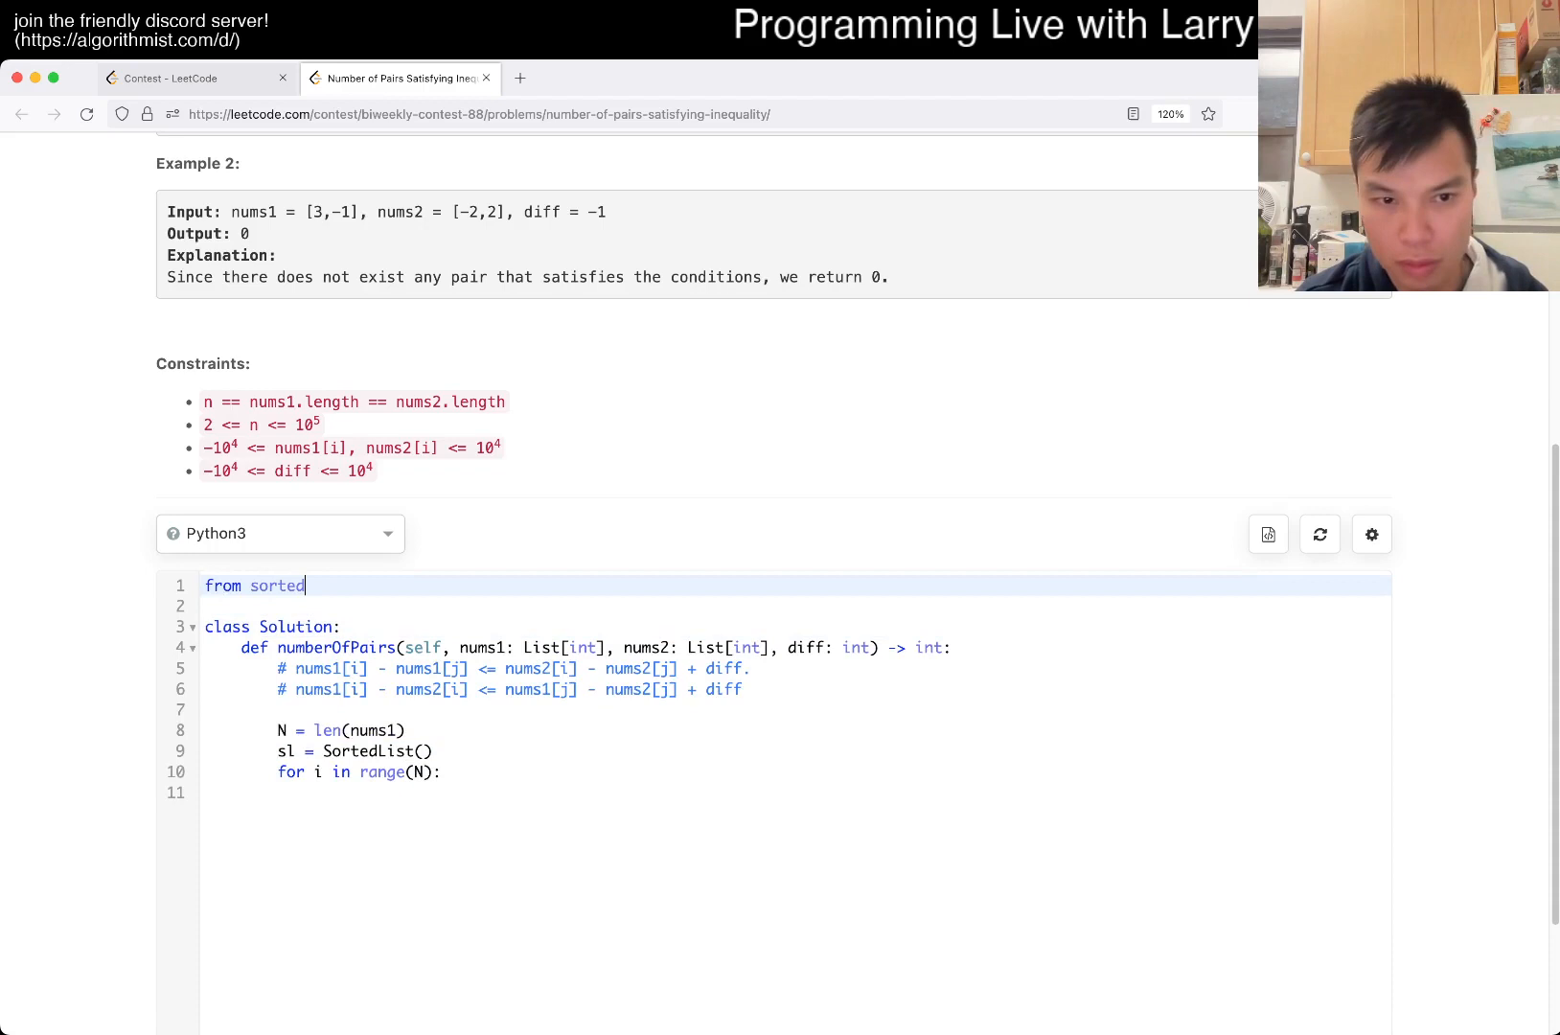
pyautogui.write('containers import S')
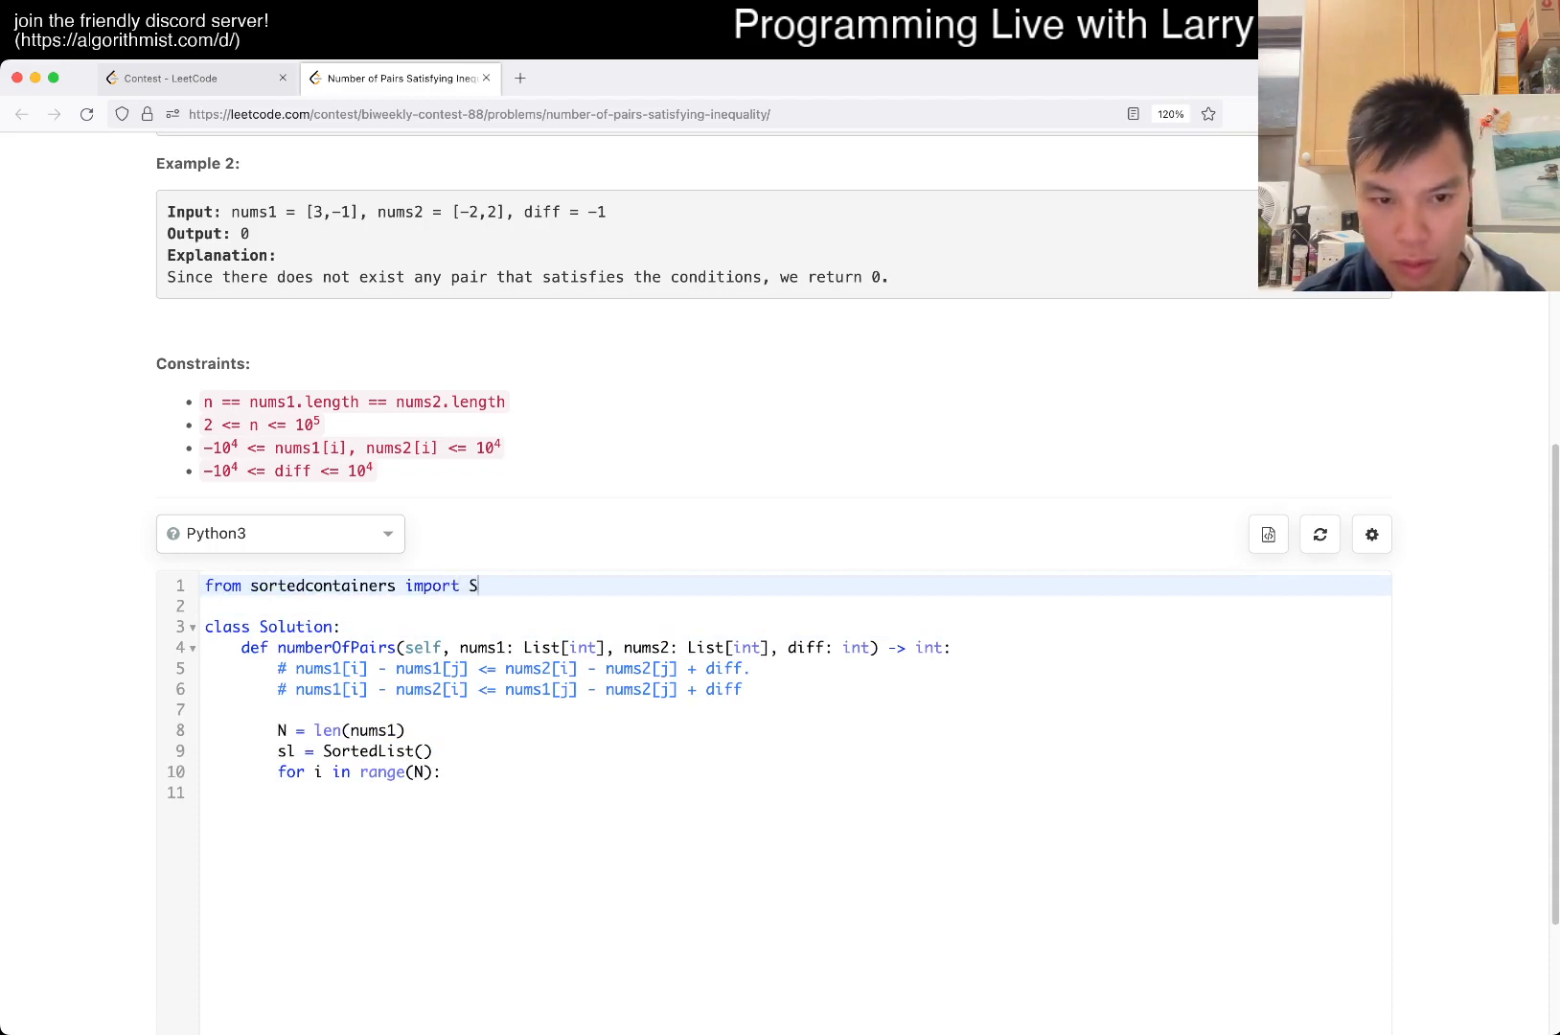
pyautogui.write('ortedList')
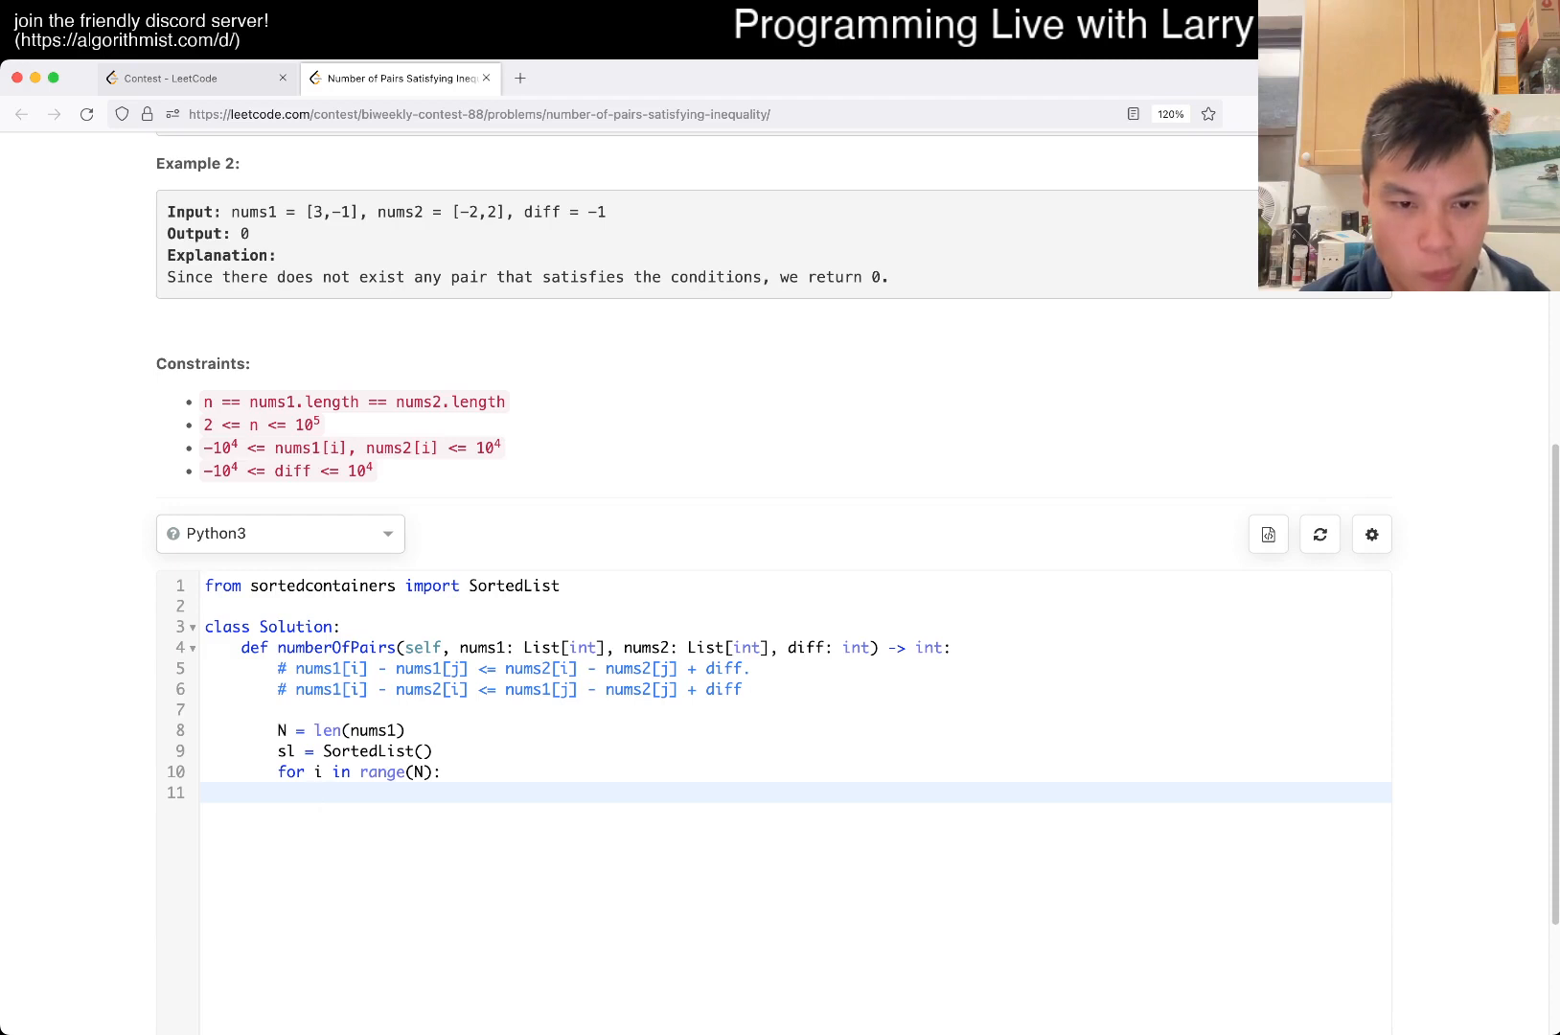
# Step: Add sl.add(nums1[i] - nums2[i]) in the loop and count = 0 above it
pyautogui.write('sl.add')
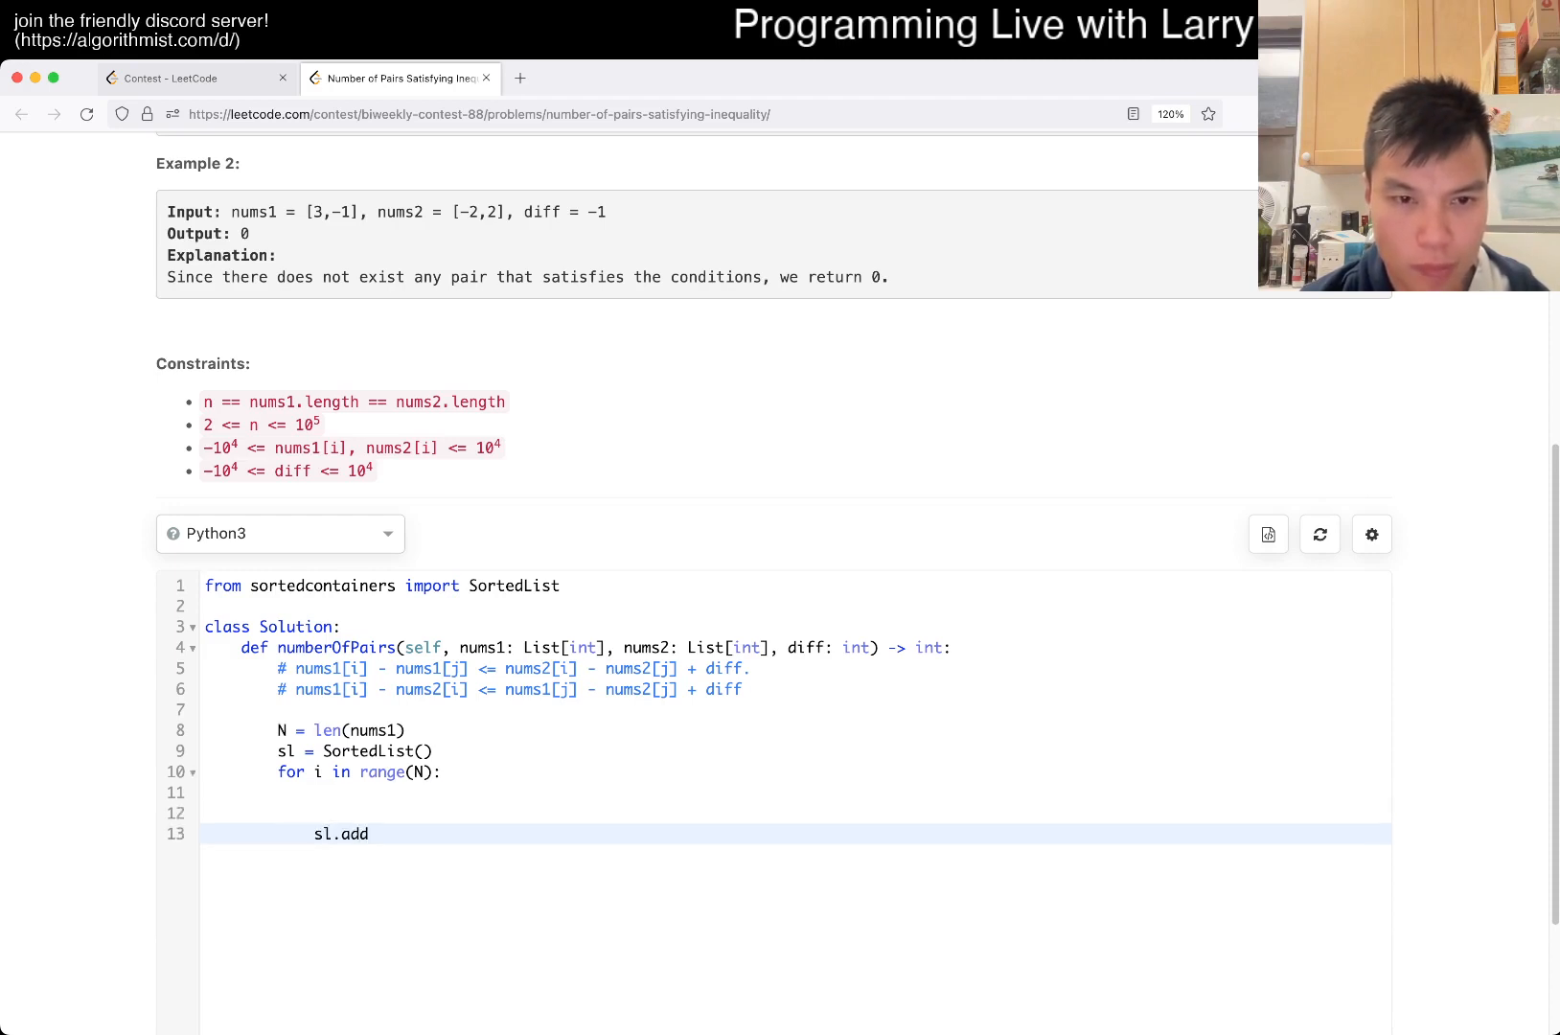
pyautogui.write('(nums1)')
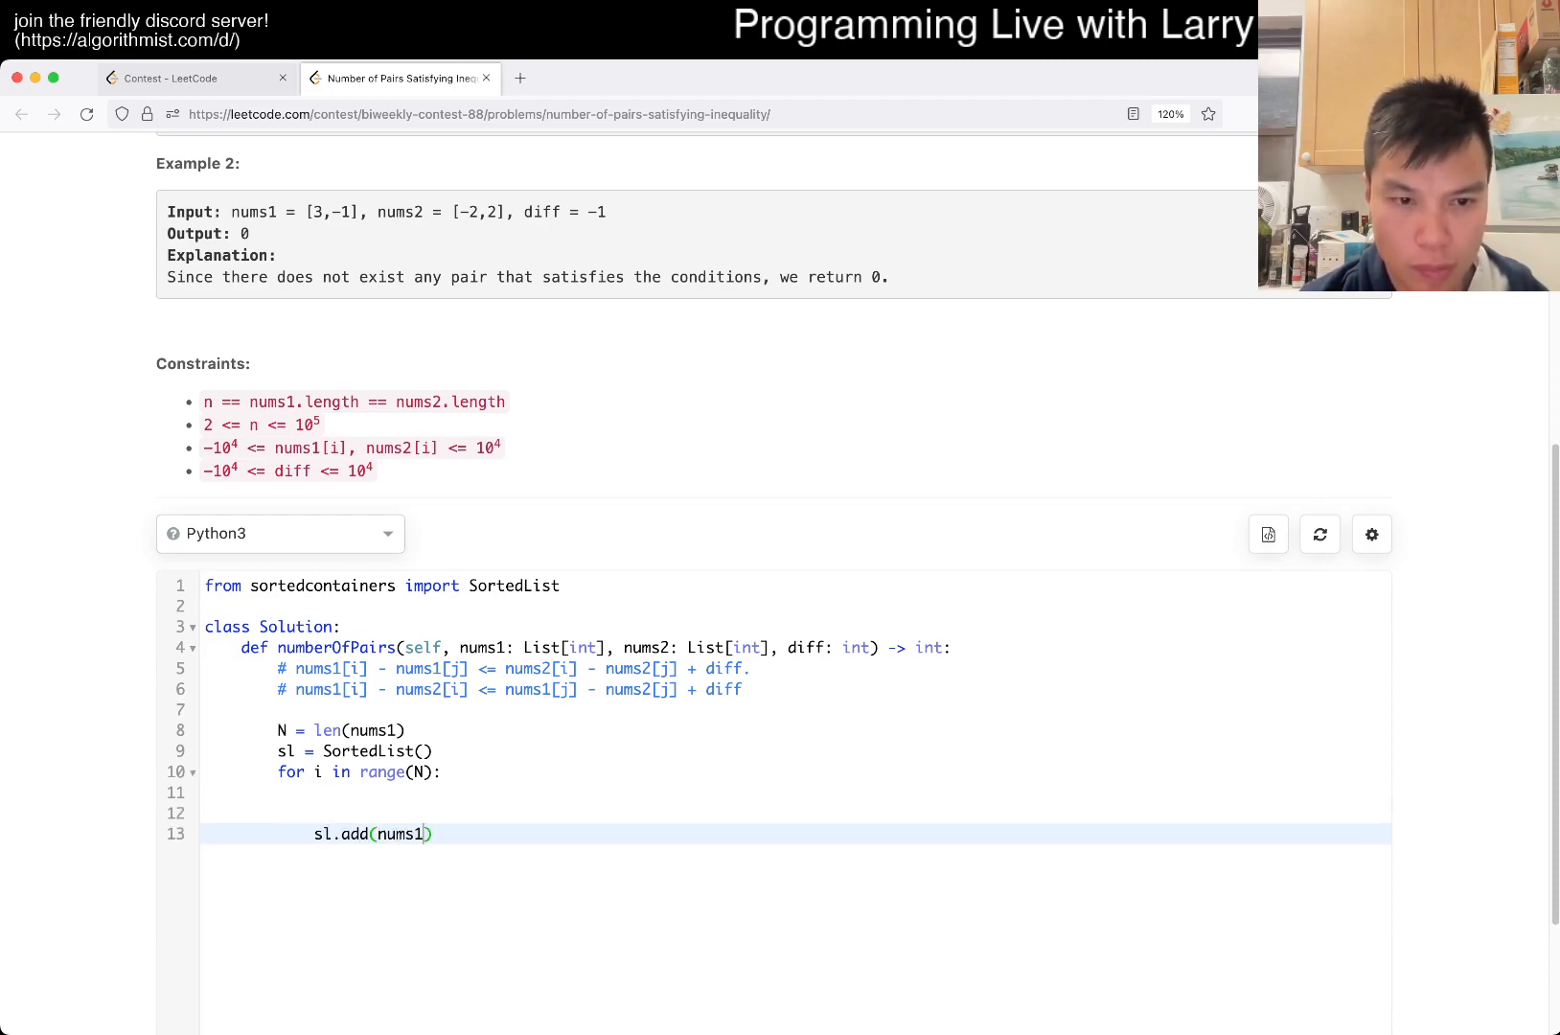
pyautogui.write('[i] - n')
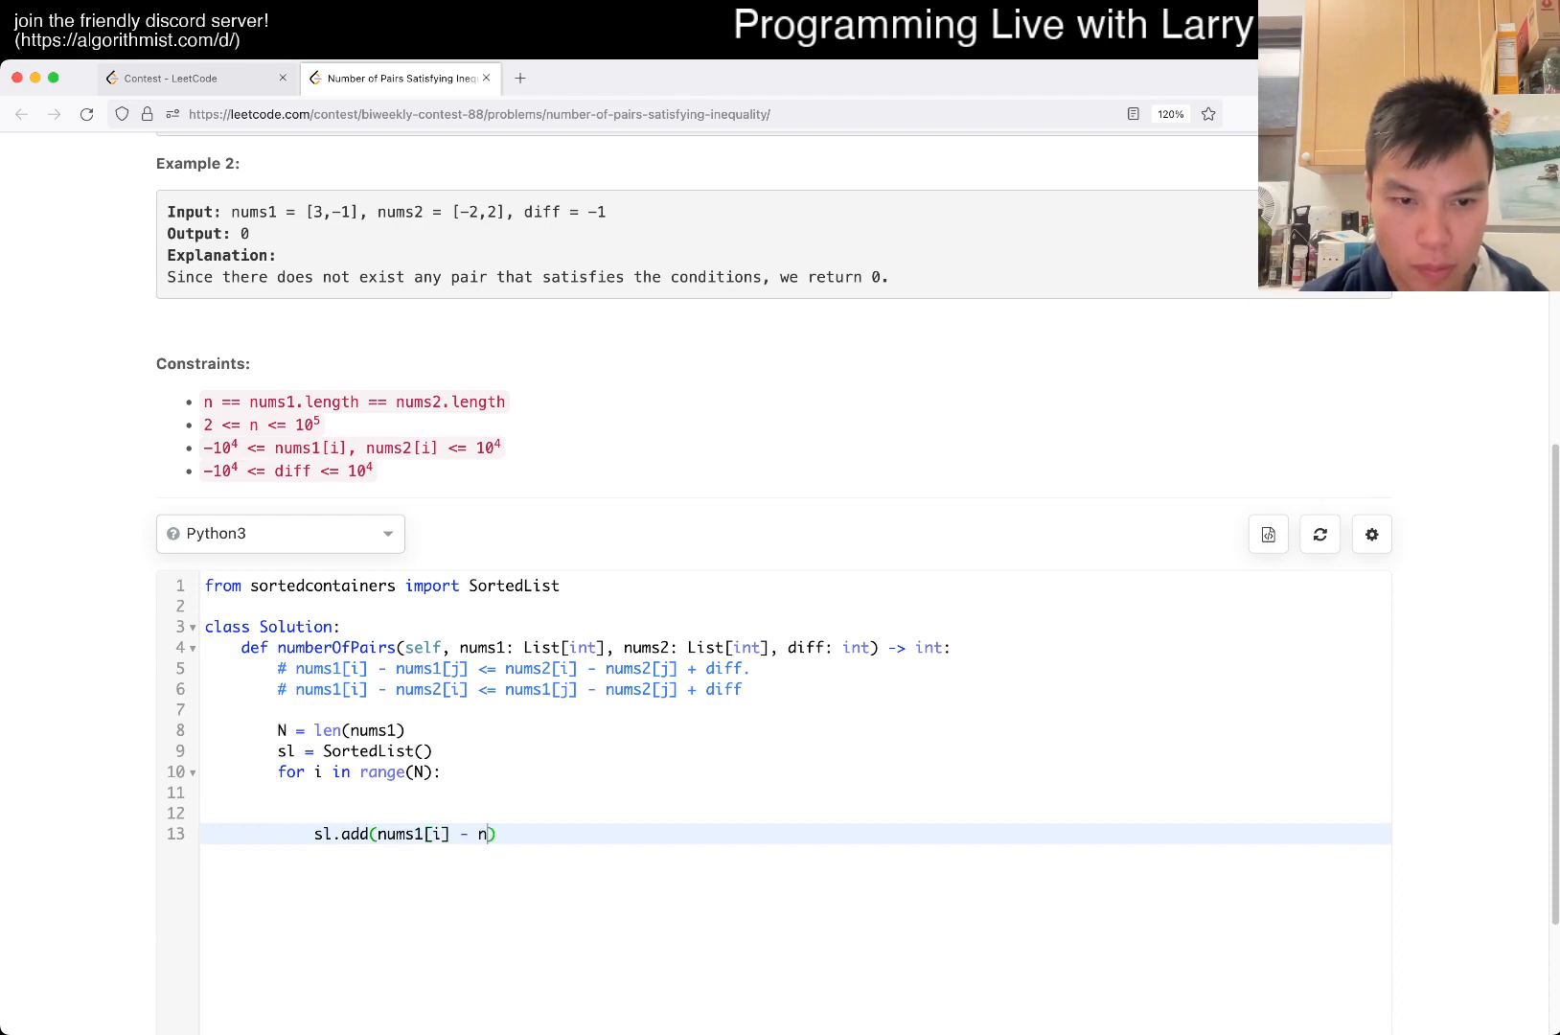
pyautogui.write('ums2[i]')
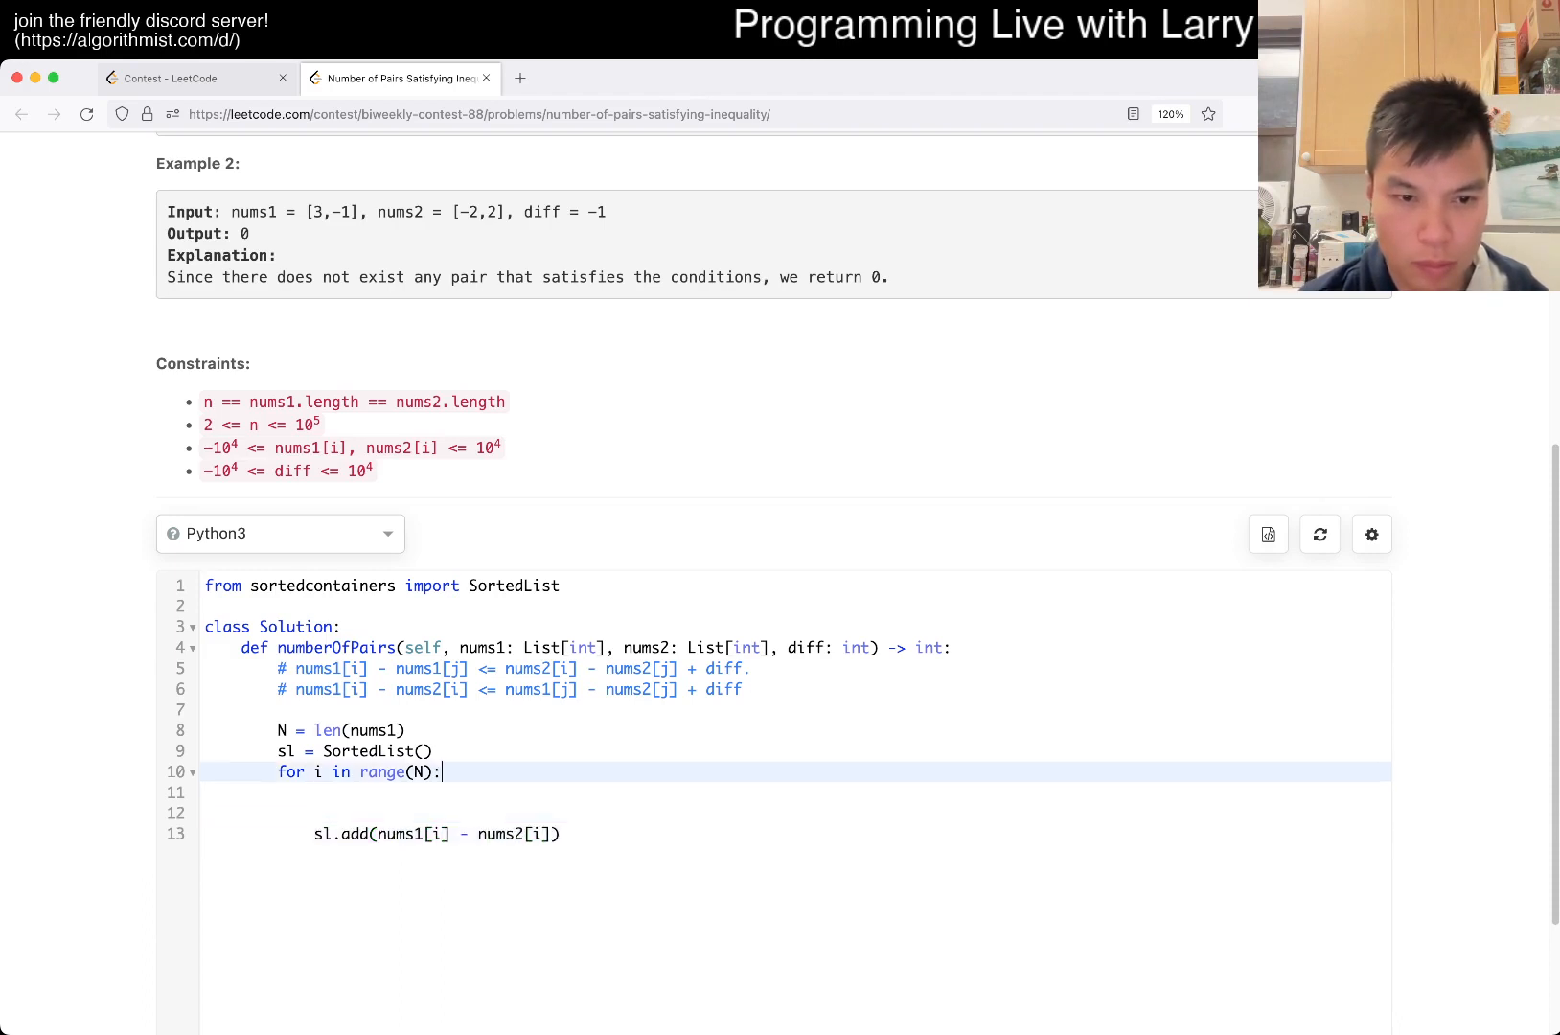
pyautogui.write('count = 0')
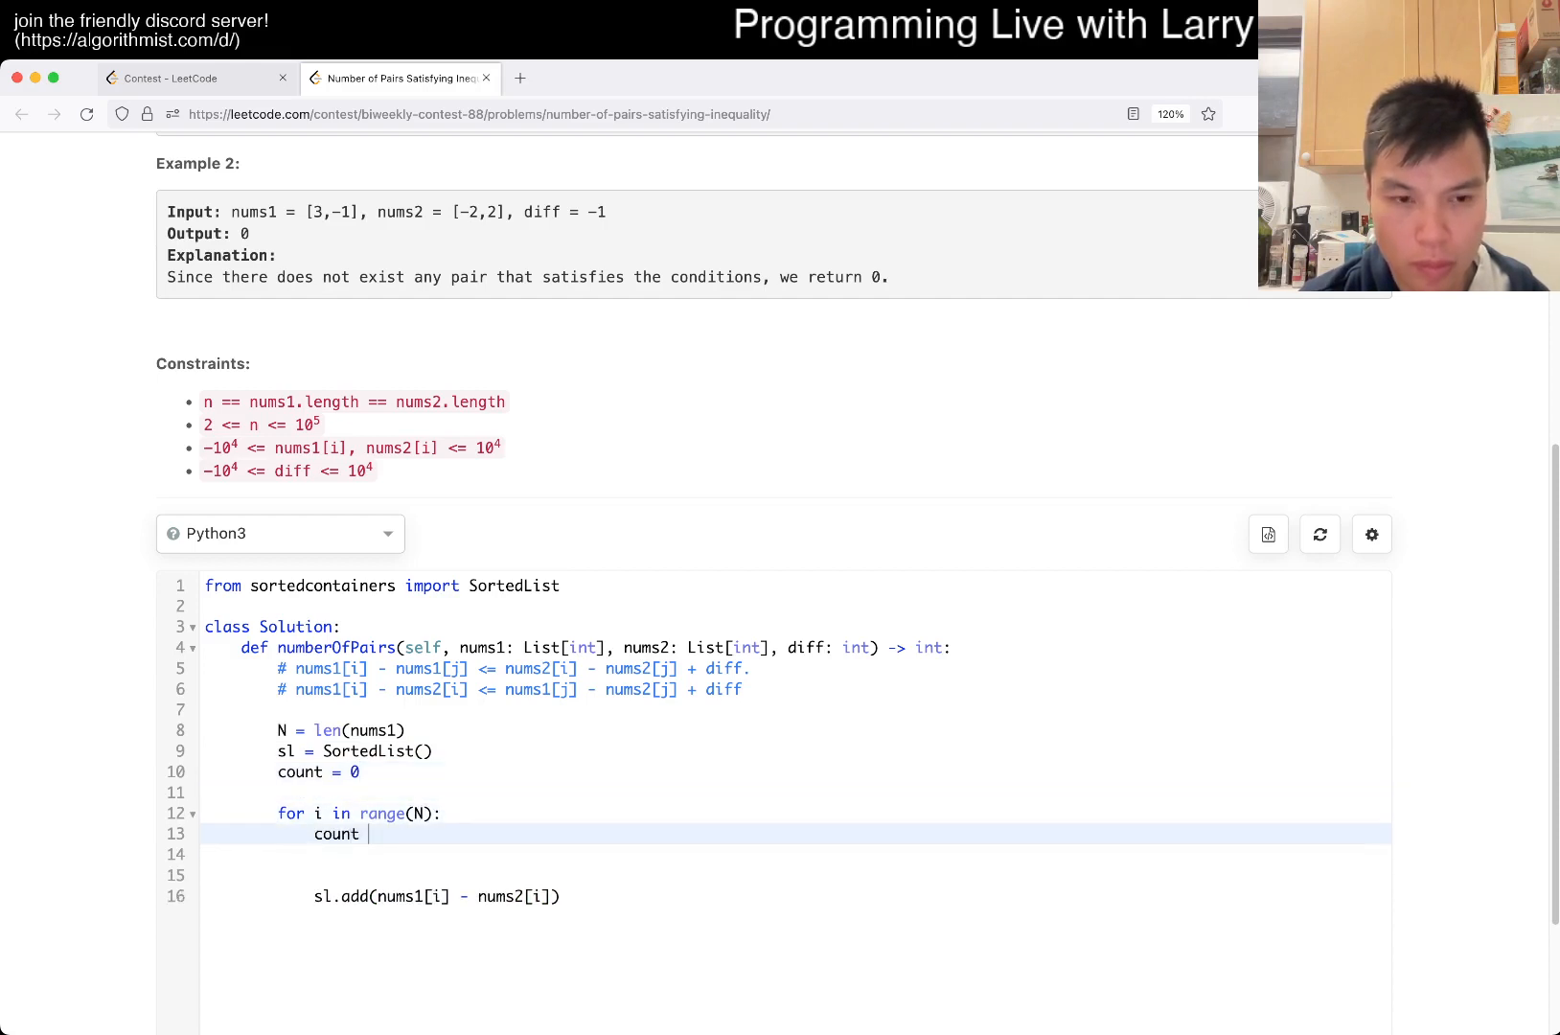
# Step: Compute greater = sl.bisect_right(nums1[i] - nums2[i] + diff) inside the loop
pyautogui.write('.bisect_left()')
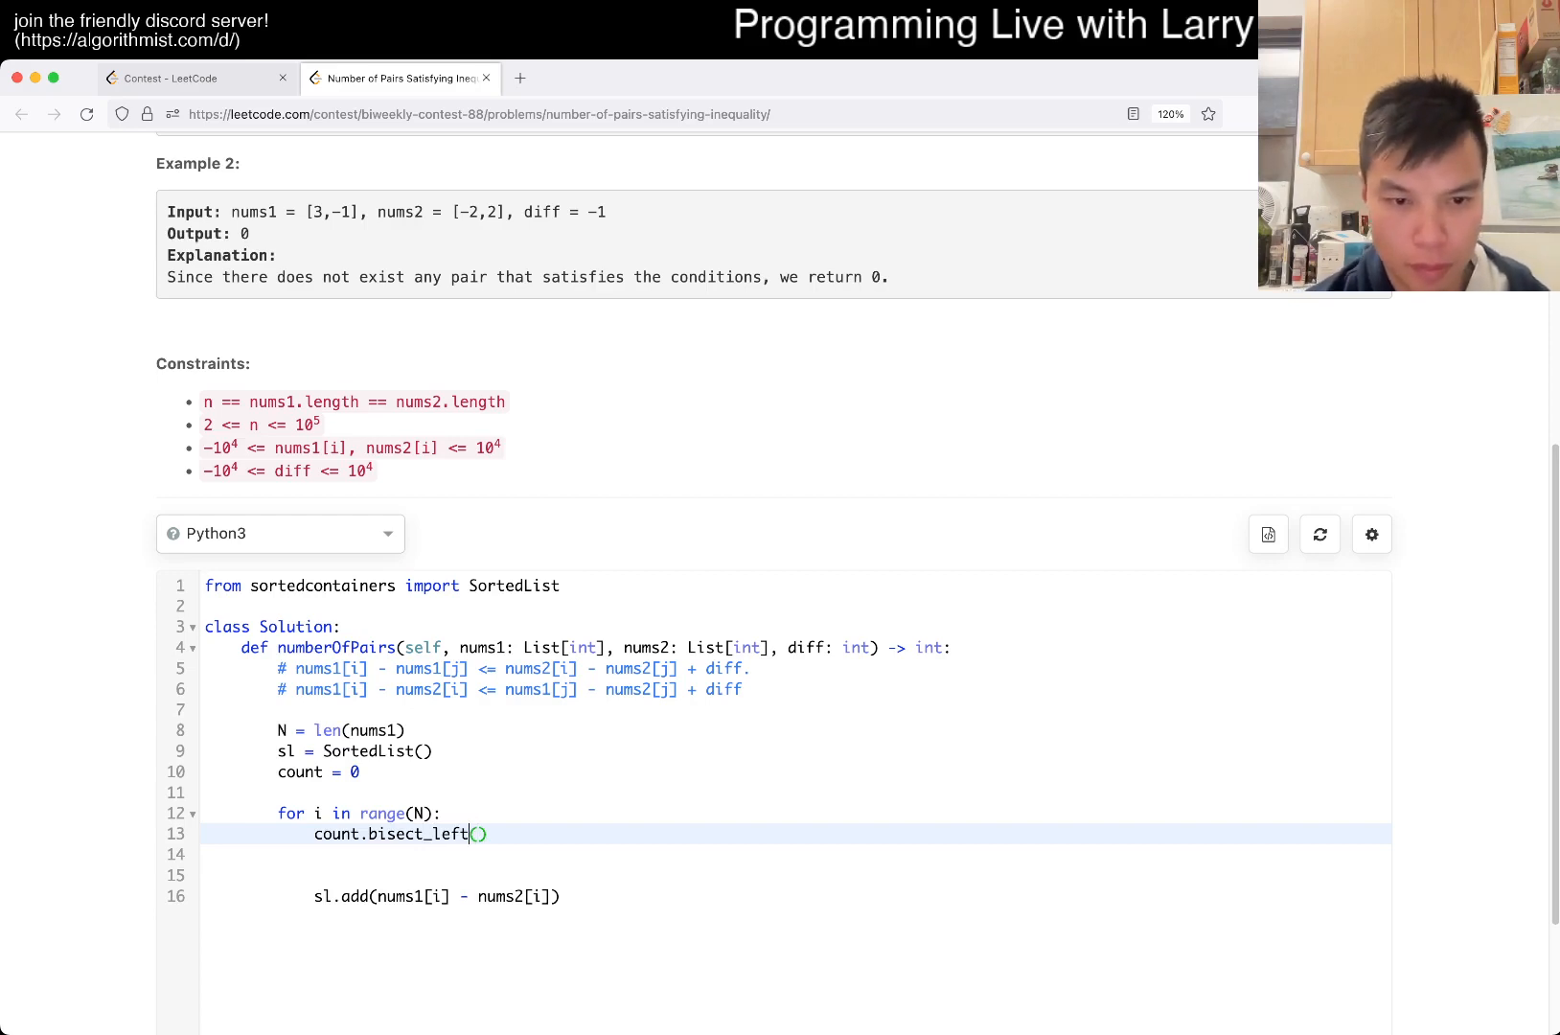
pyautogui.write('right')
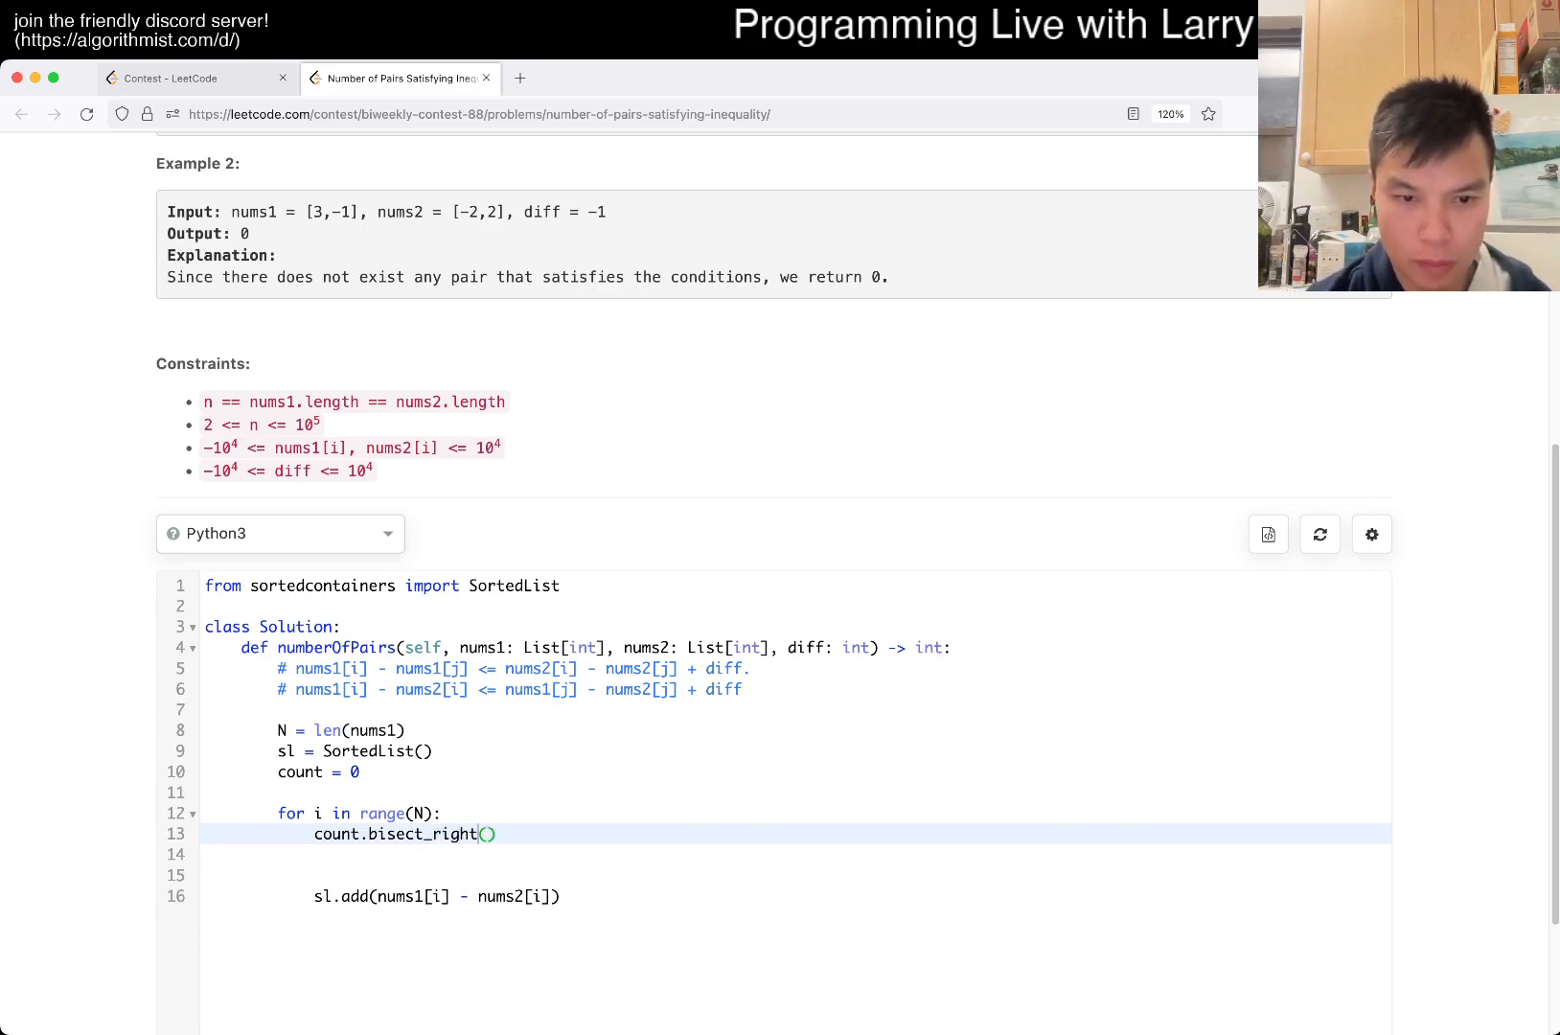
pyautogui.write('nums1[]')
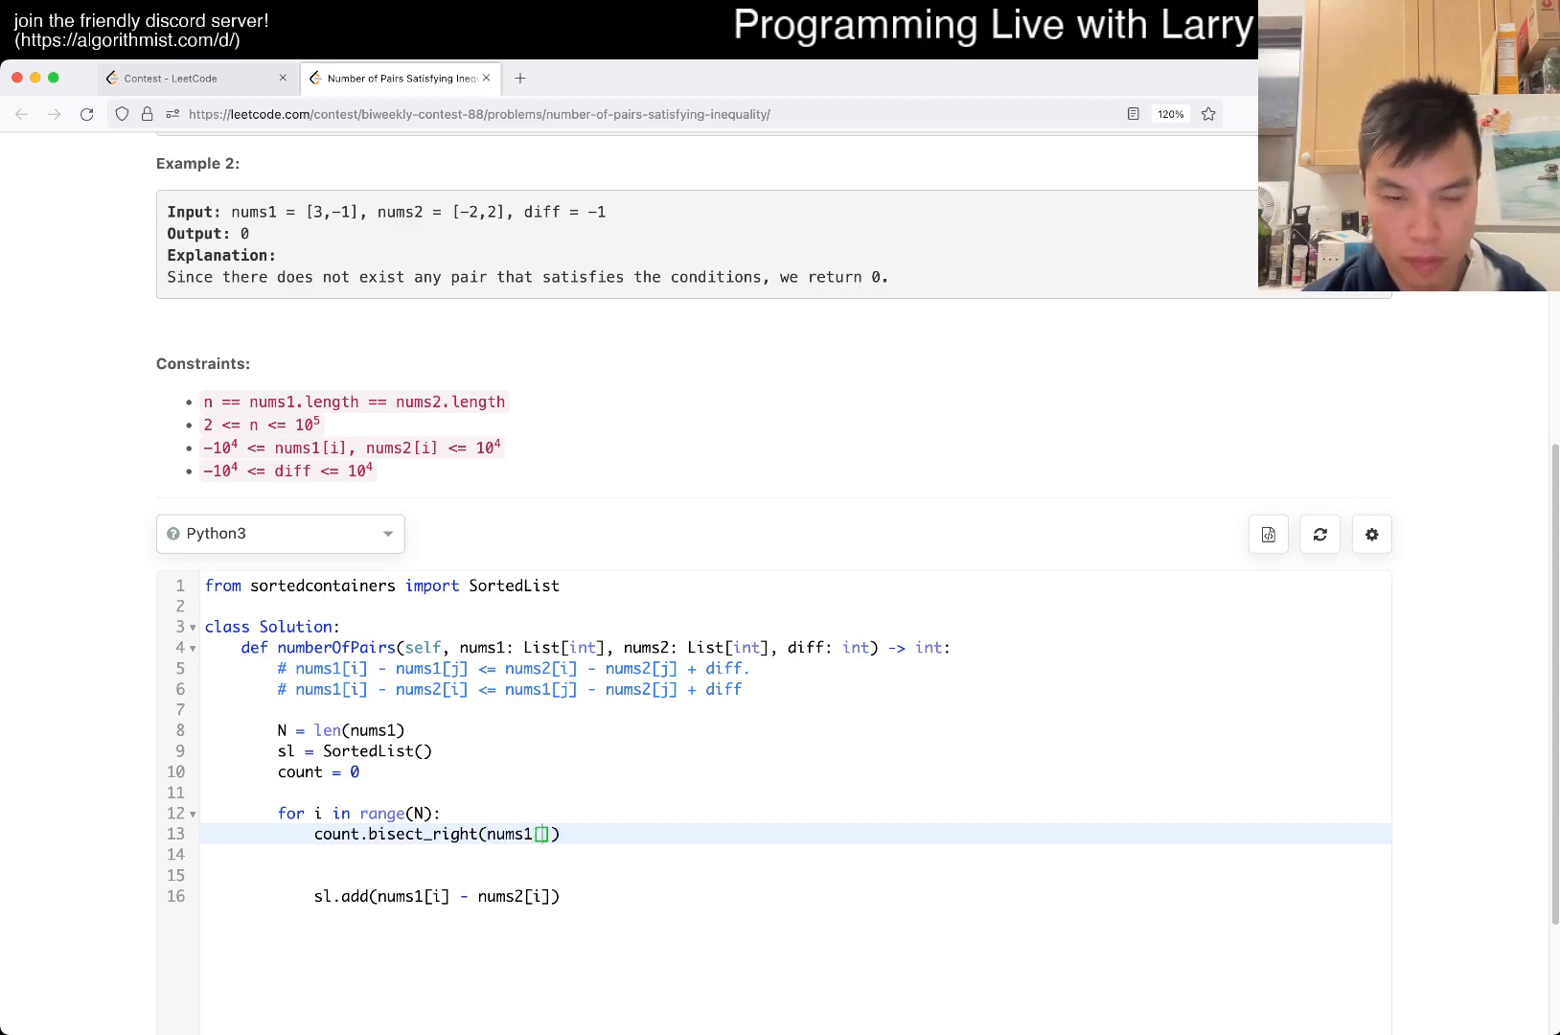
pyautogui.write('i] - n')
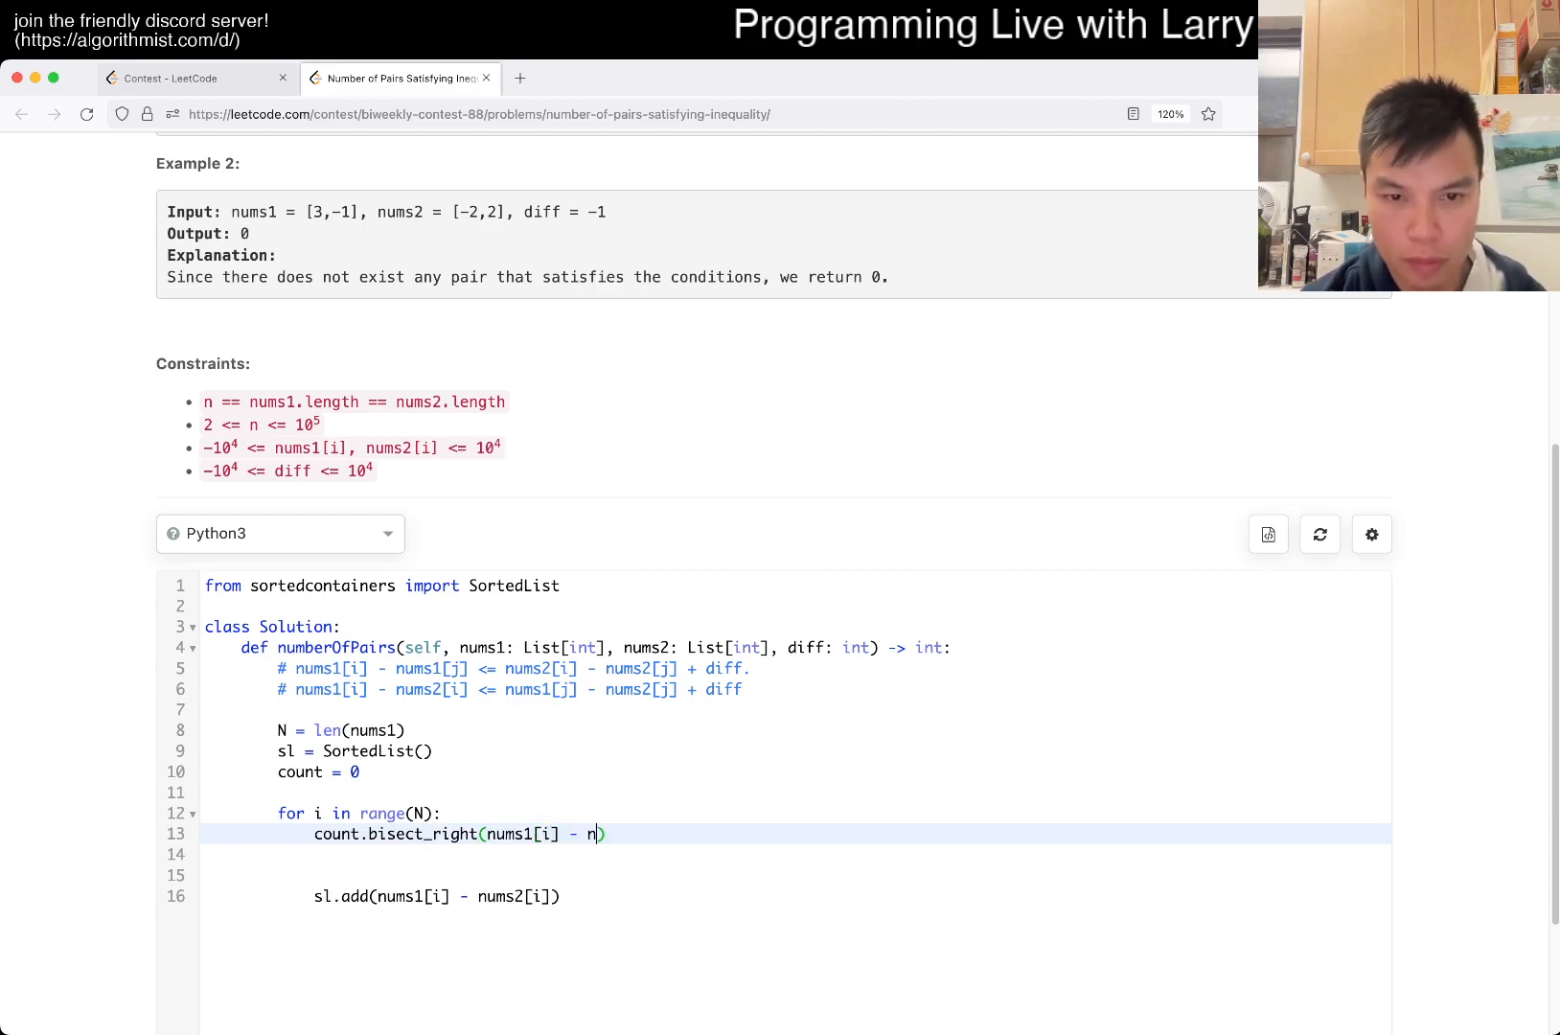
pyautogui.write('ums1[i] + d')
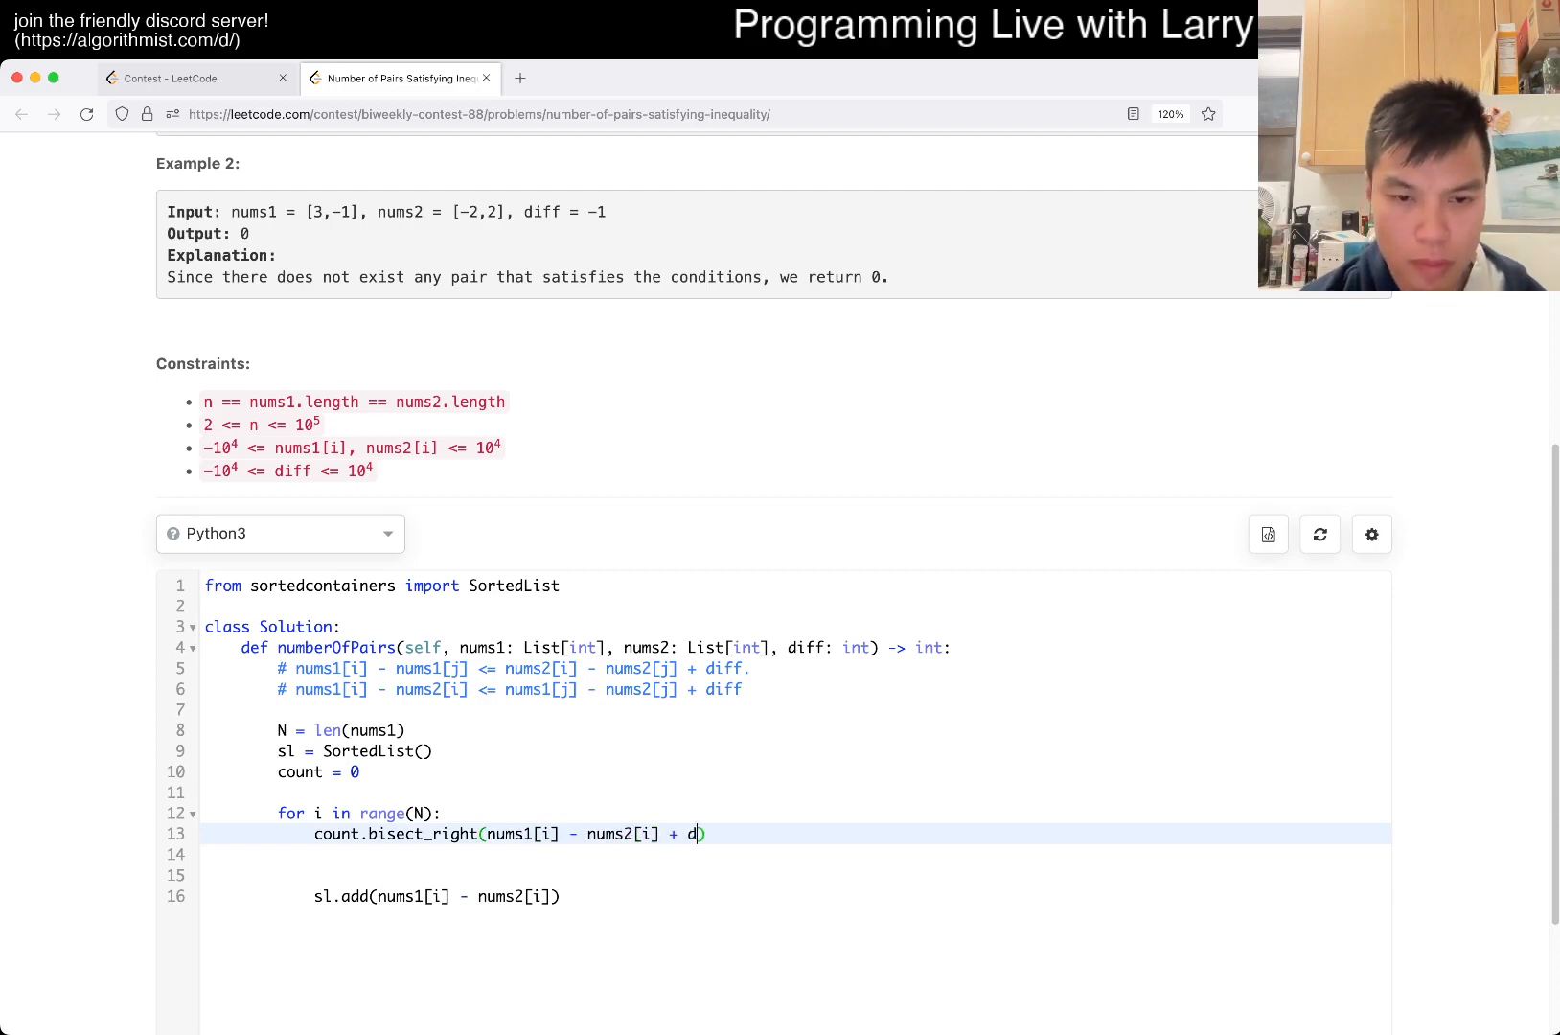
pyautogui.write('iff')
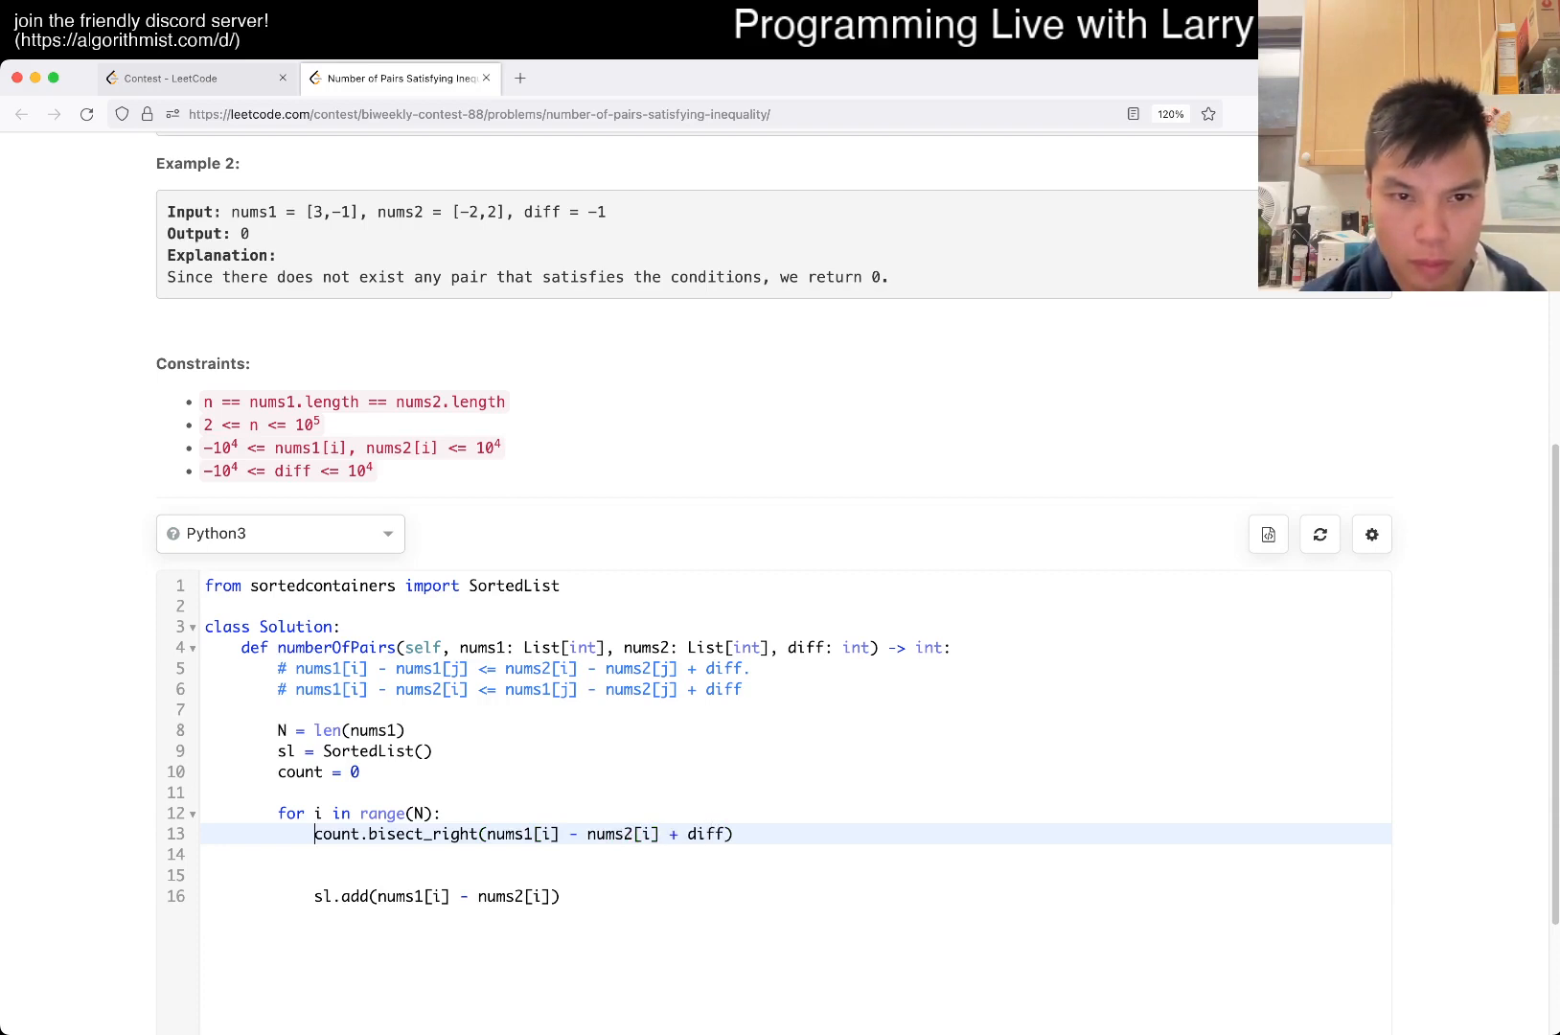
pyautogui.write('greater =')
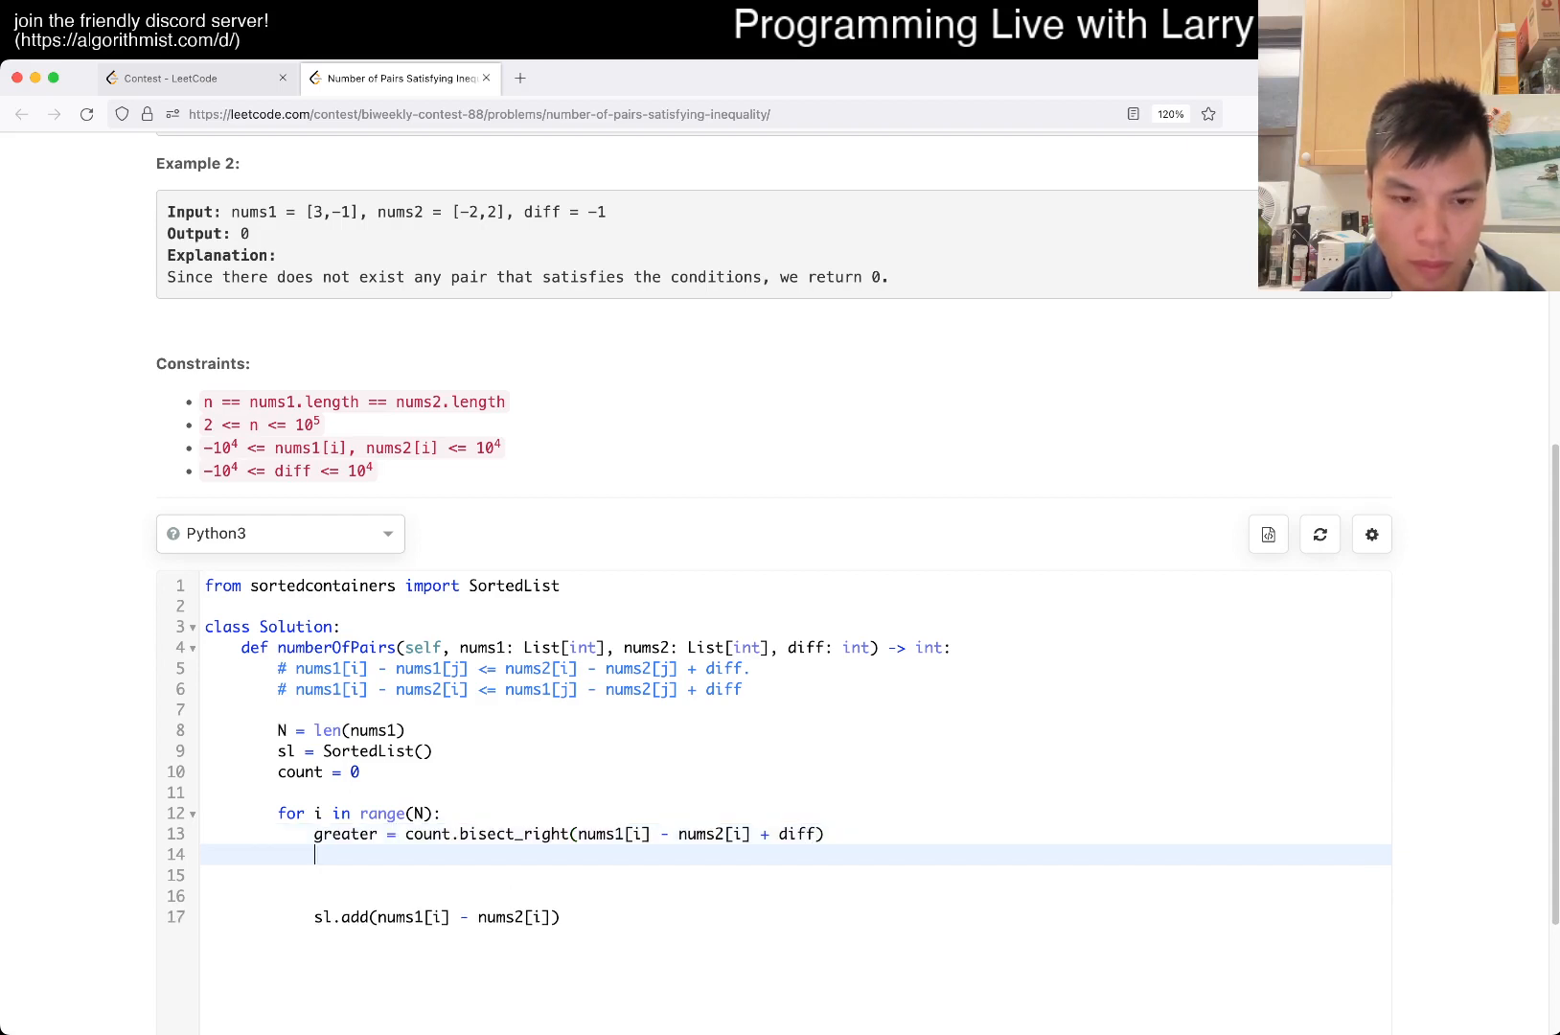
pyautogui.write('sl) - greater')
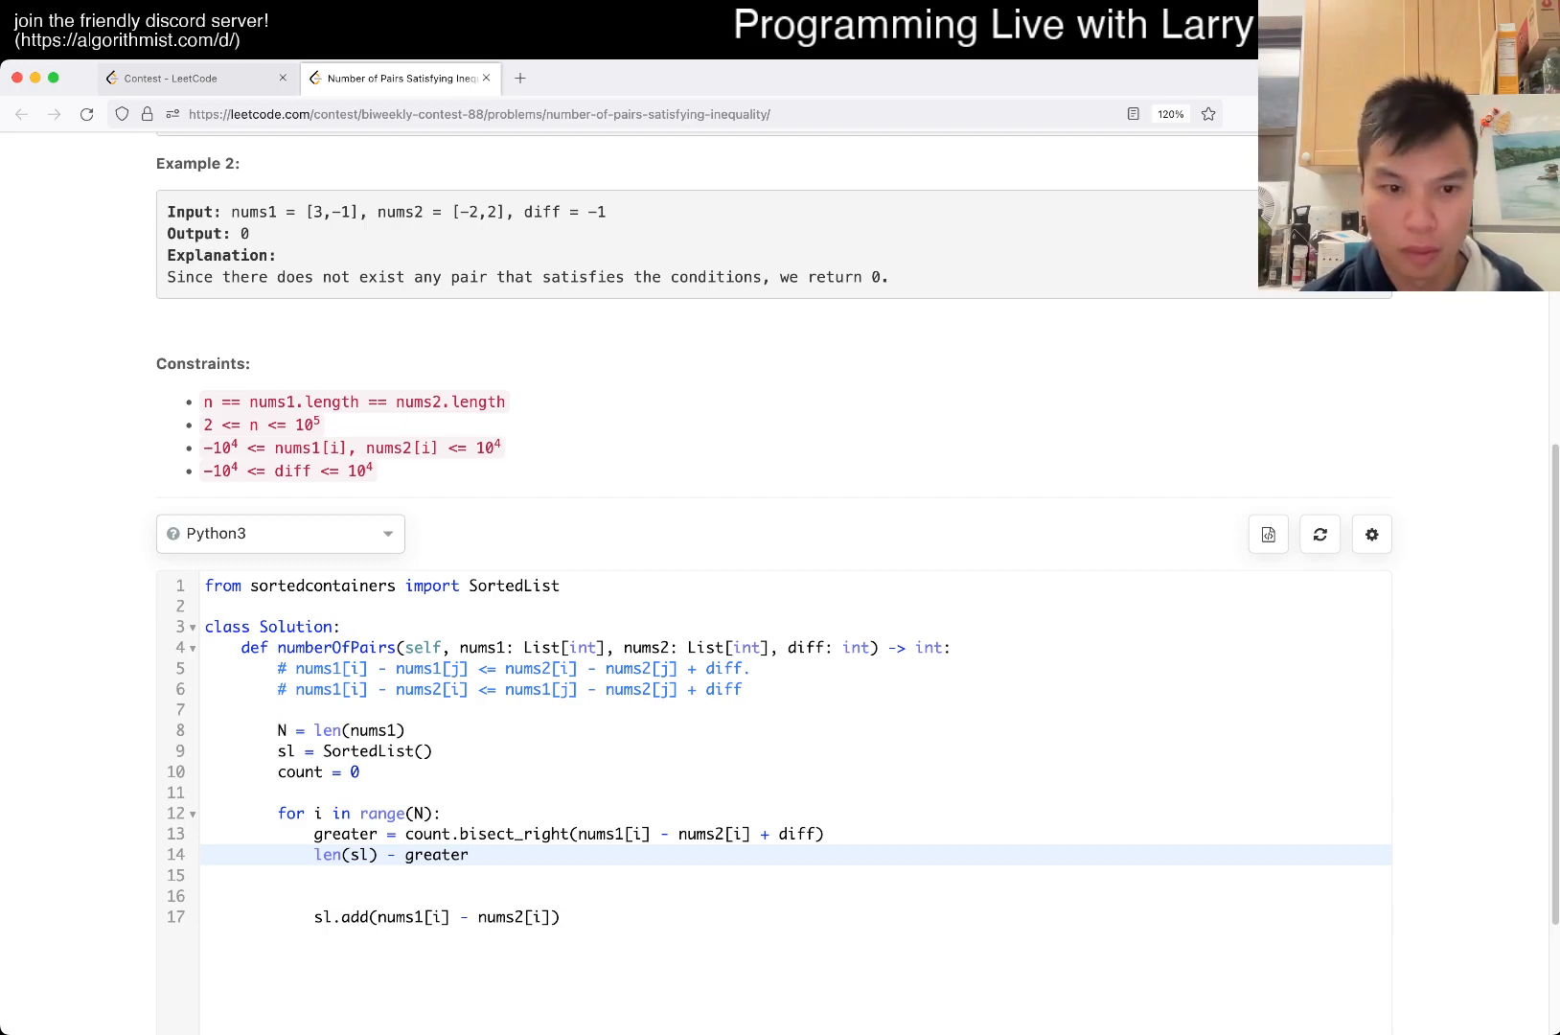
# Step: Rework the count update to use len(sl) - greater and count += greater
pyautogui.press('Backspace')
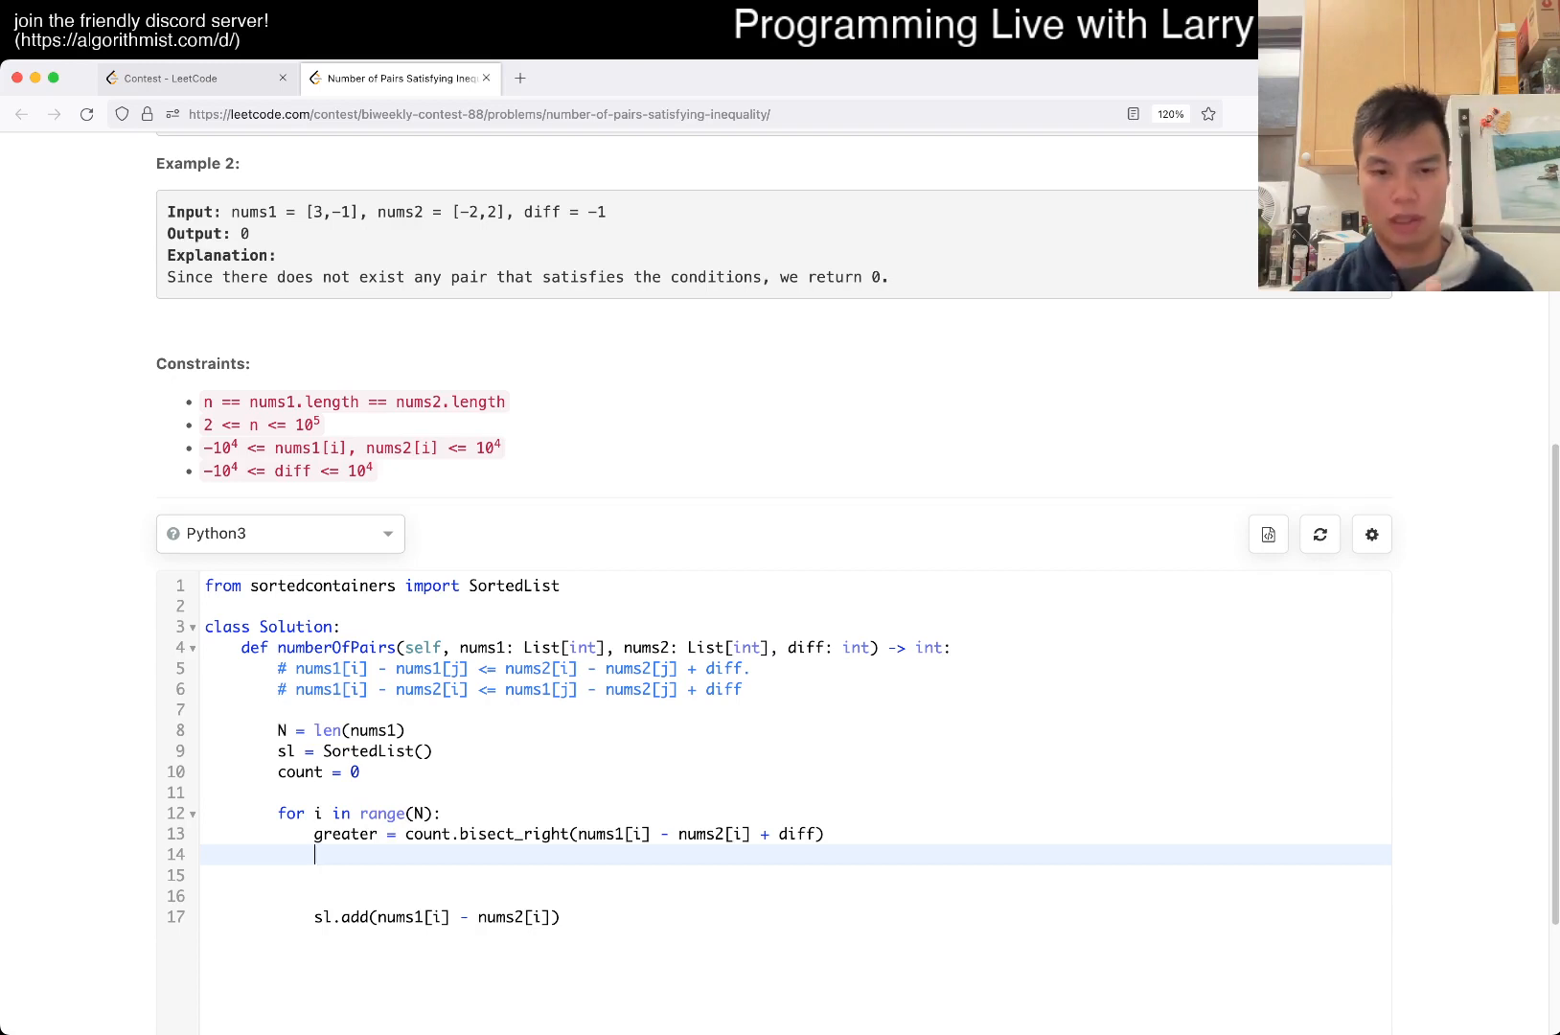
pyautogui.write('len(sl) - greater')
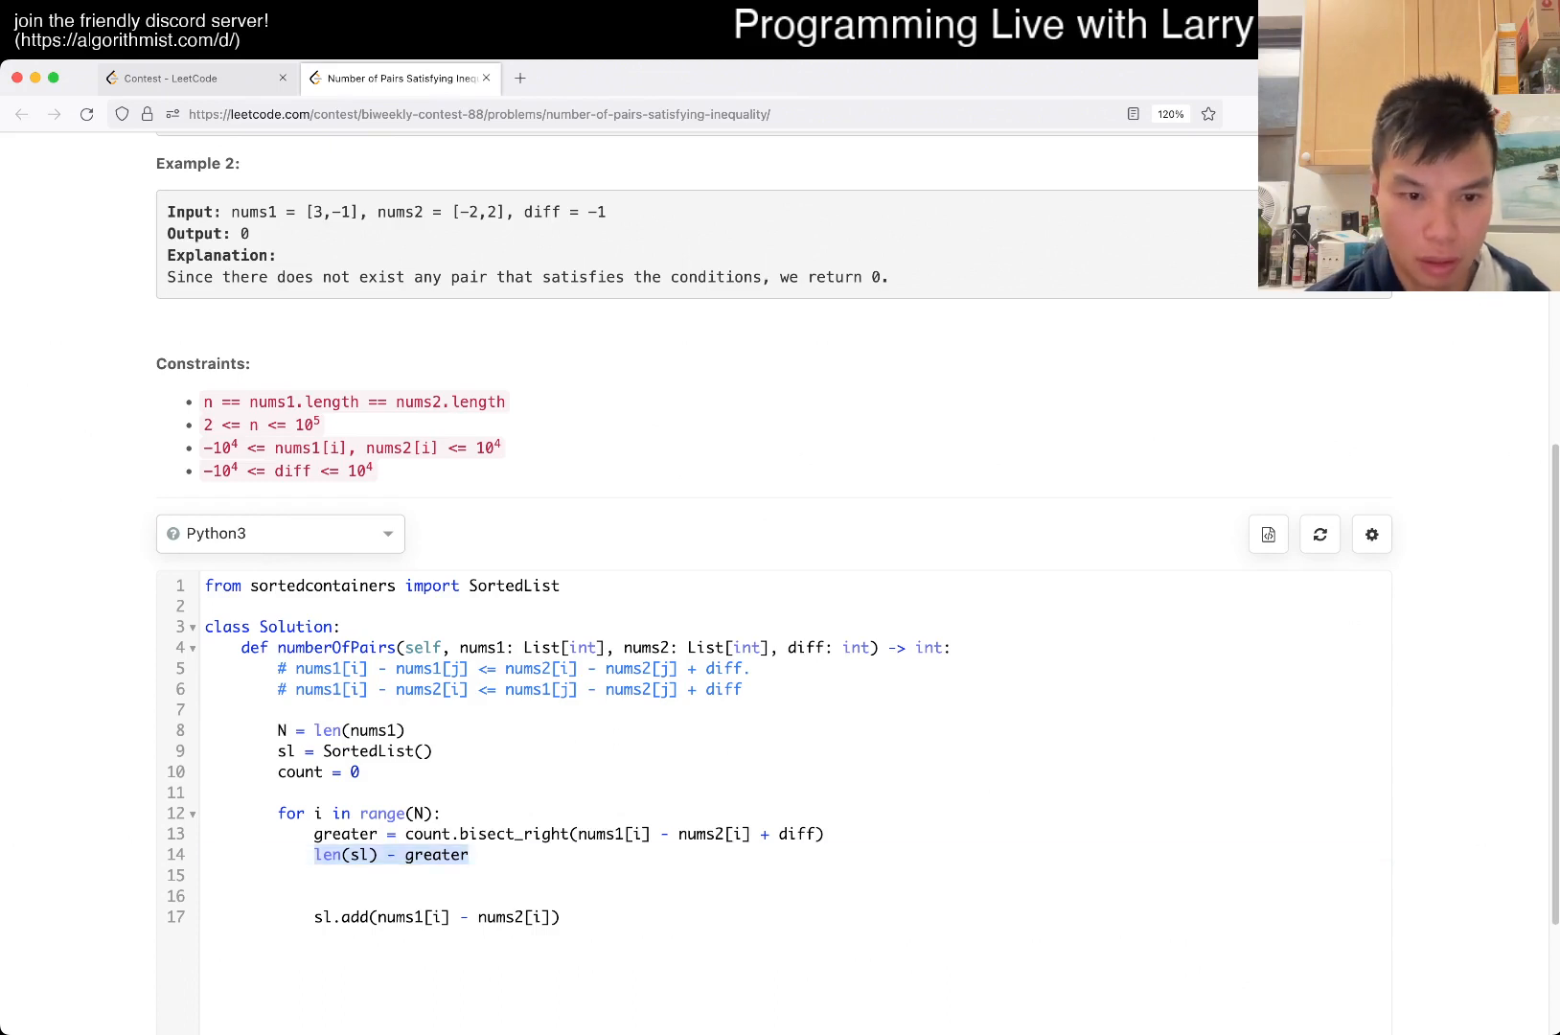
pyautogui.write('count += greate')
pyautogui.write('return count')
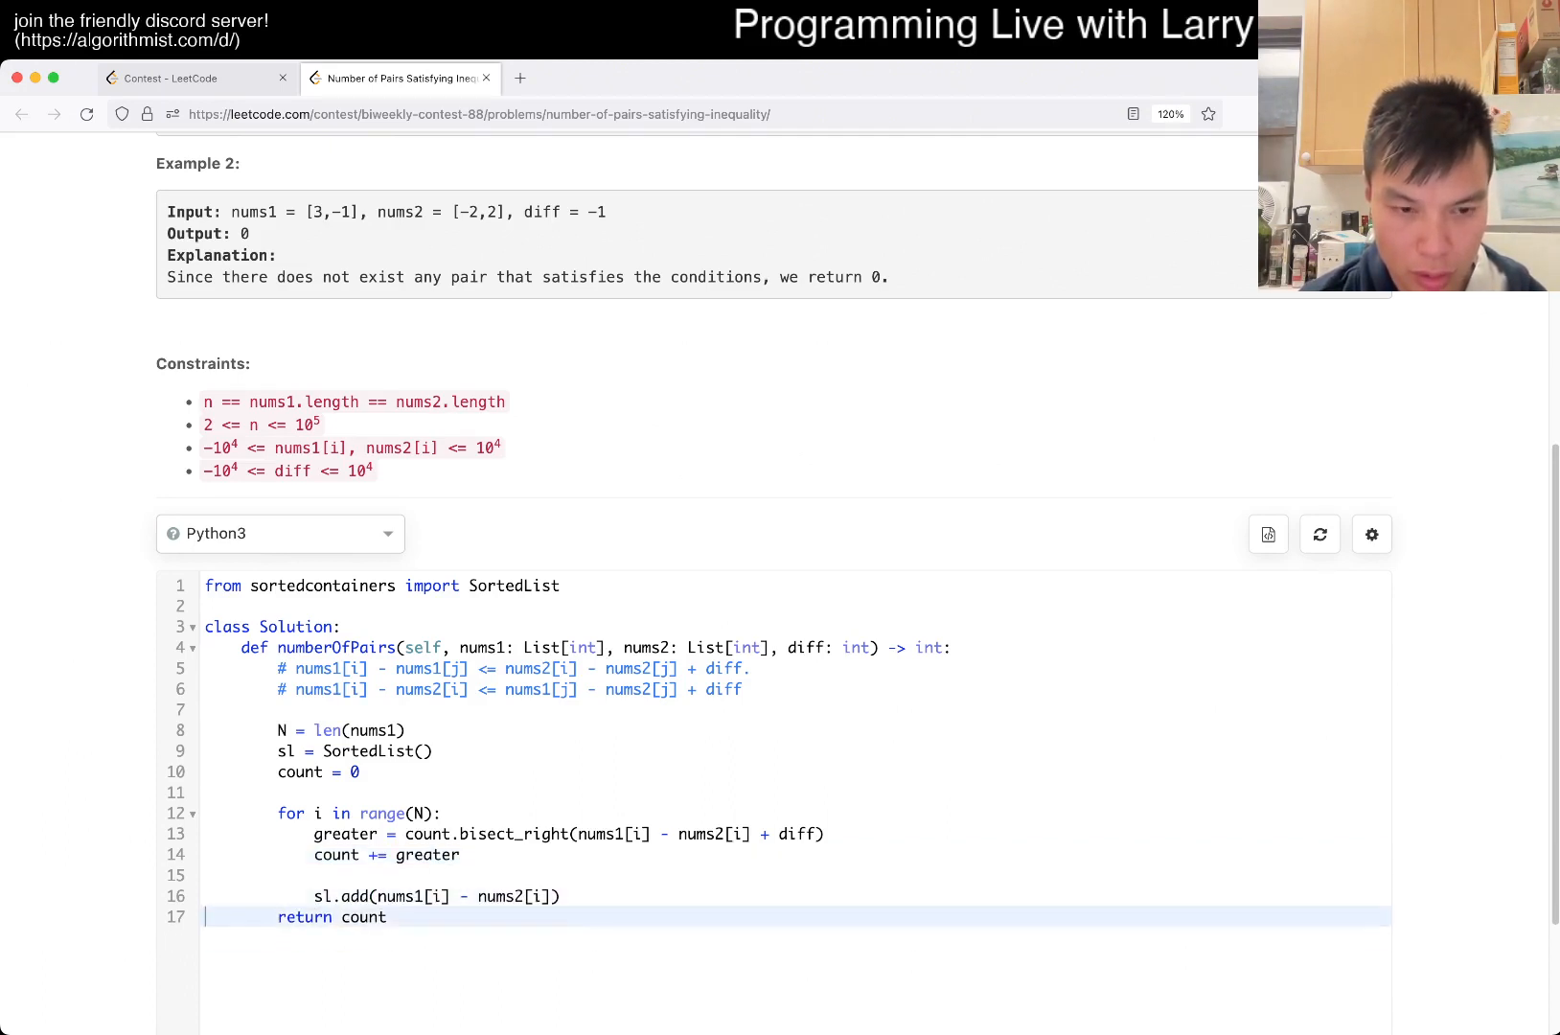
# Step: Run the solution on the custom testcases, which reports a Runtime Error
pyautogui.scroll(-3)
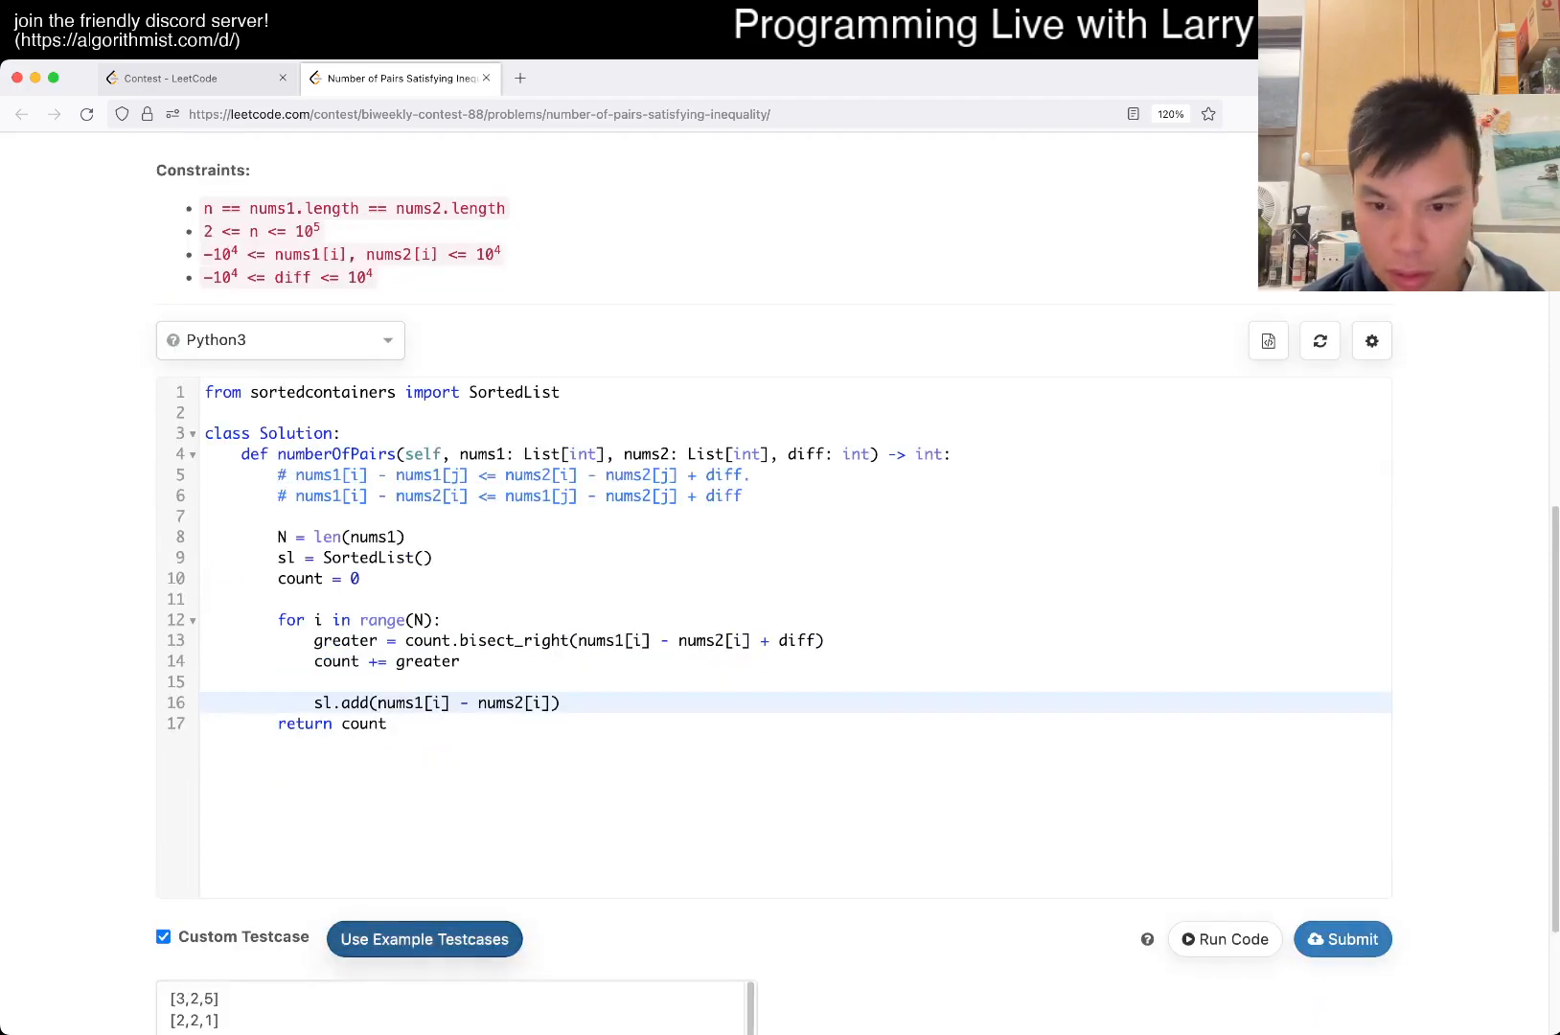
pyautogui.click(1225, 938)
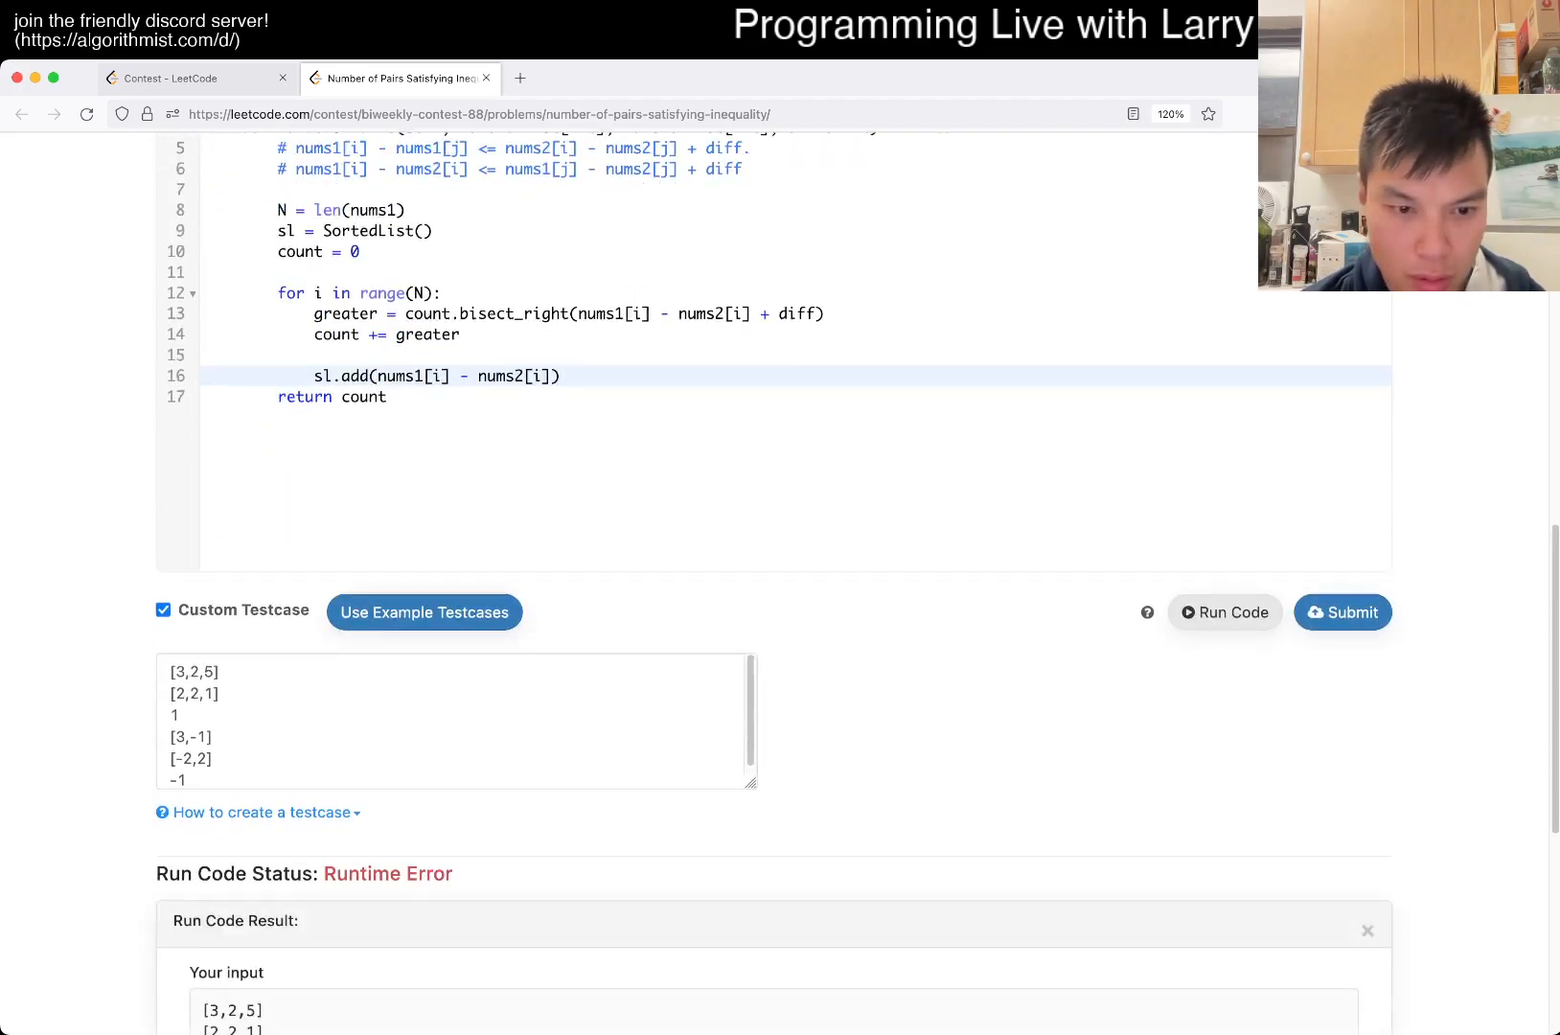
pyautogui.scroll(-3)
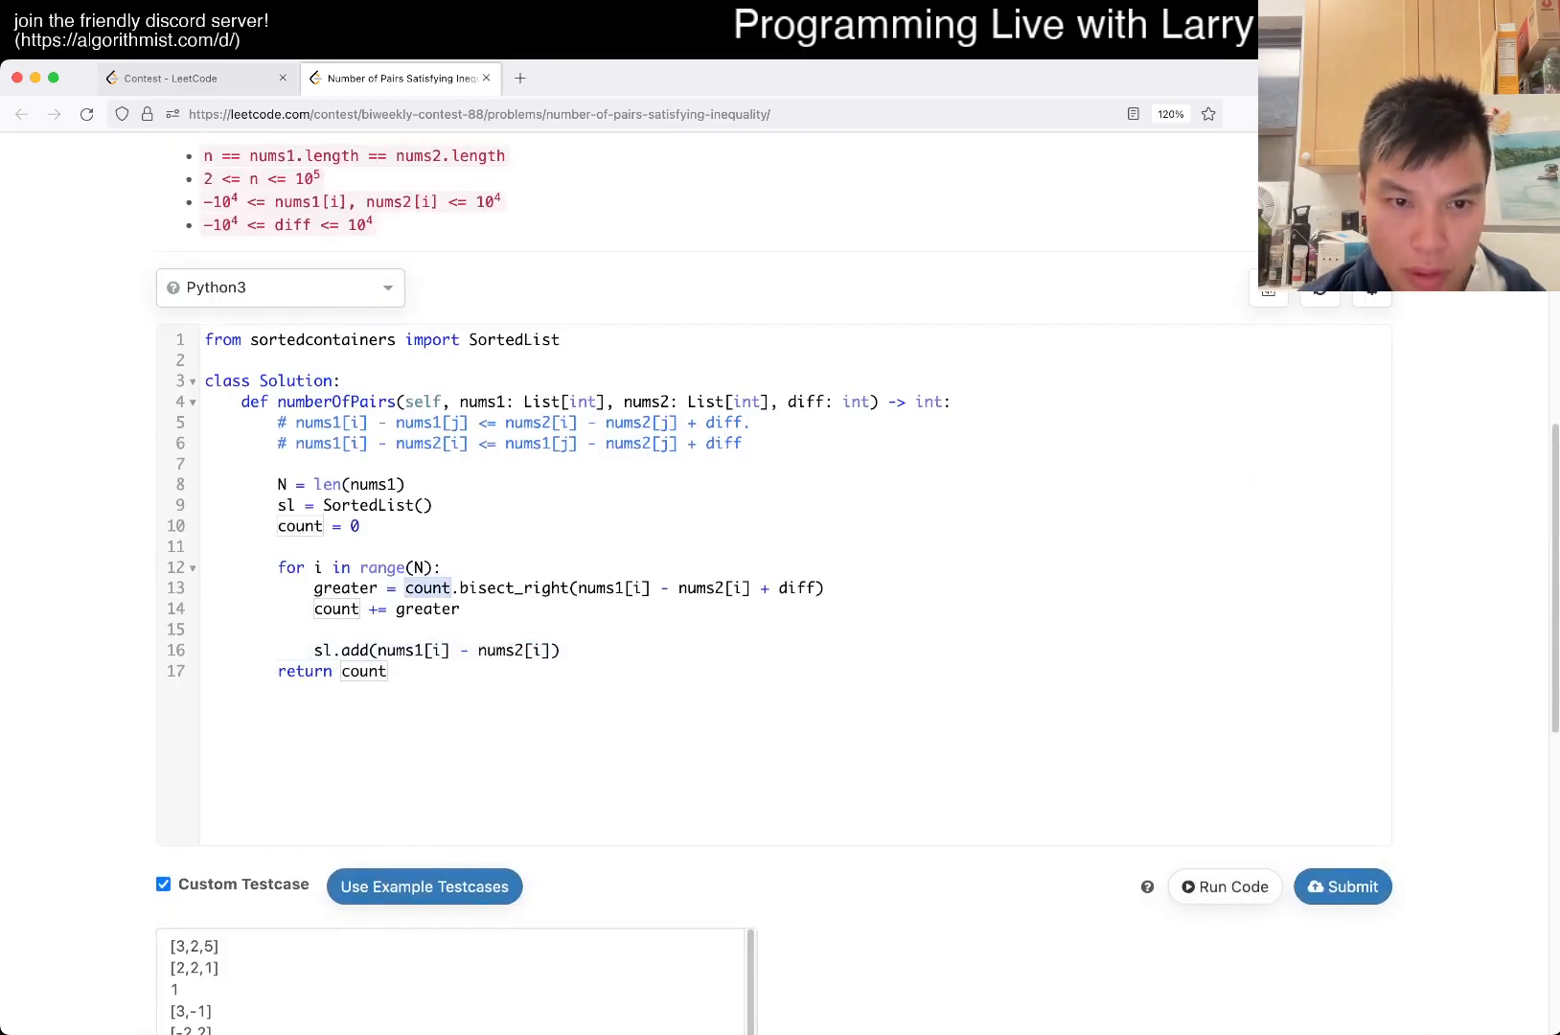
# Step: Change count.bisect_right to sl.bisect_right on line 13 and submit the corrected solution
pyautogui.write('sl')
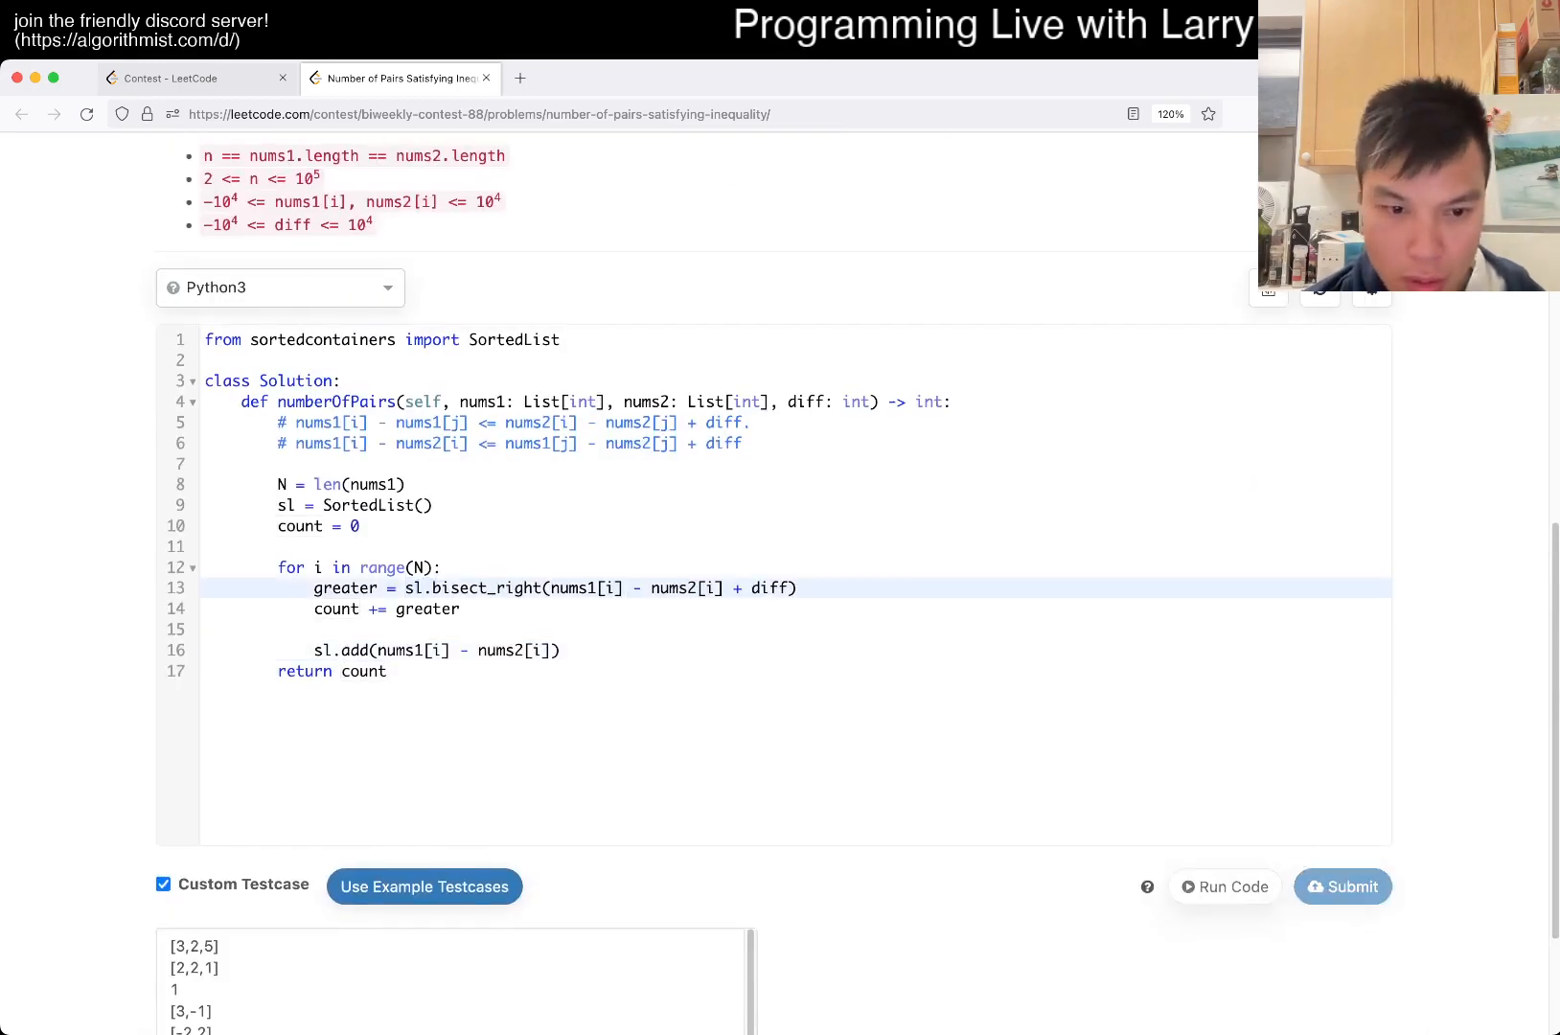
pyautogui.scroll(-3)
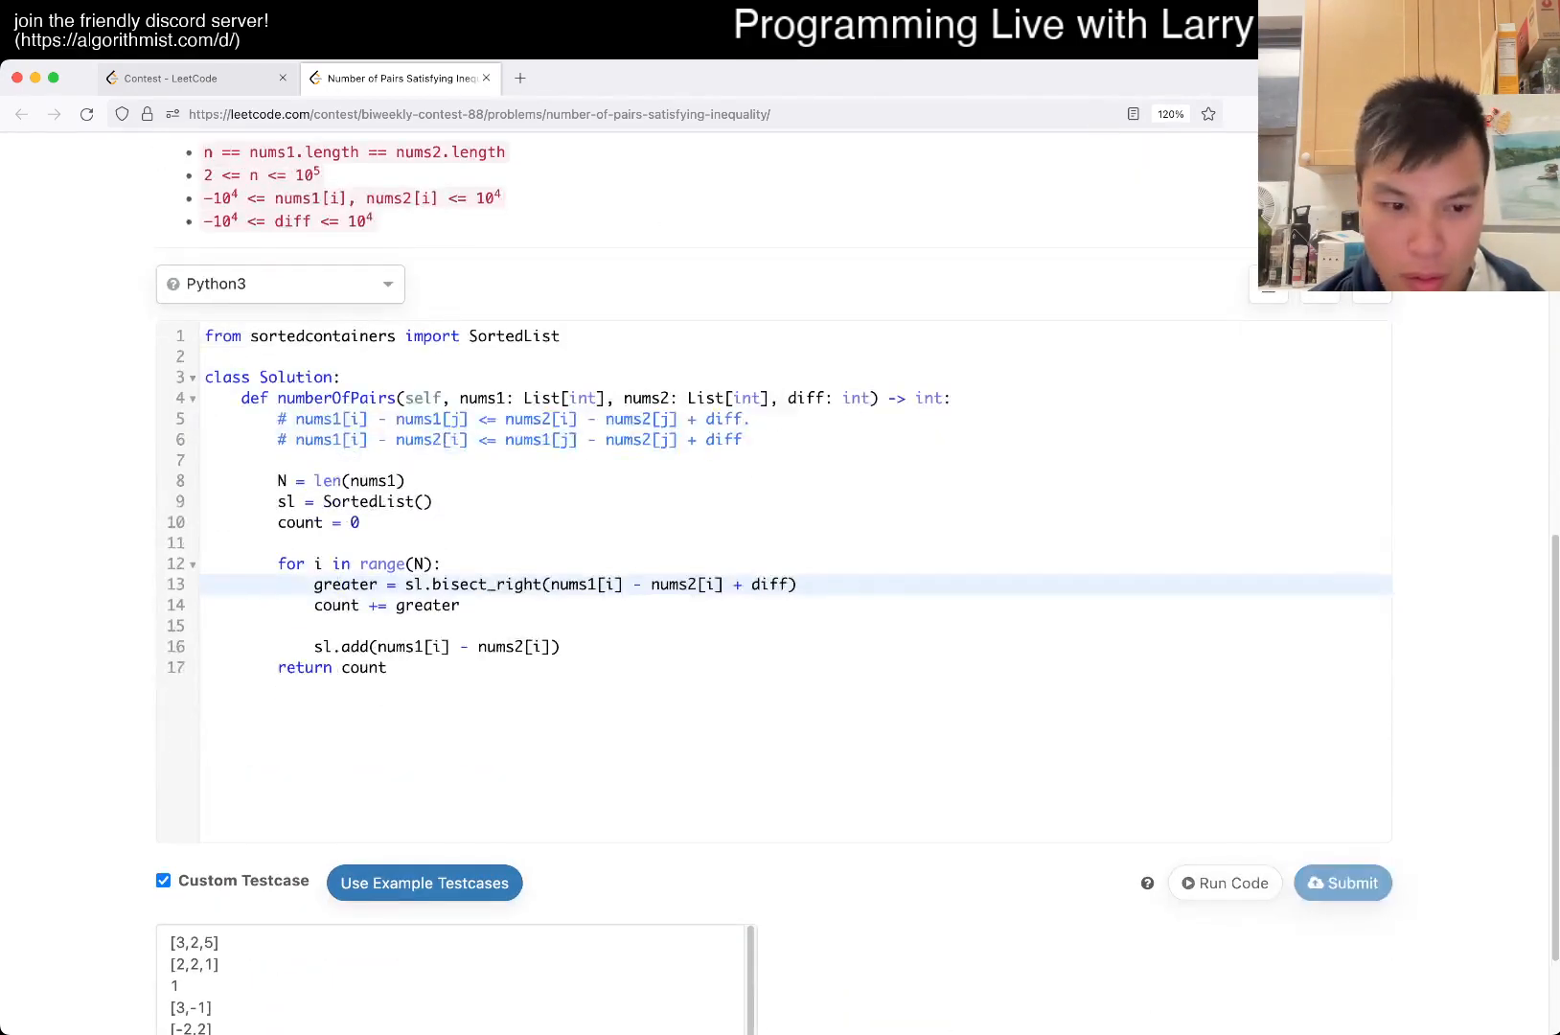
pyautogui.click(1343, 883)
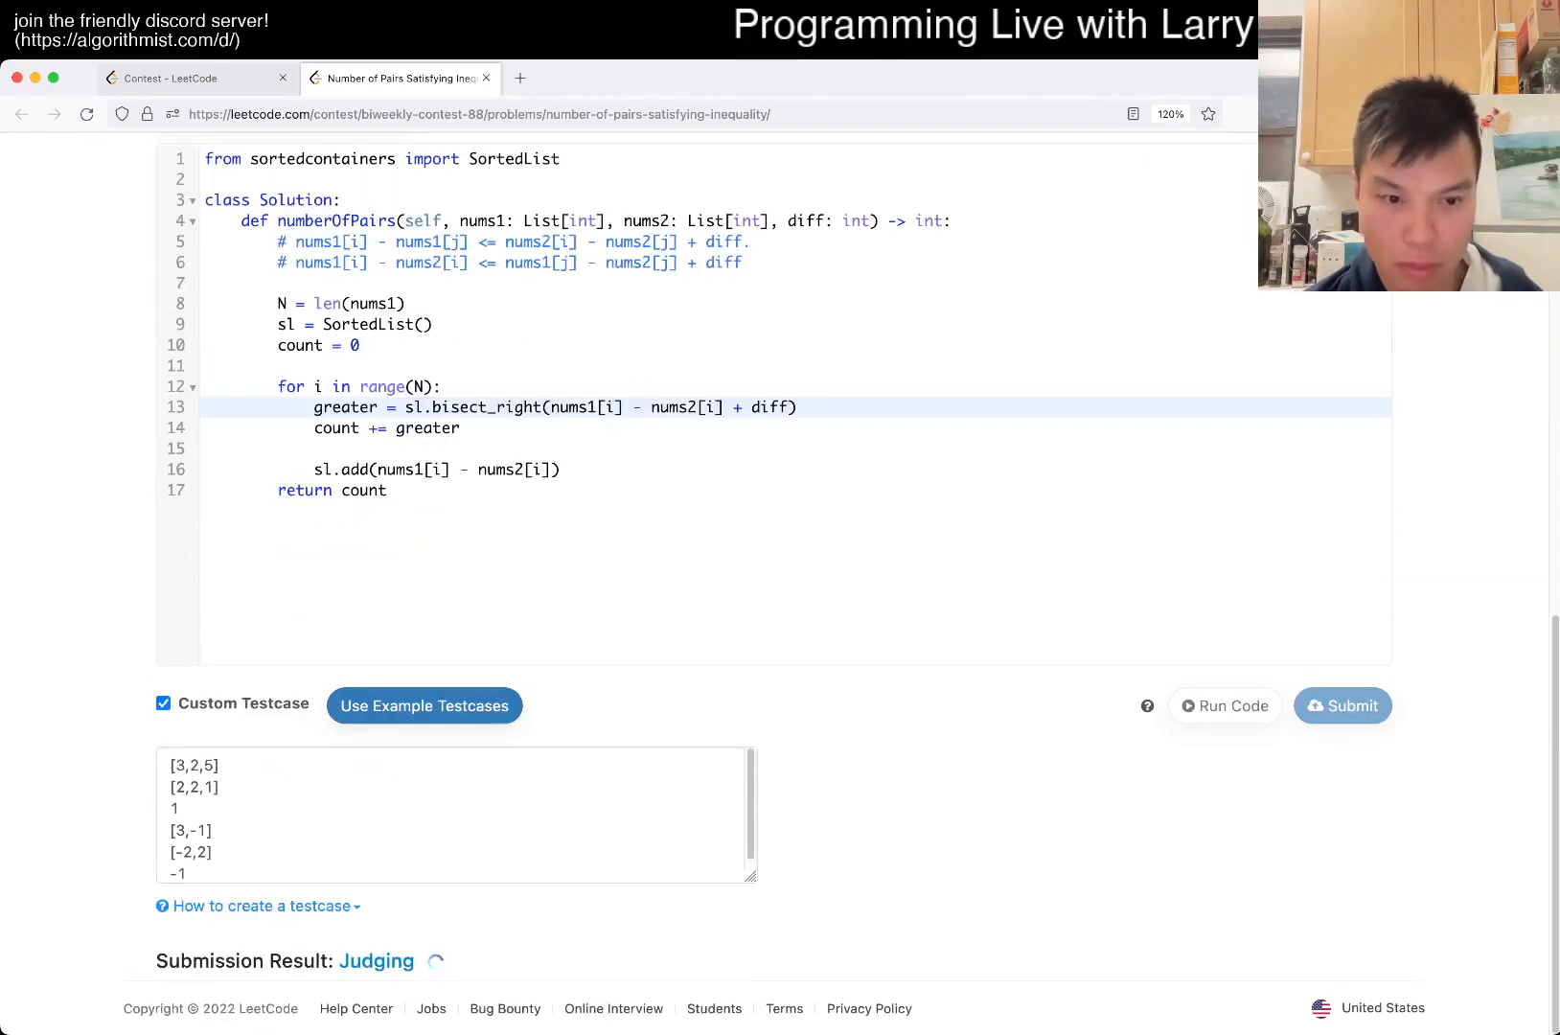